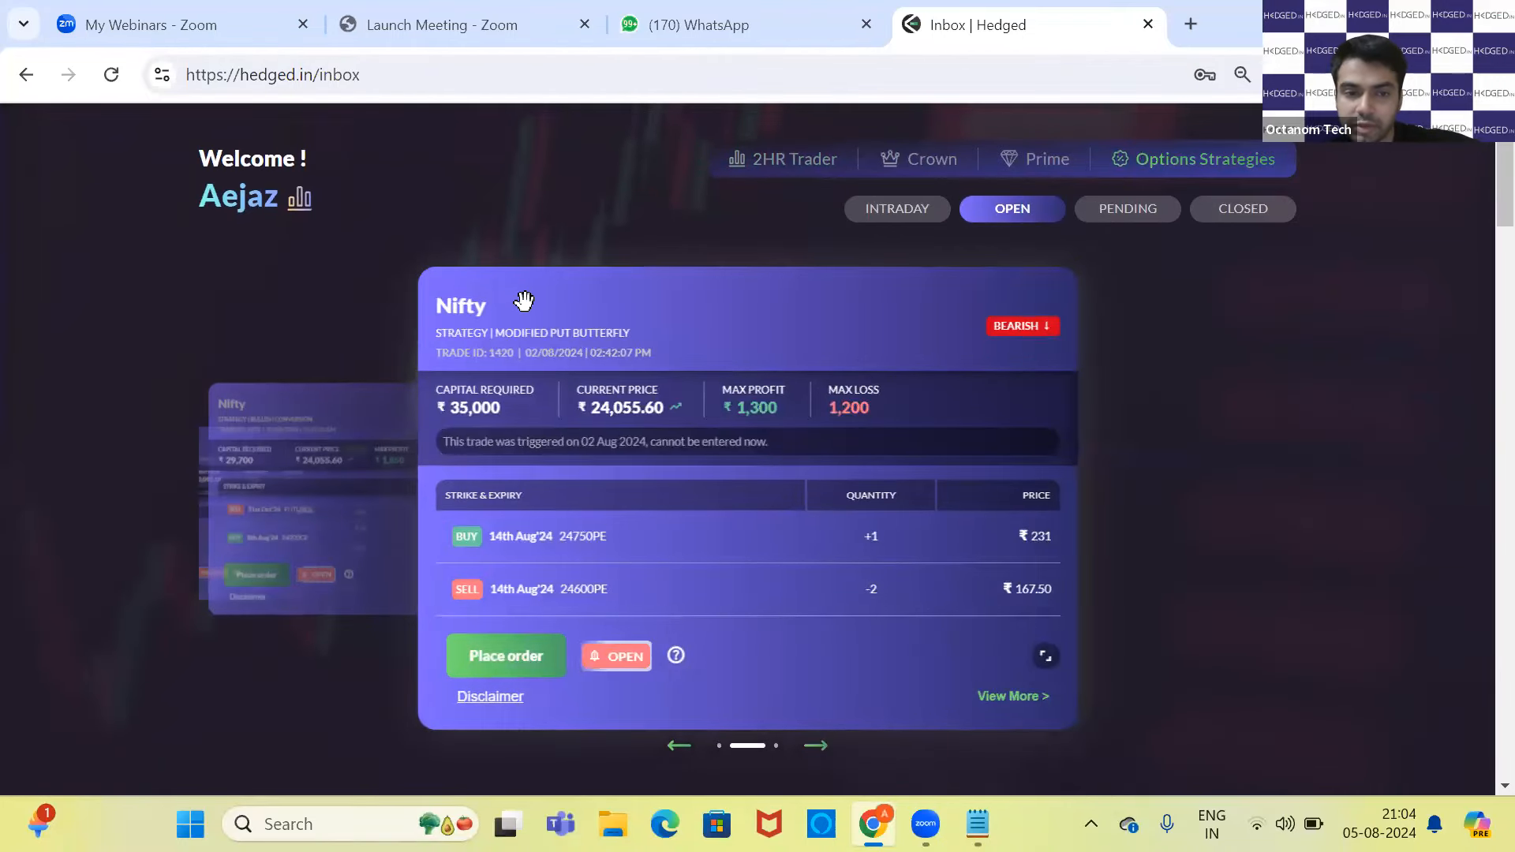
{"action": "mouse_move", "coordinate": [642, 490]}
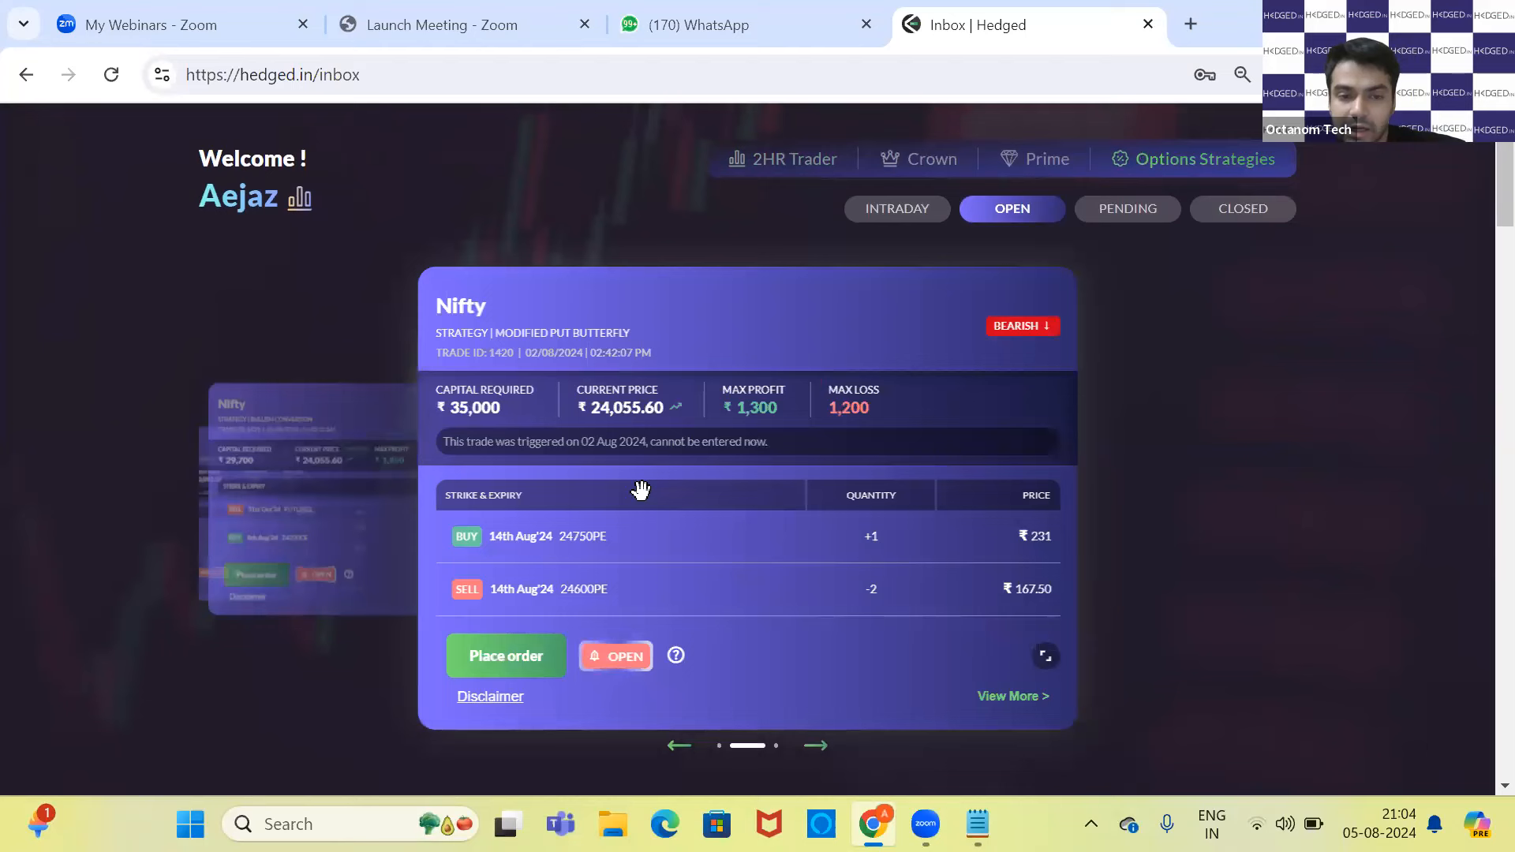
{"action": "mouse_move", "coordinate": [546, 517]}
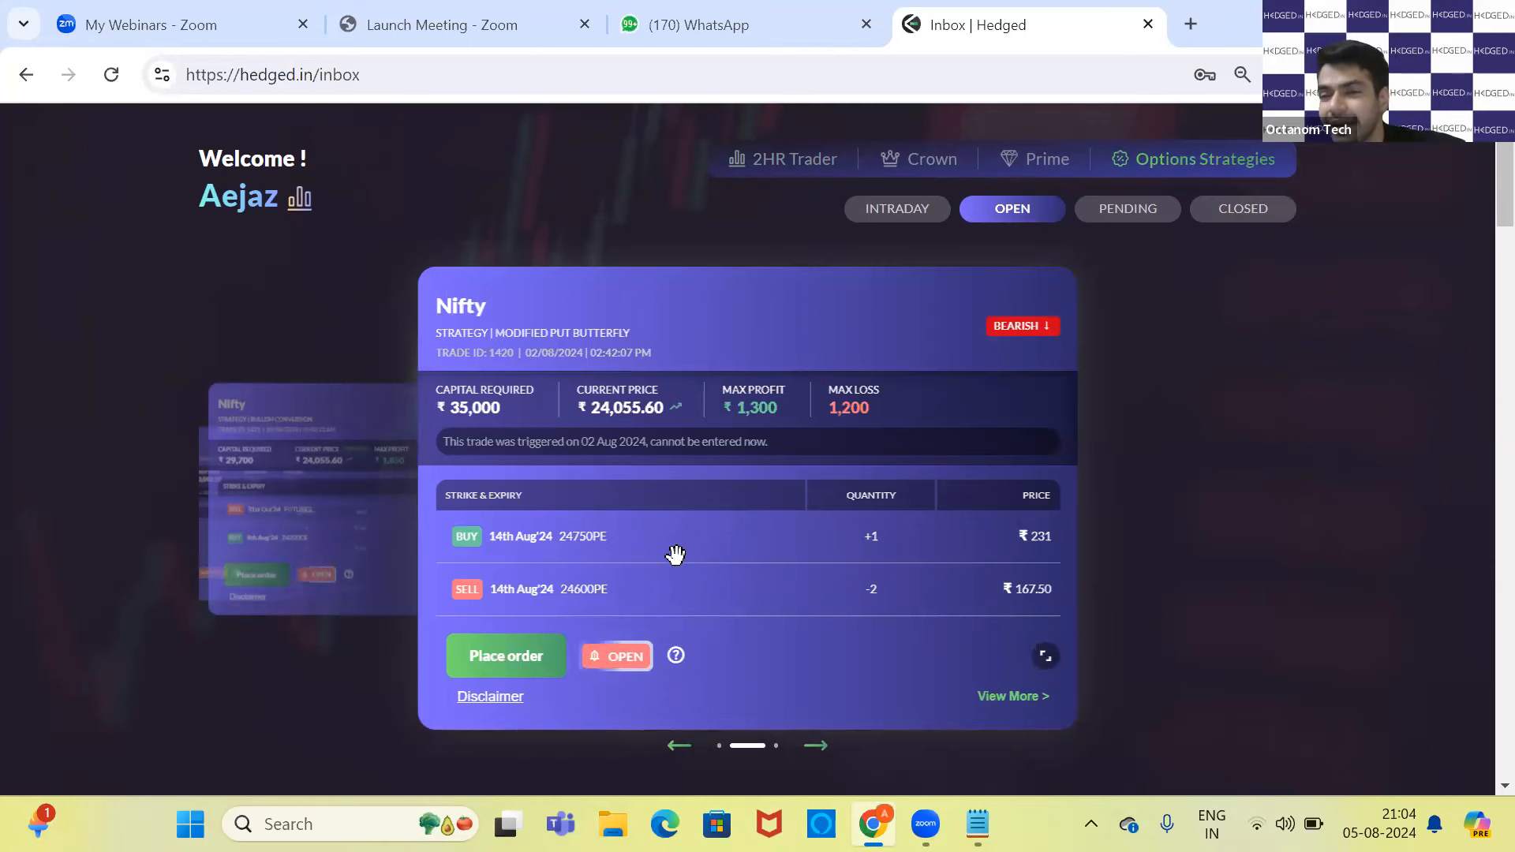
{"action": "mouse_move", "coordinate": [1000, 698]}
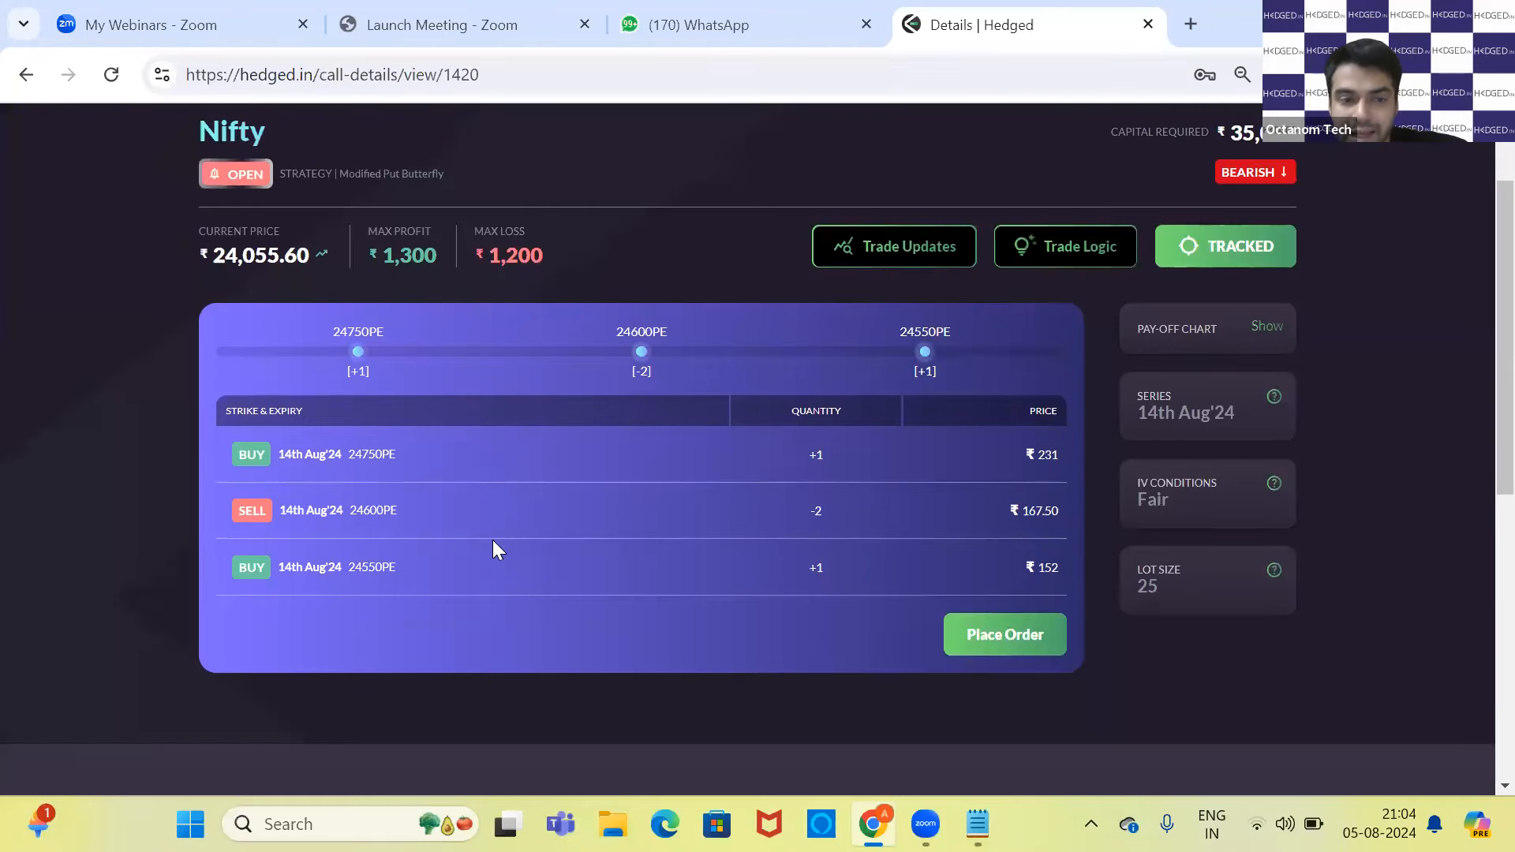
- Record the first leg, 24750 +pe at 231, under the Modified Put Butterfly heading in Notepad
{"action": "key", "text": "alt+tab"}
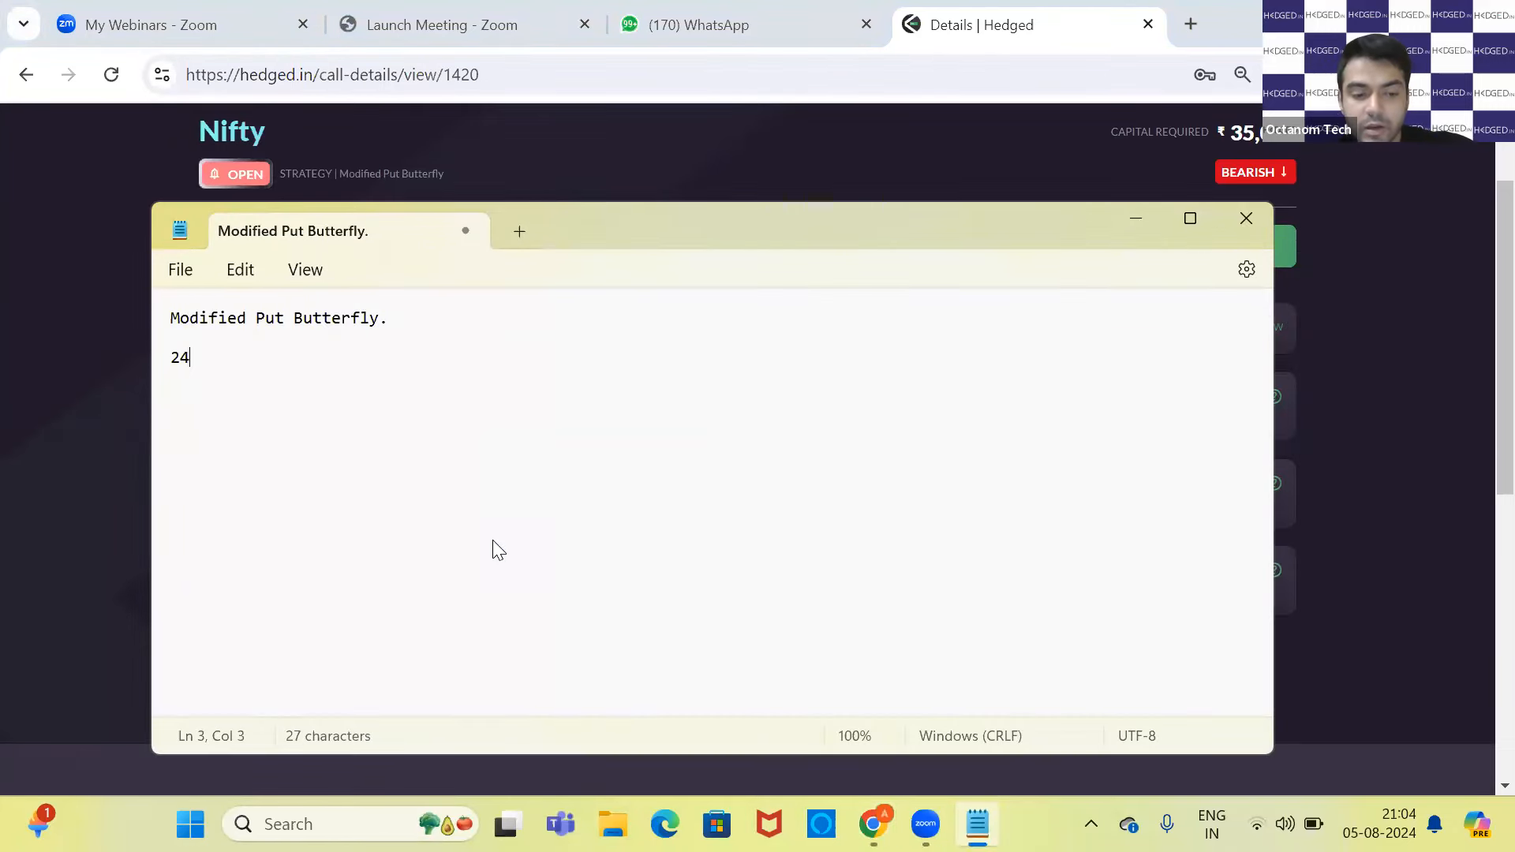
{"action": "type", "text": "750"}
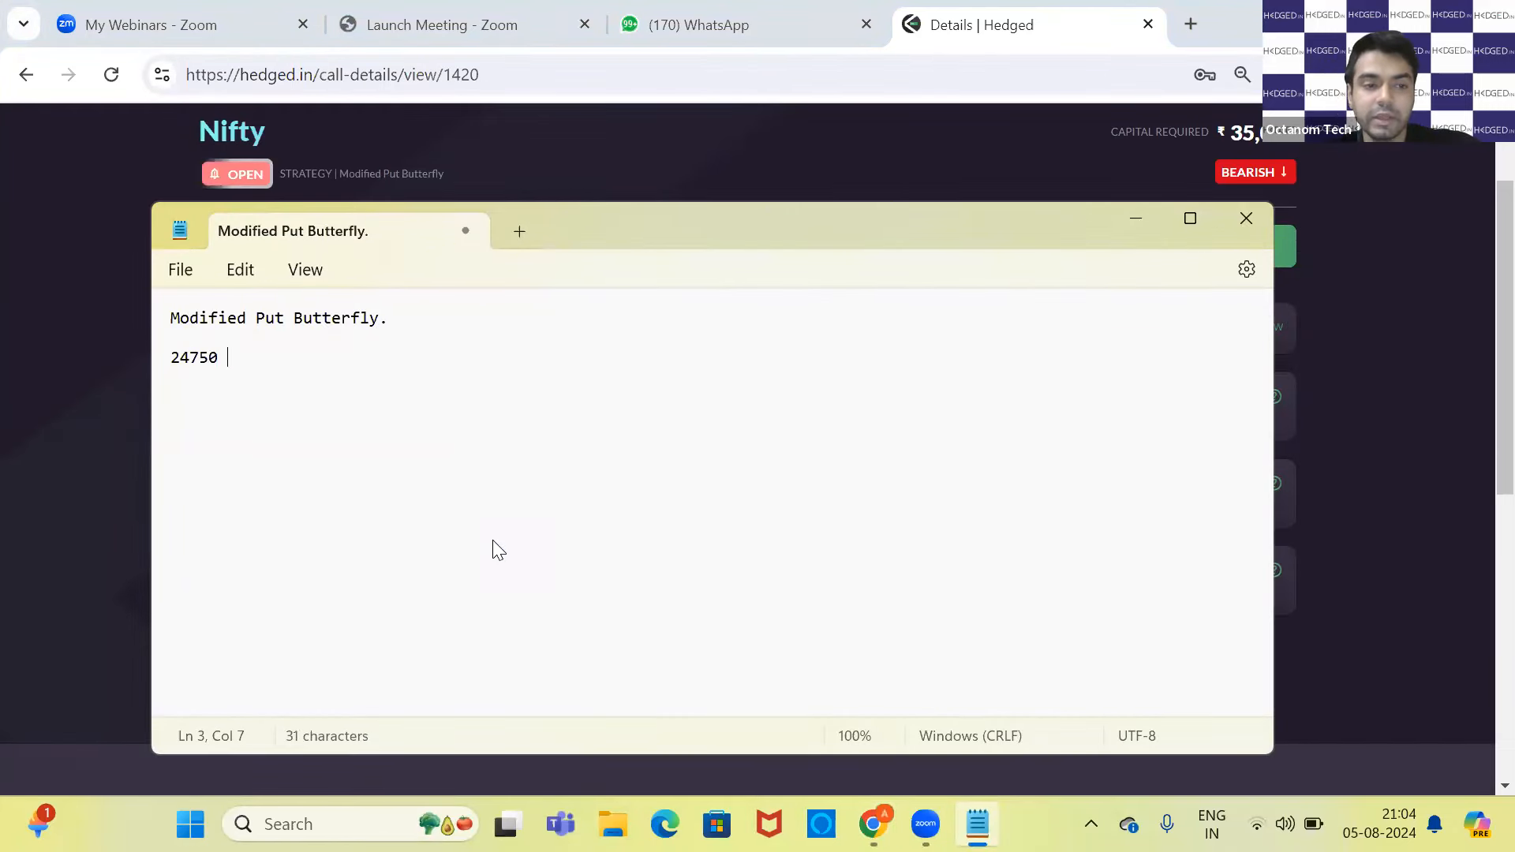
{"action": "type", "text": "+pe at"}
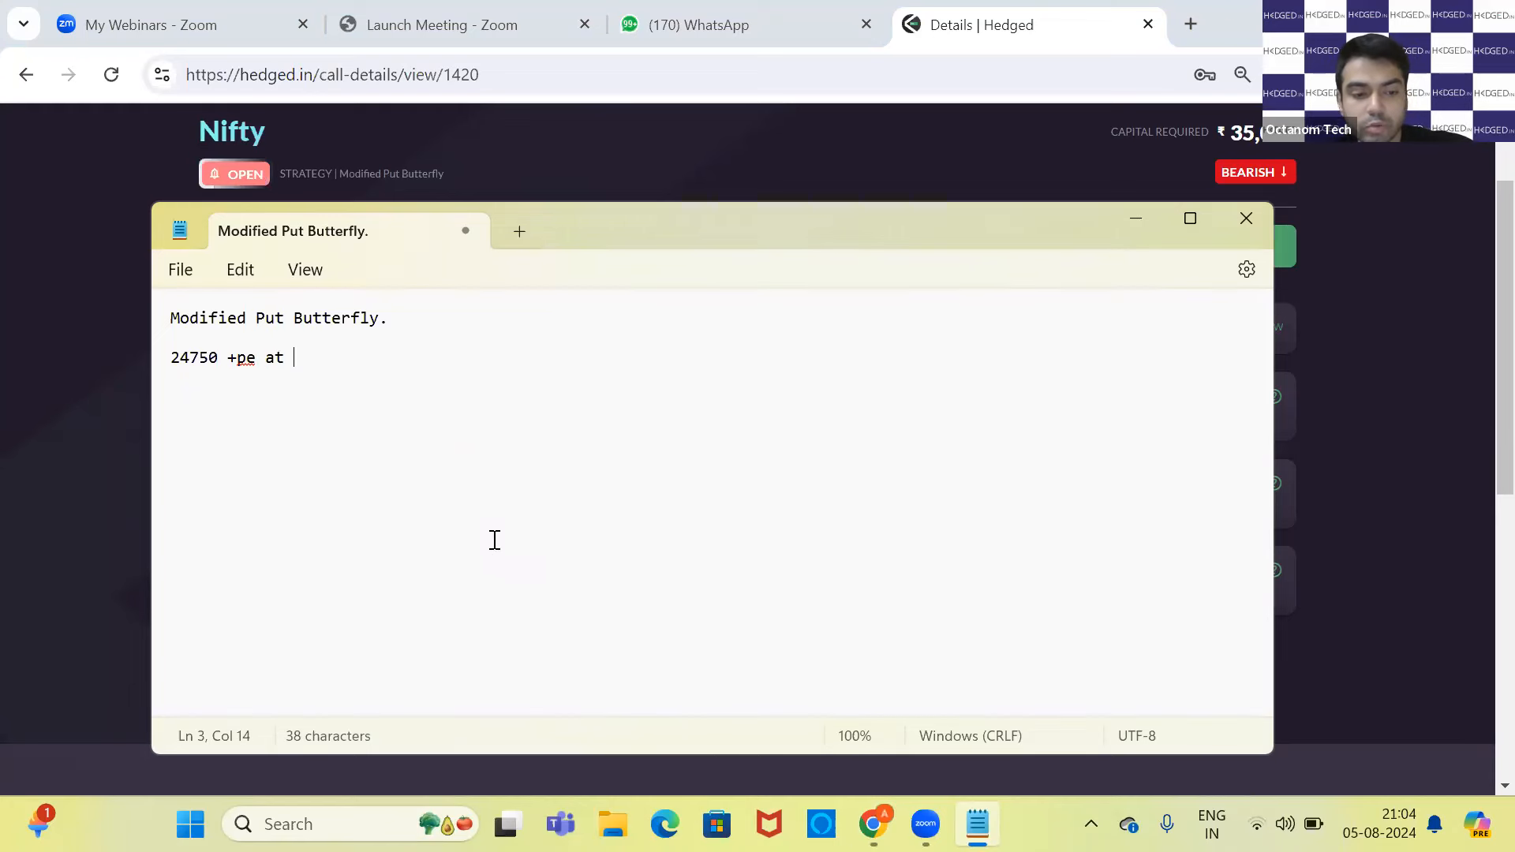
{"action": "type", "text": "231"}
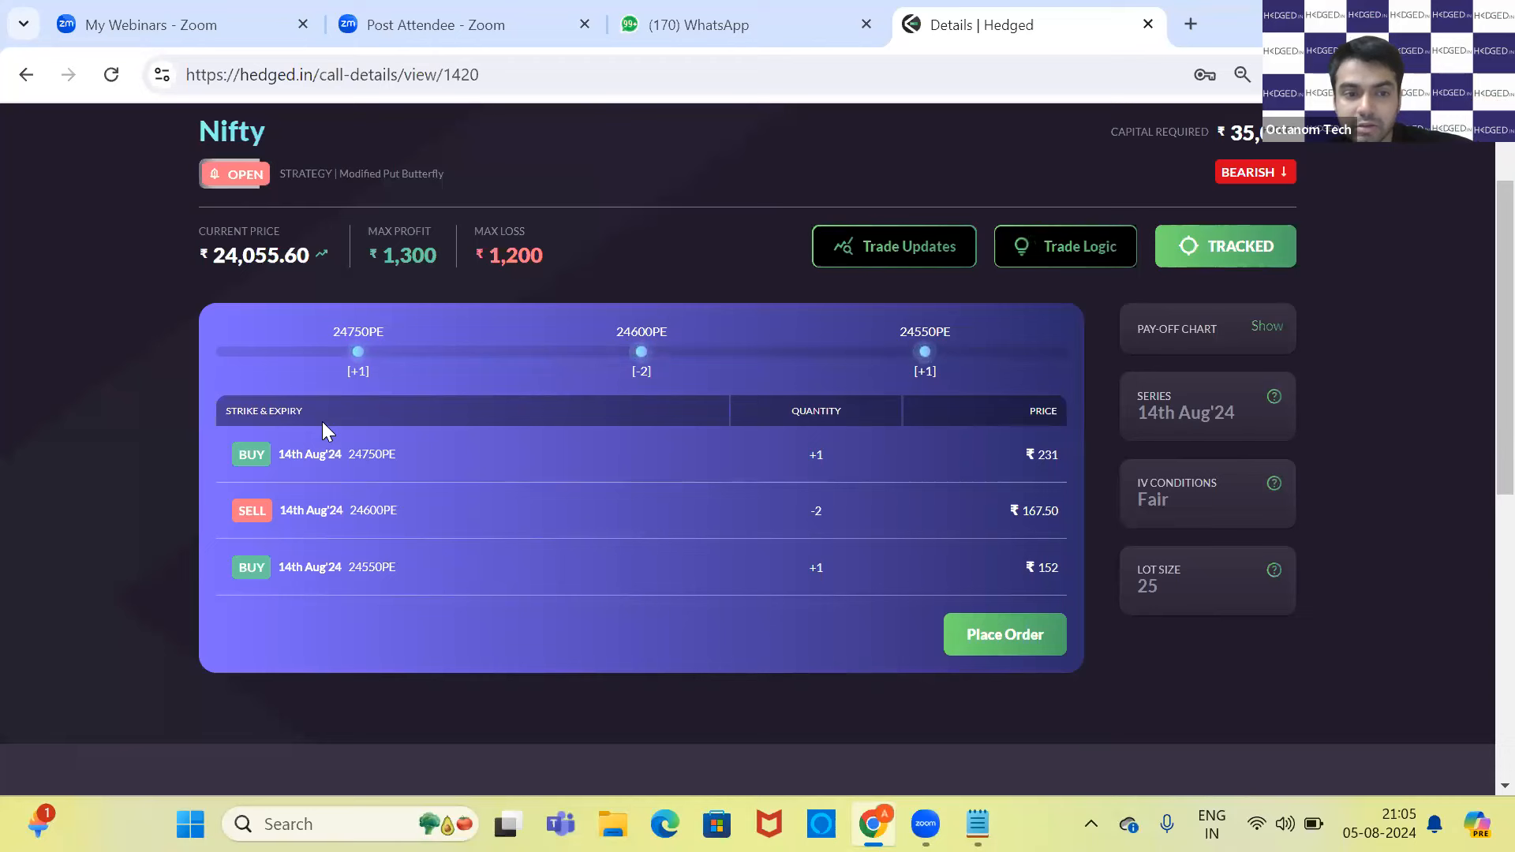
{"action": "mouse_move", "coordinate": [366, 492]}
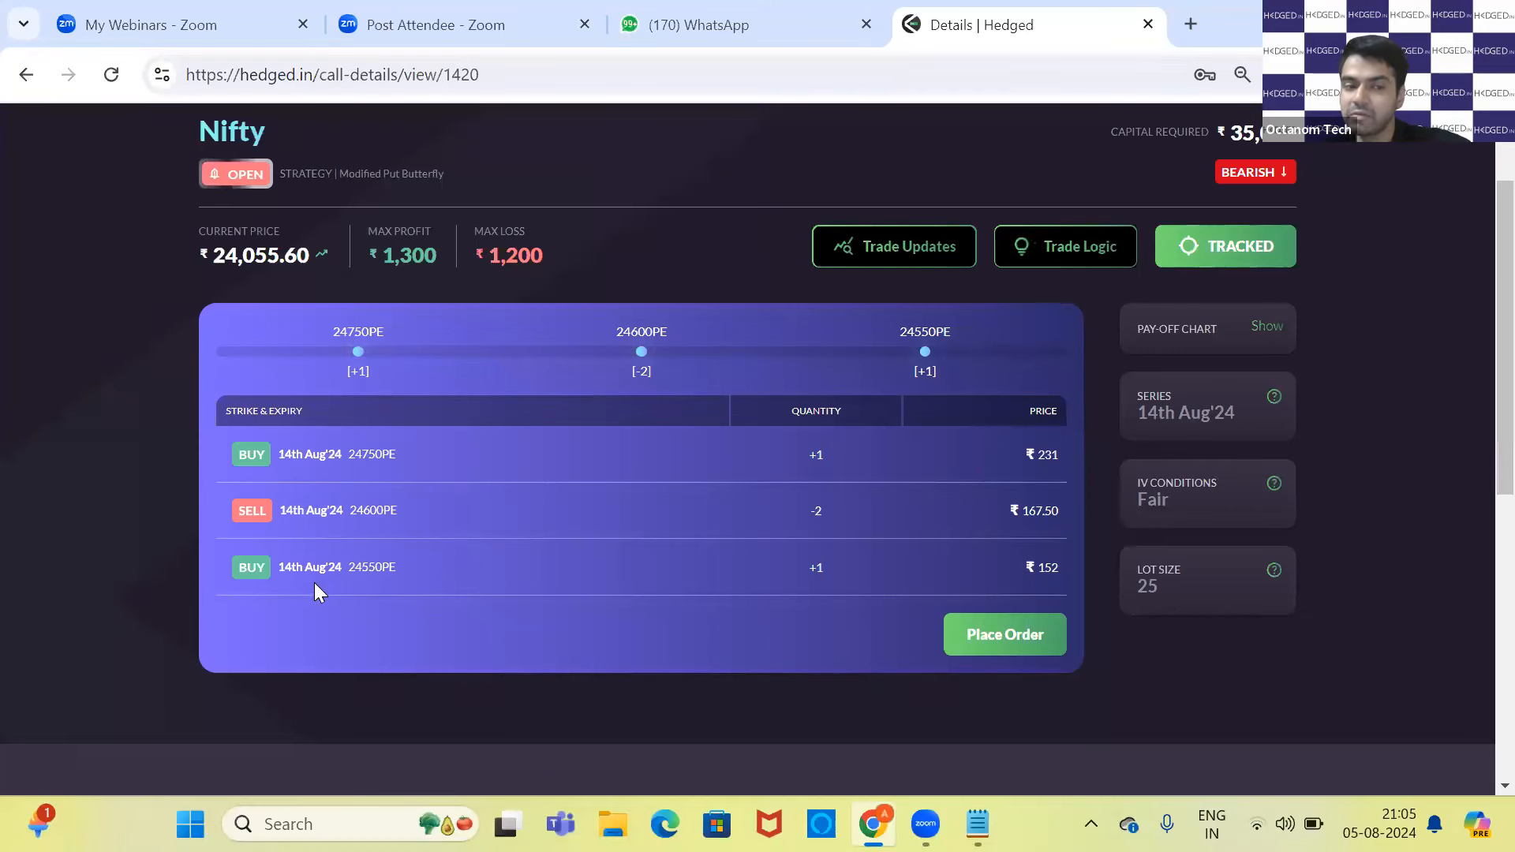
{"action": "mouse_move", "coordinate": [375, 594]}
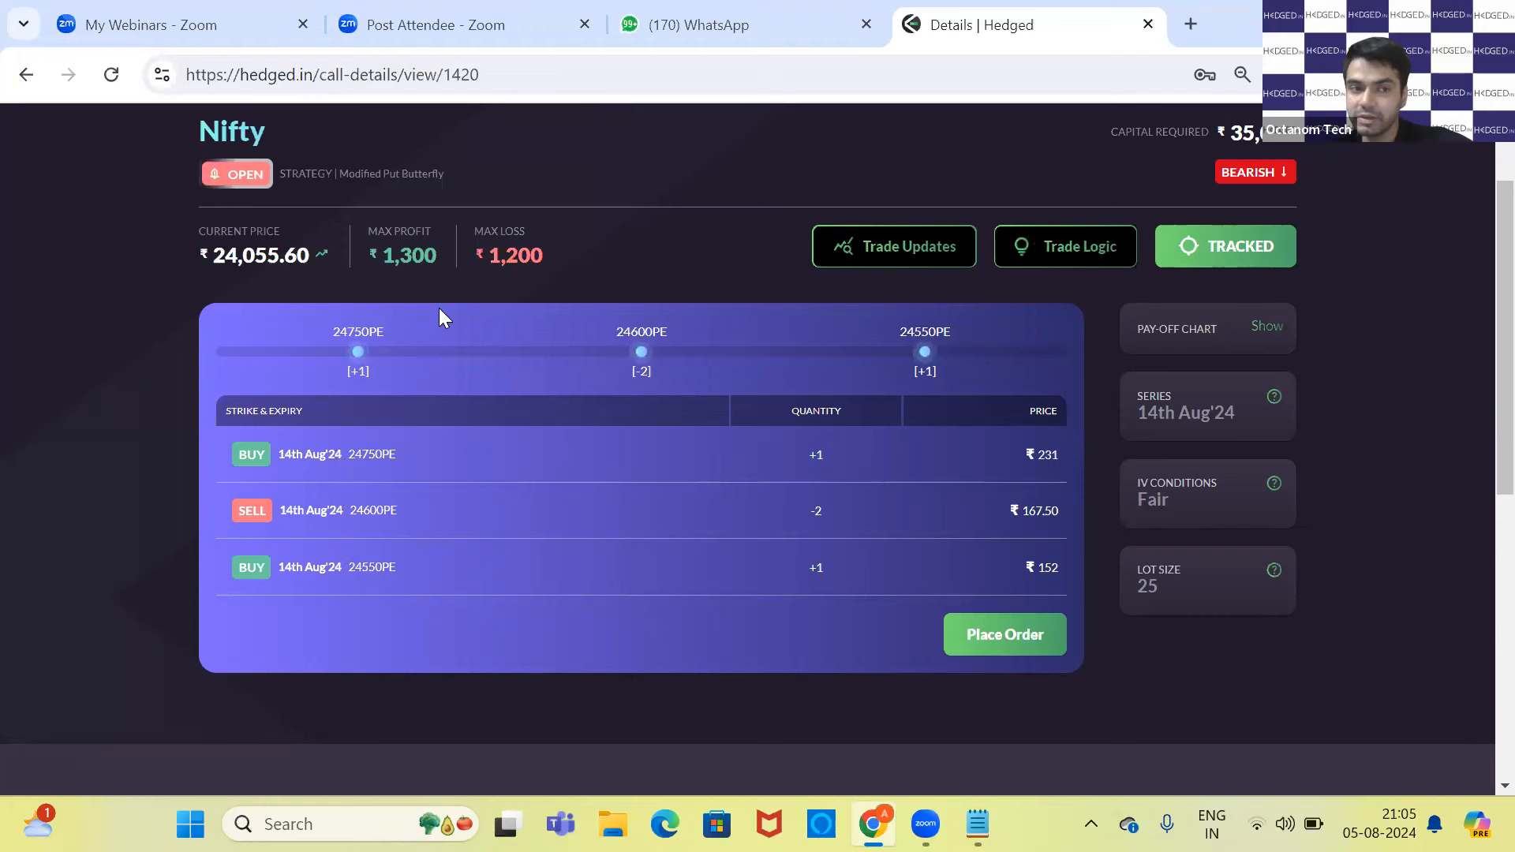
{"action": "mouse_move", "coordinate": [382, 548]}
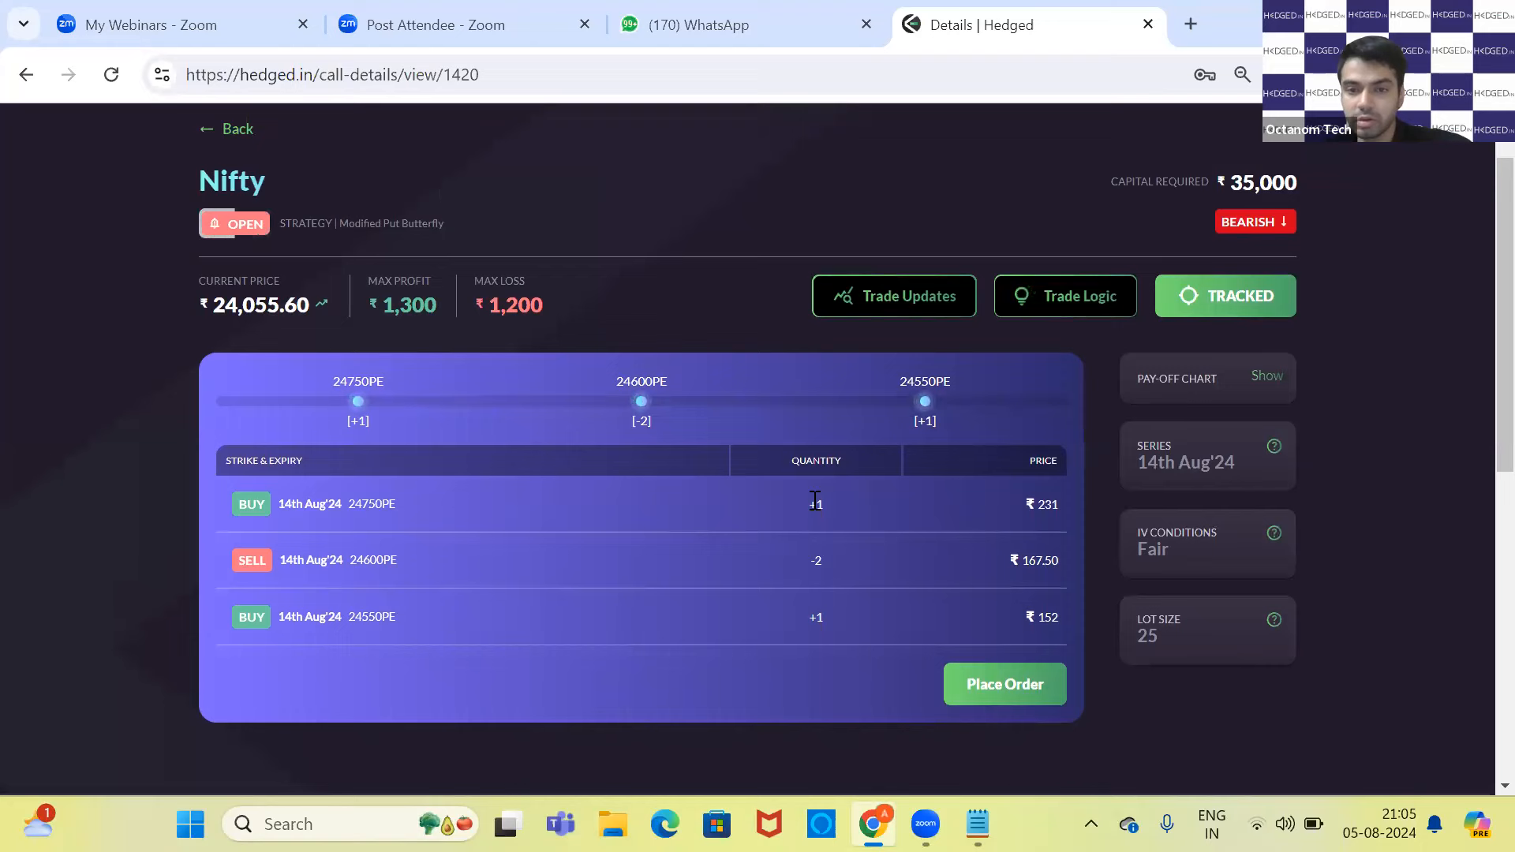
- Add the second leg, 24600 -2pe at 167.5, to the notes
{"action": "left_click", "coordinate": [976, 824]}
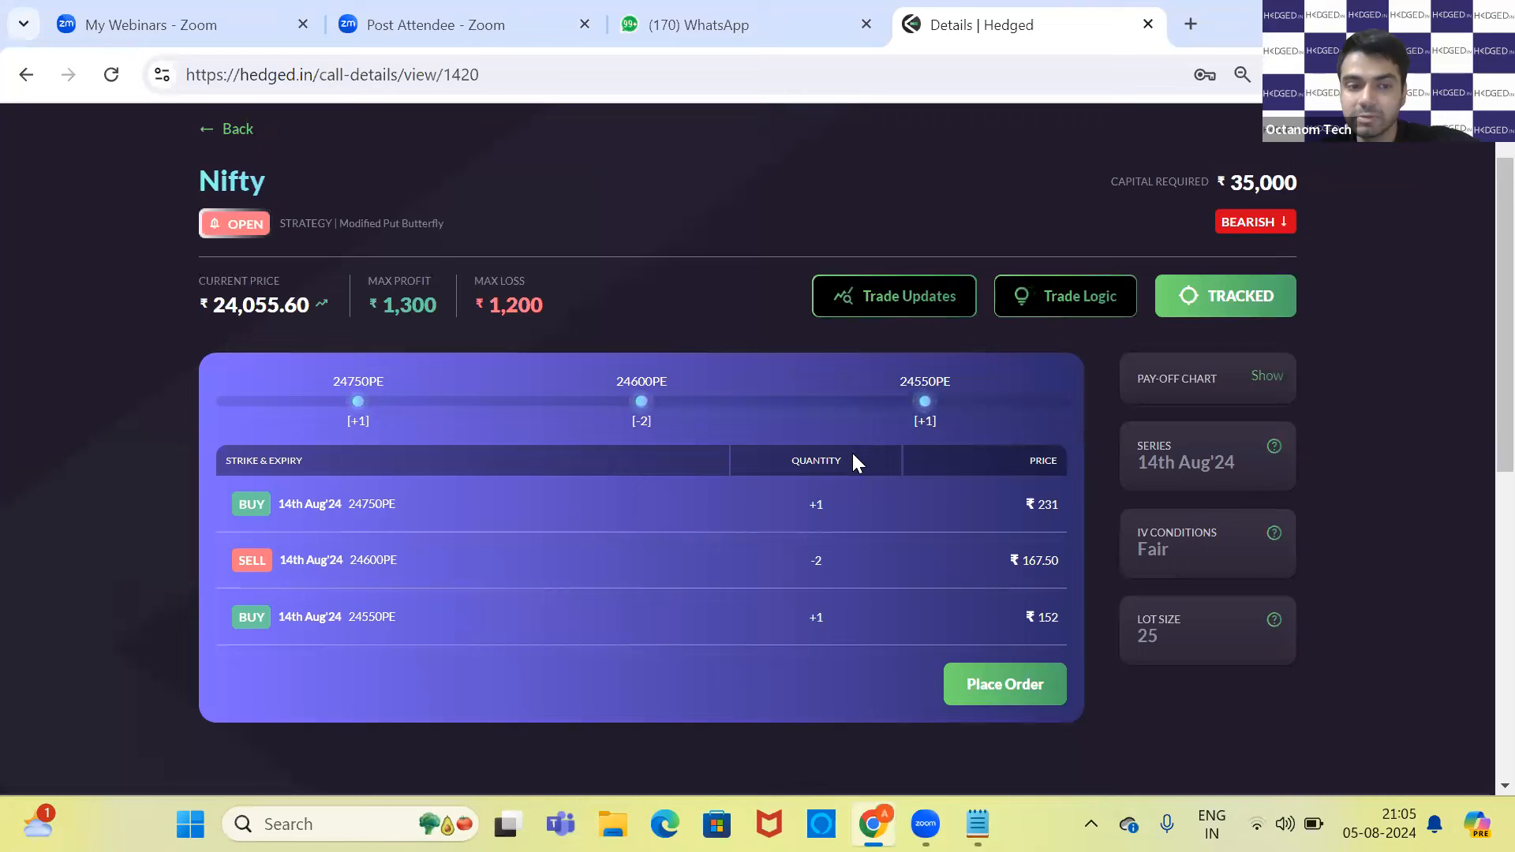
{"action": "left_click", "coordinate": [976, 824]}
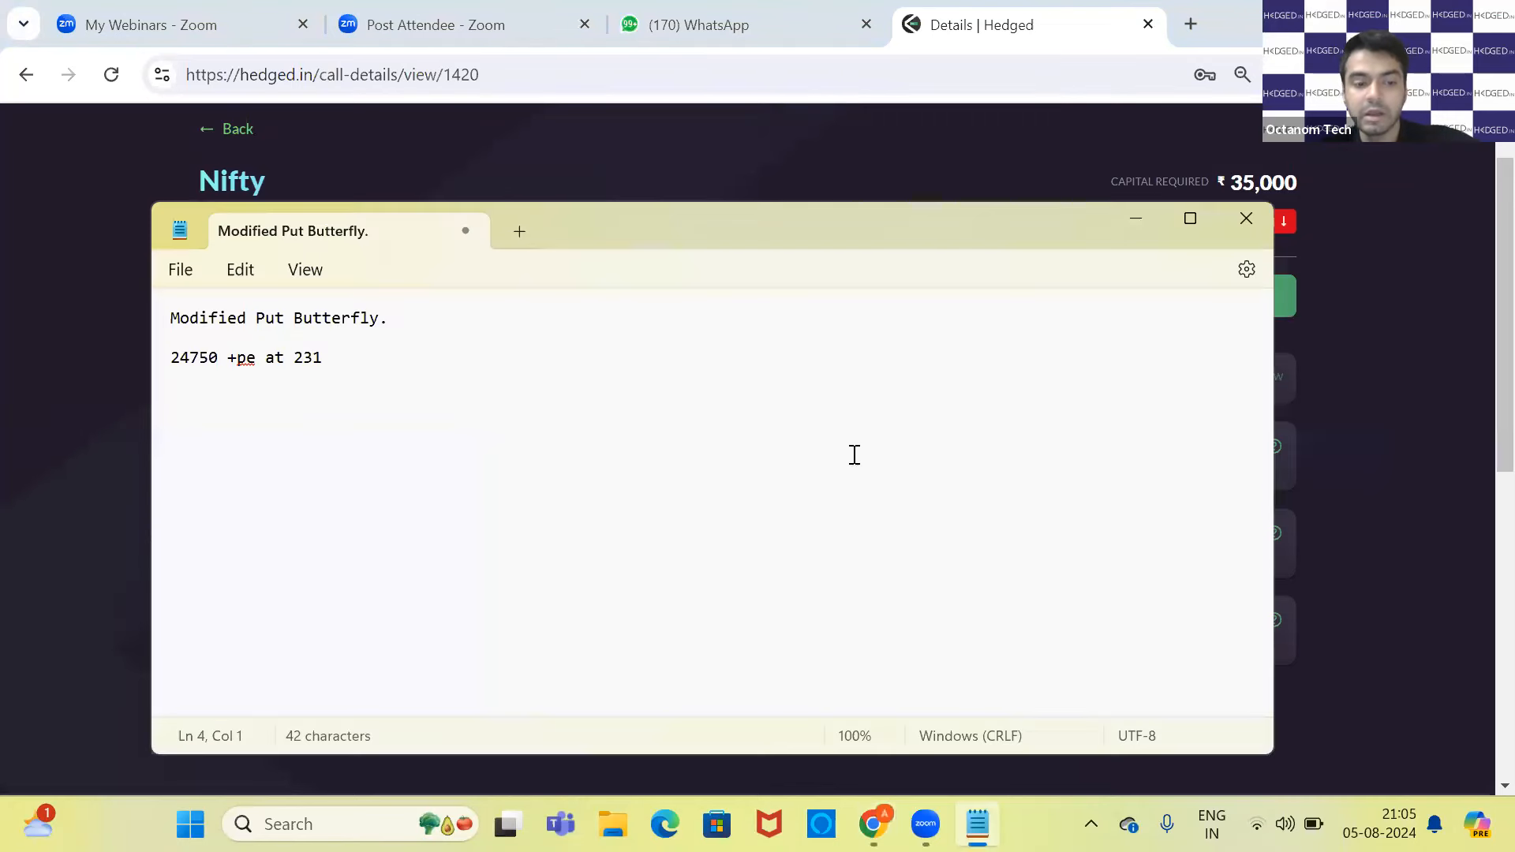
{"action": "type", "text": "24600"}
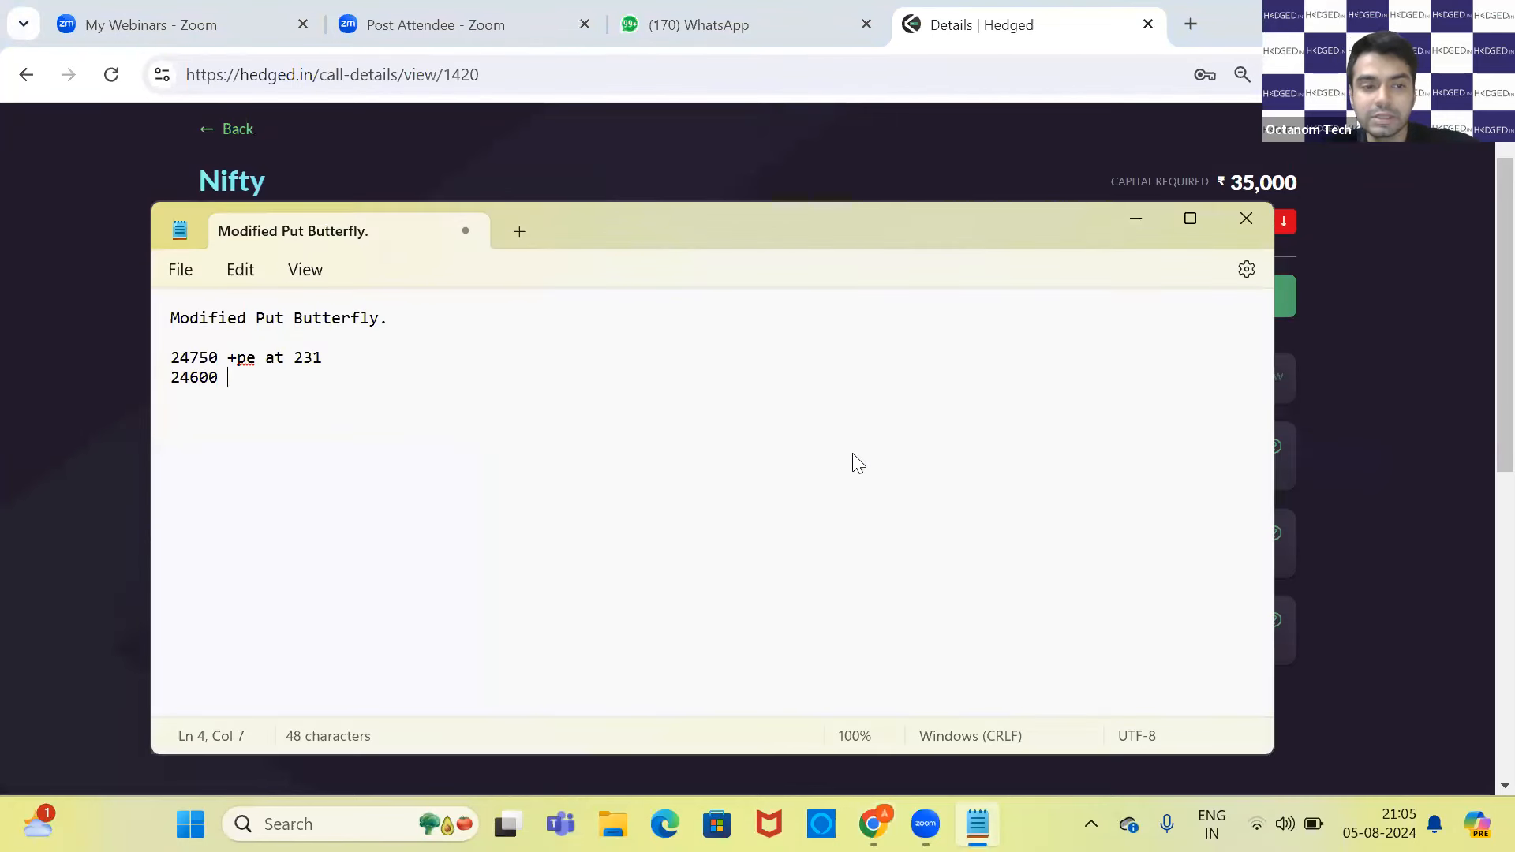
{"action": "type", "text": "-2pe"}
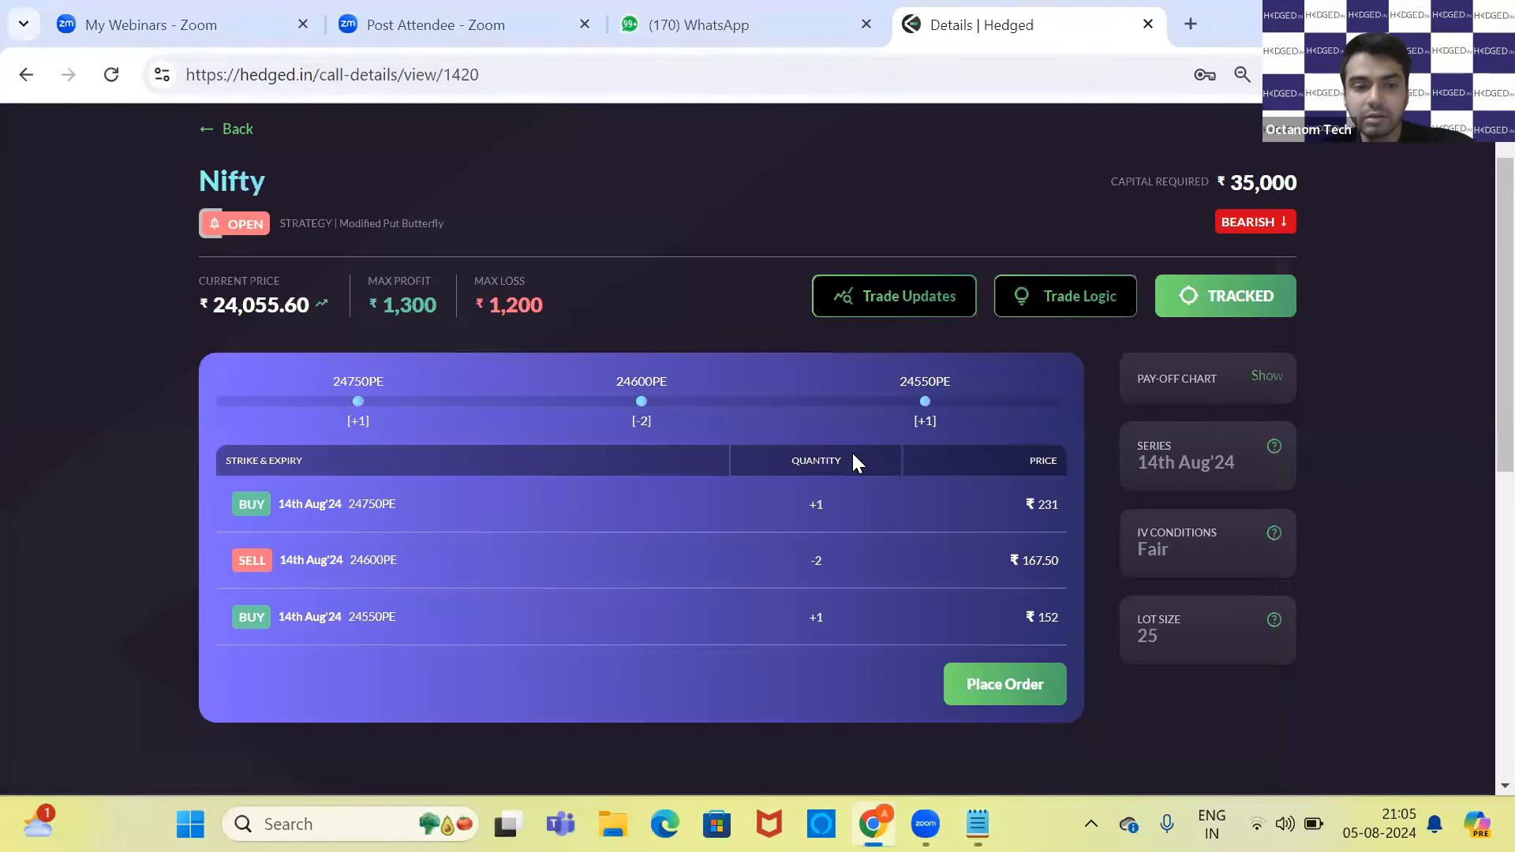
{"action": "left_click", "coordinate": [975, 824]}
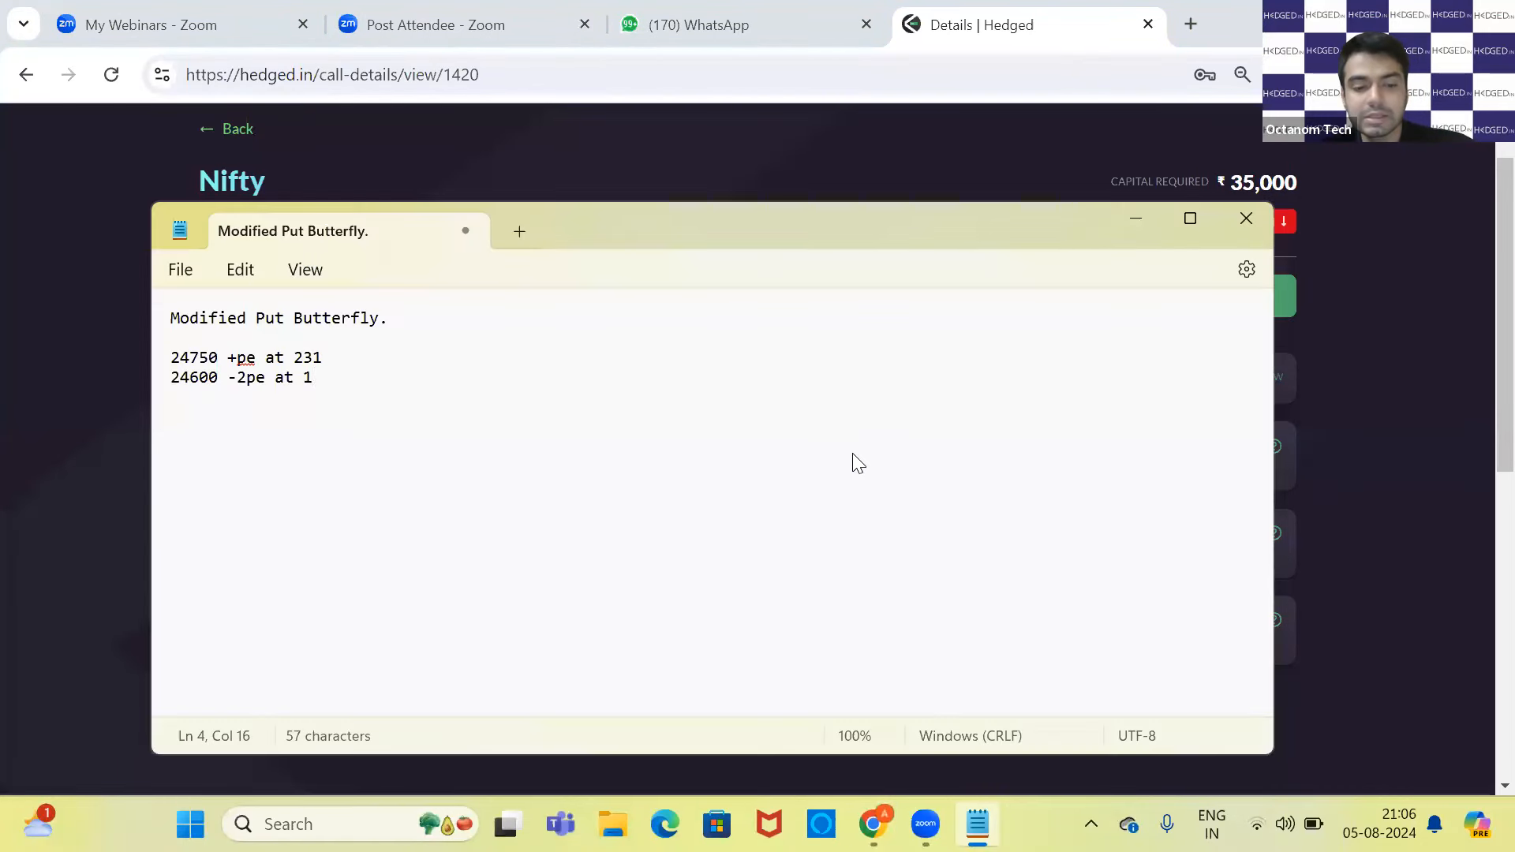
{"action": "type", "text": "67.5"}
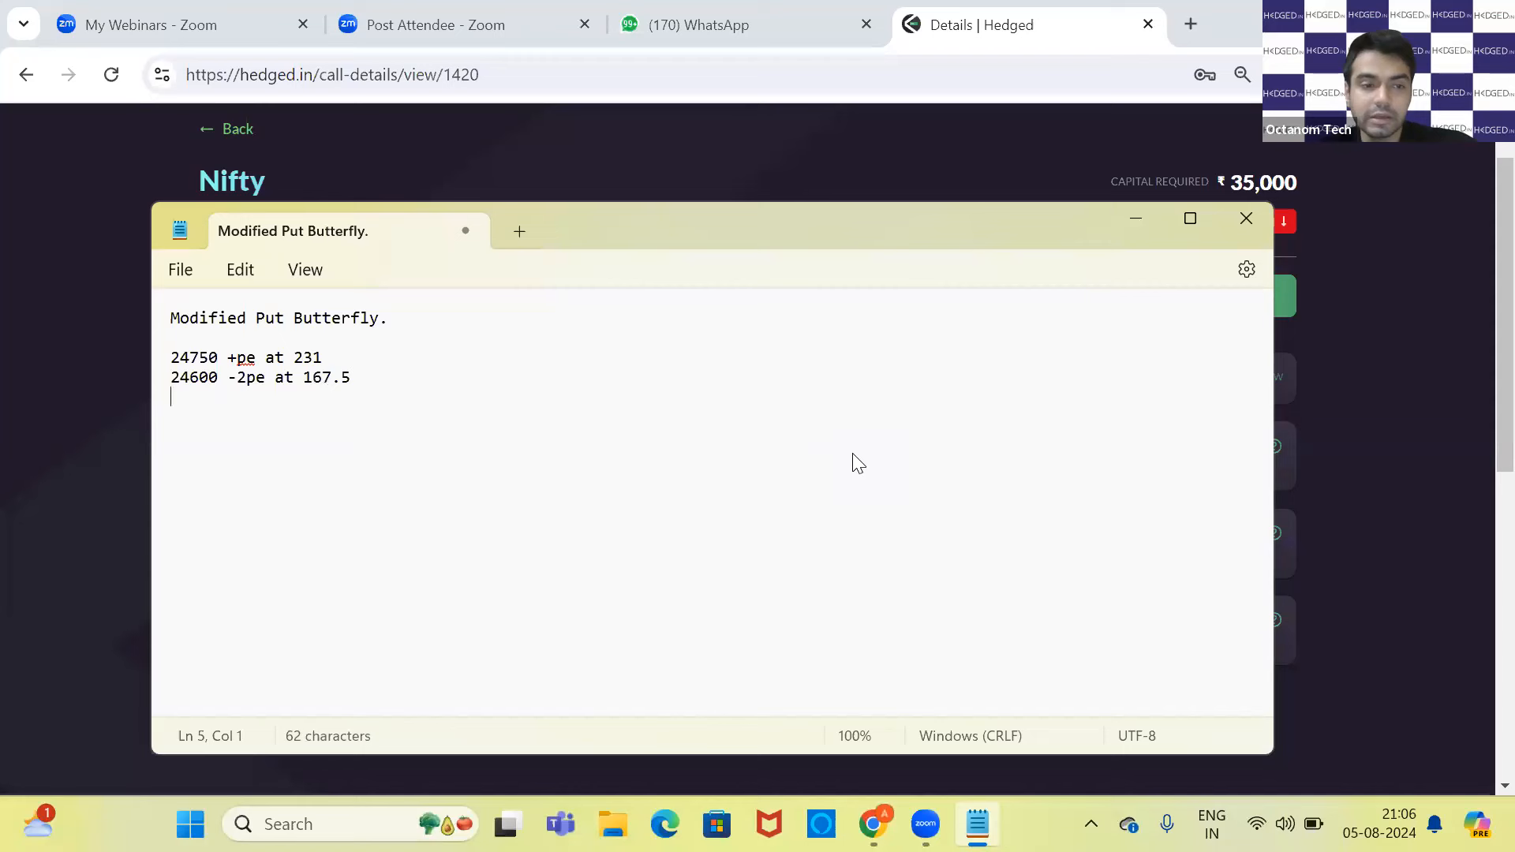
- Add the third leg, 24550 +pe at 152, on a new line
{"action": "type", "text": "24550"}
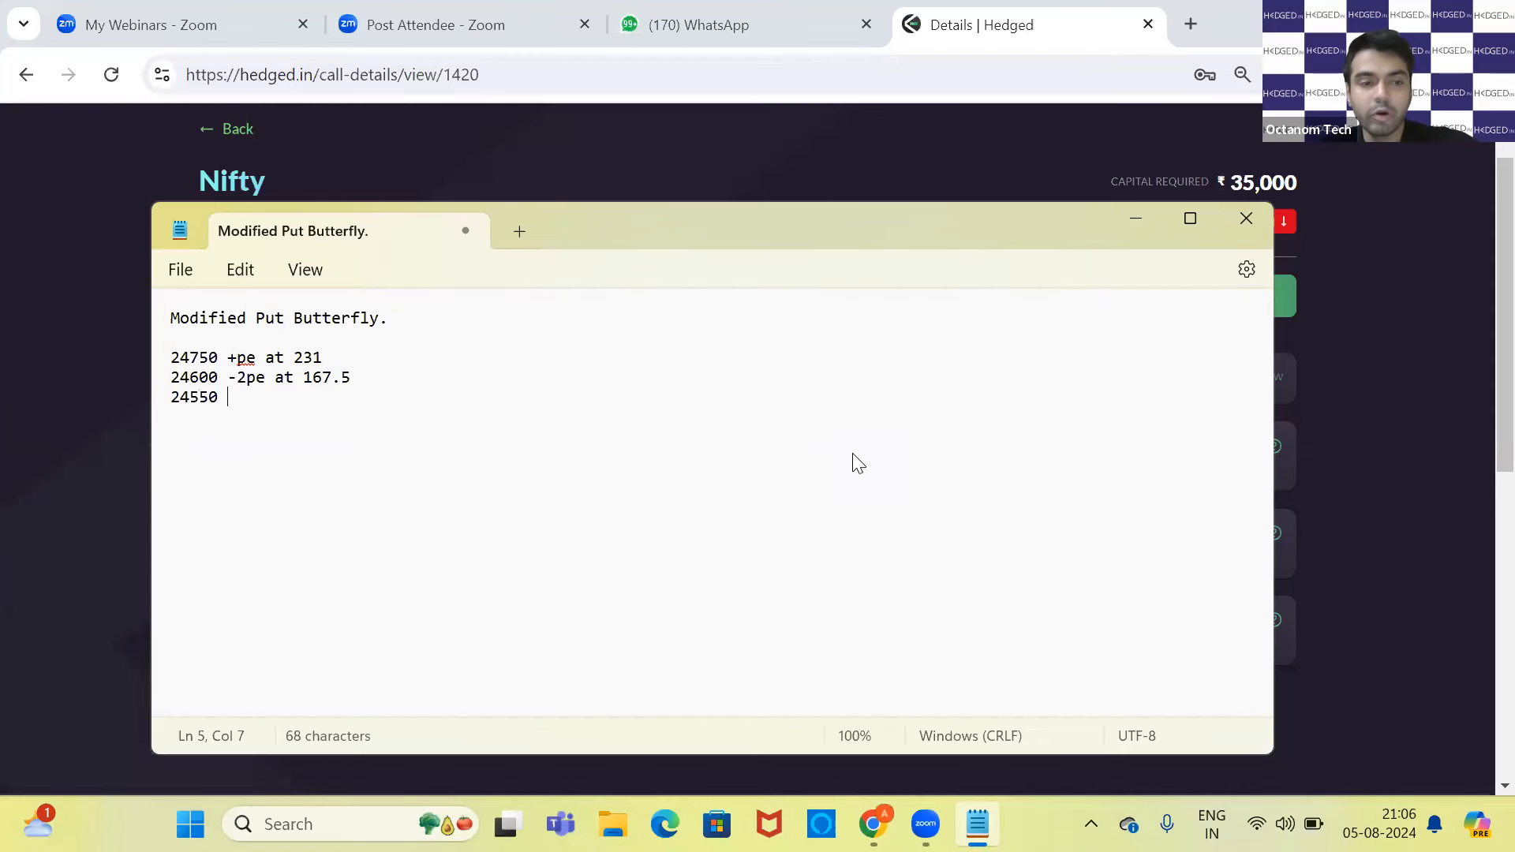
{"action": "type", "text": "+pr"}
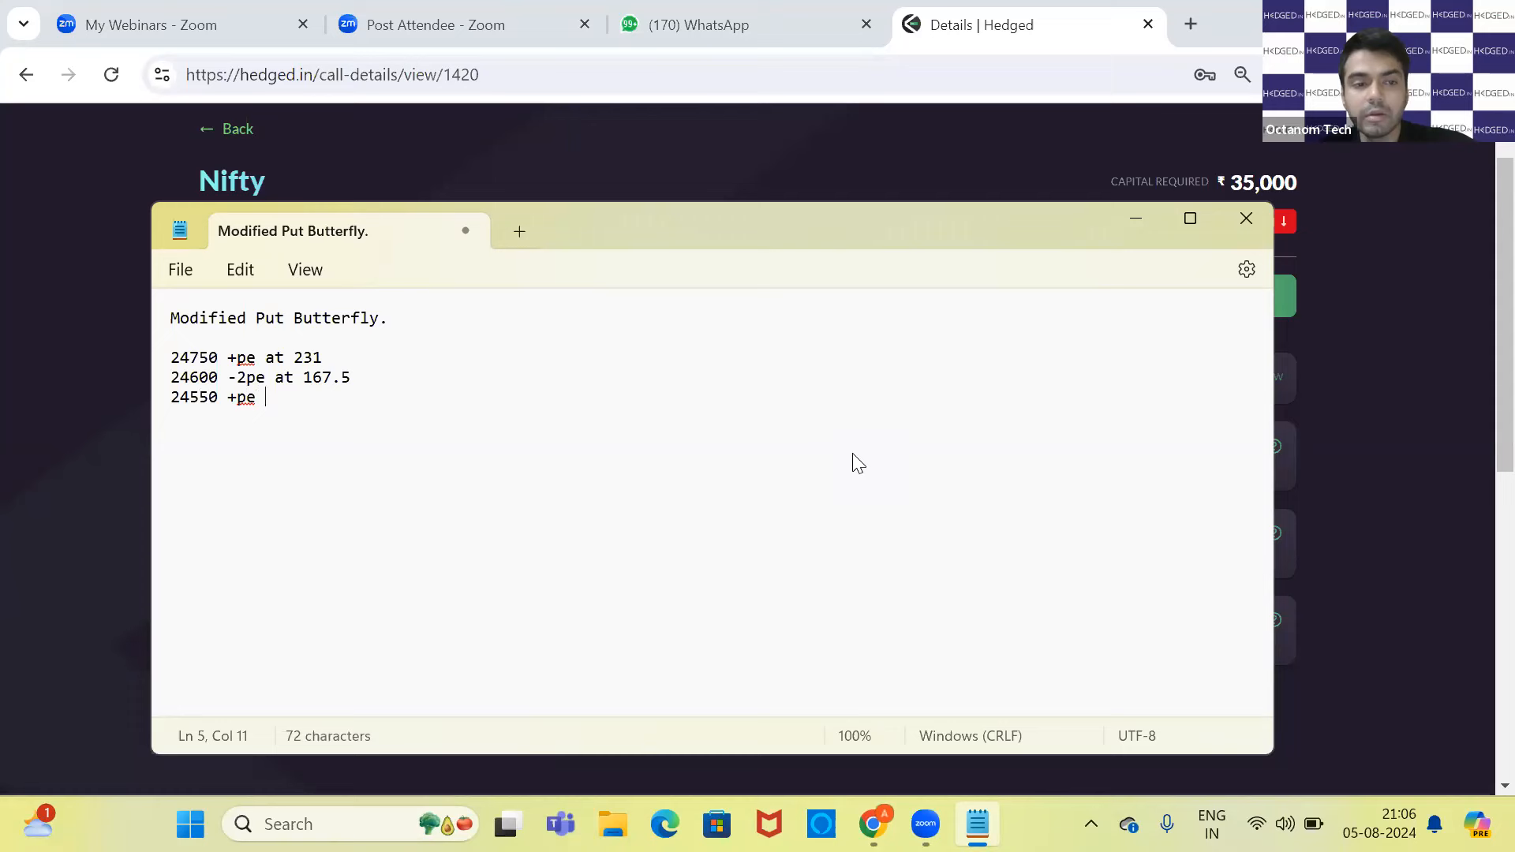
{"action": "type", "text": "at"}
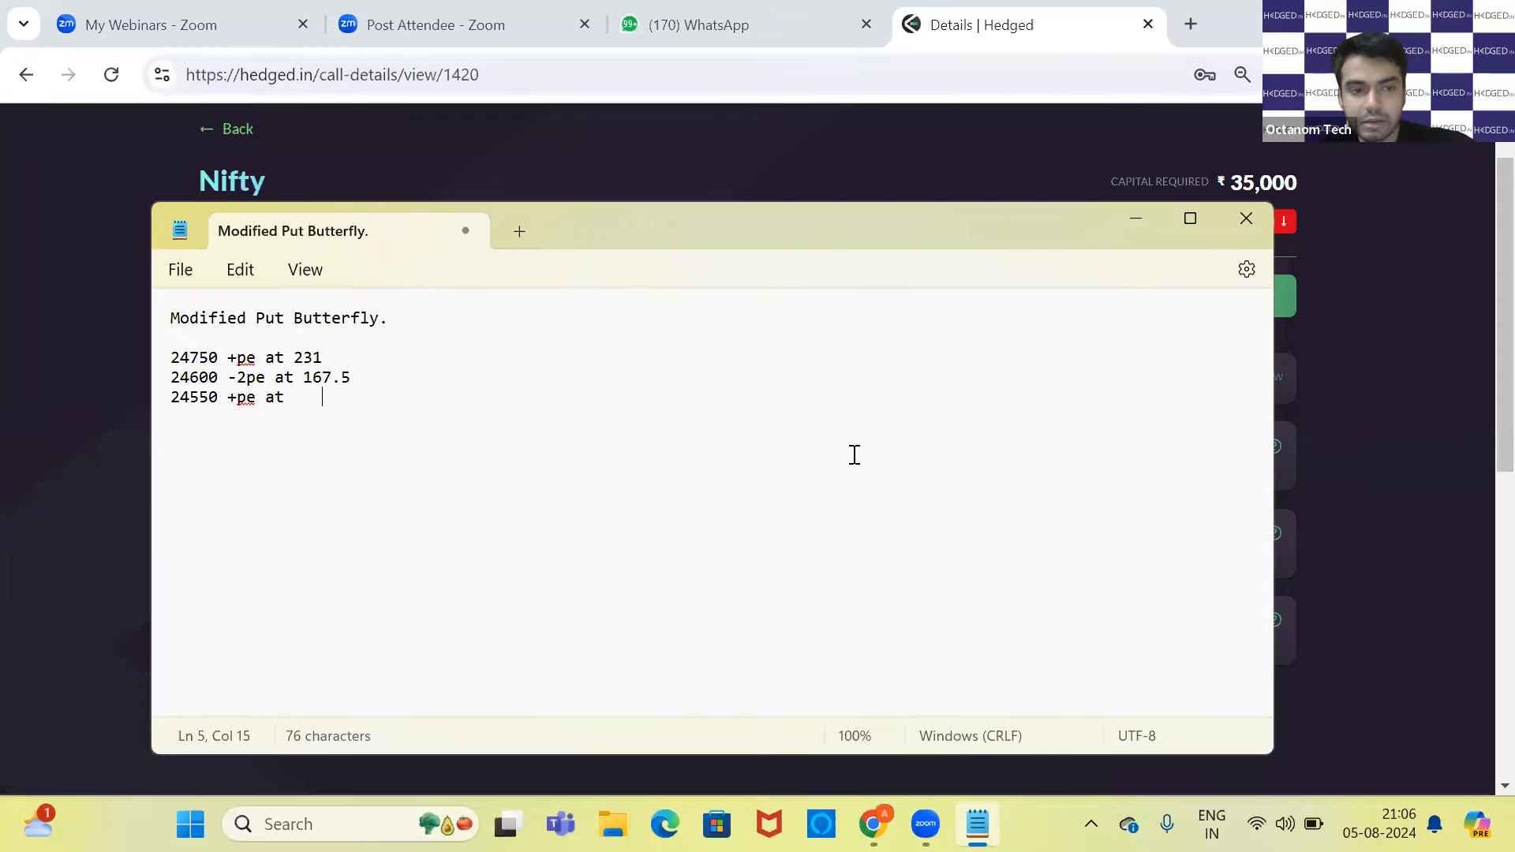
{"action": "type", "text": "1"}
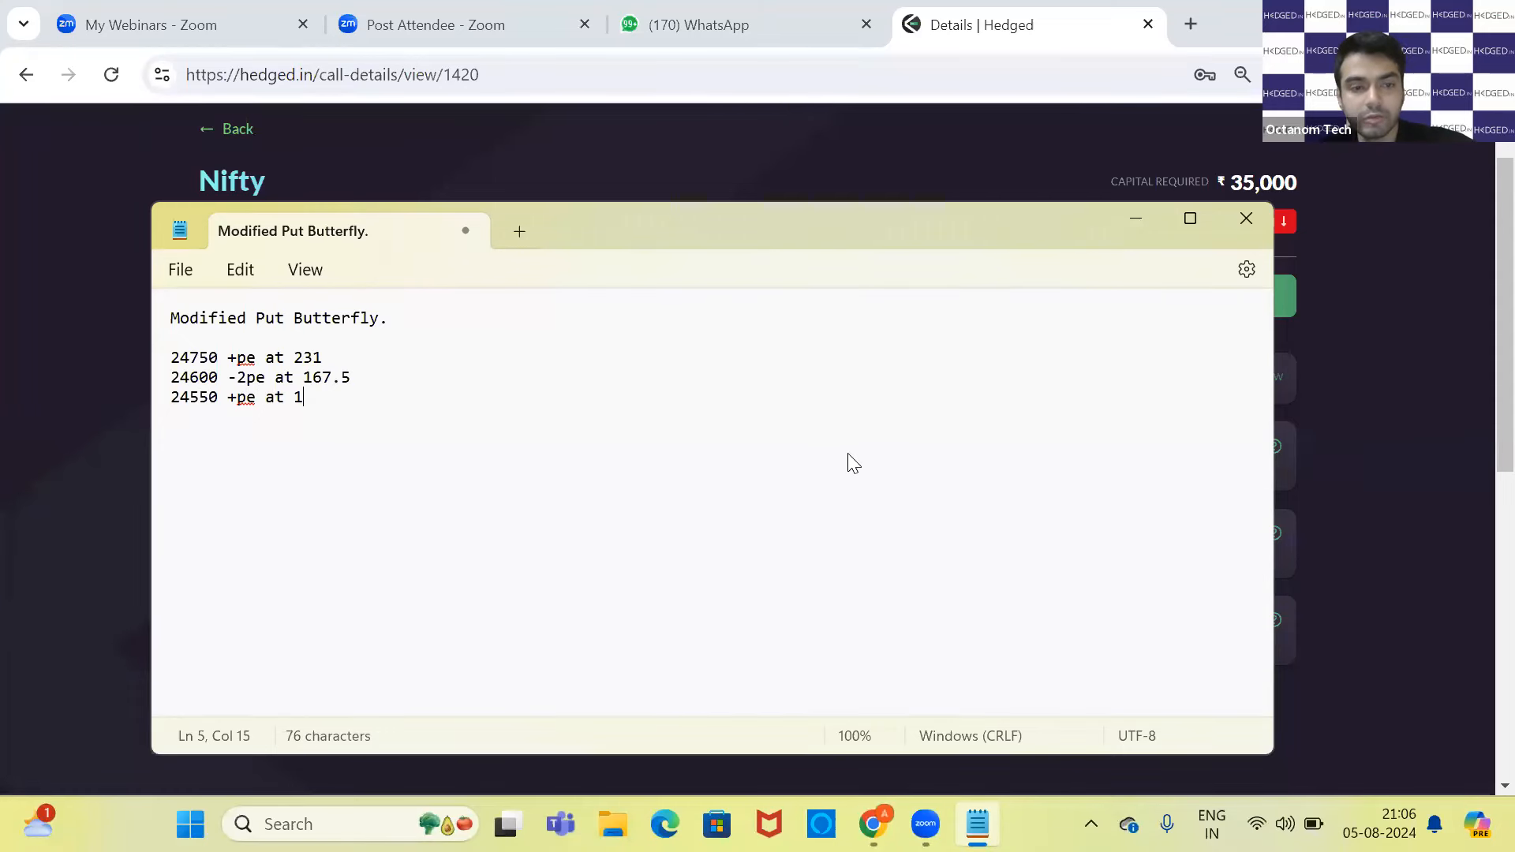
{"action": "type", "text": "52"}
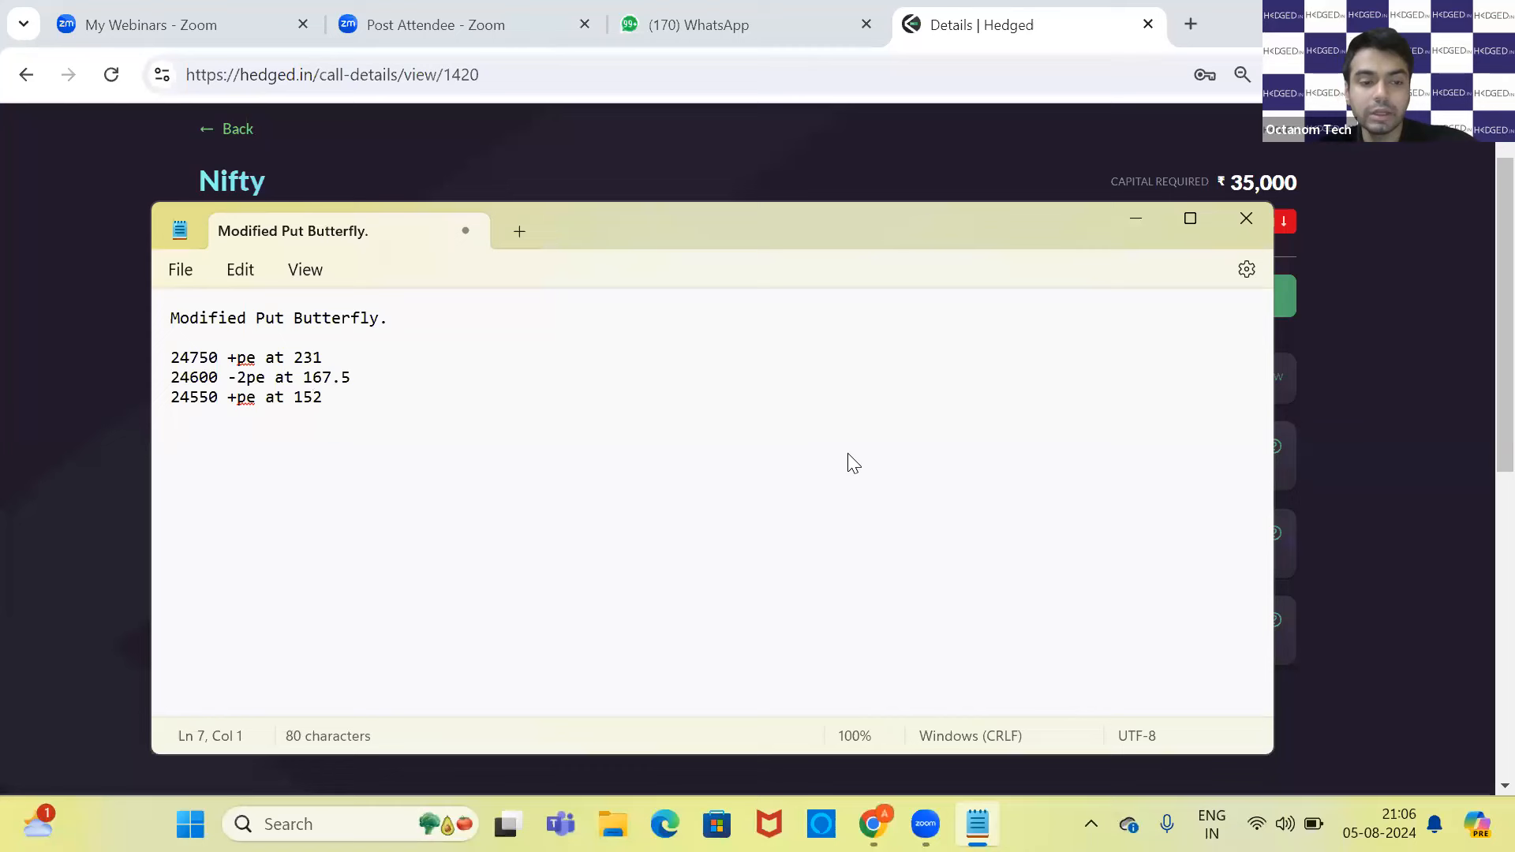
{"action": "type", "text": "231 - 1"}
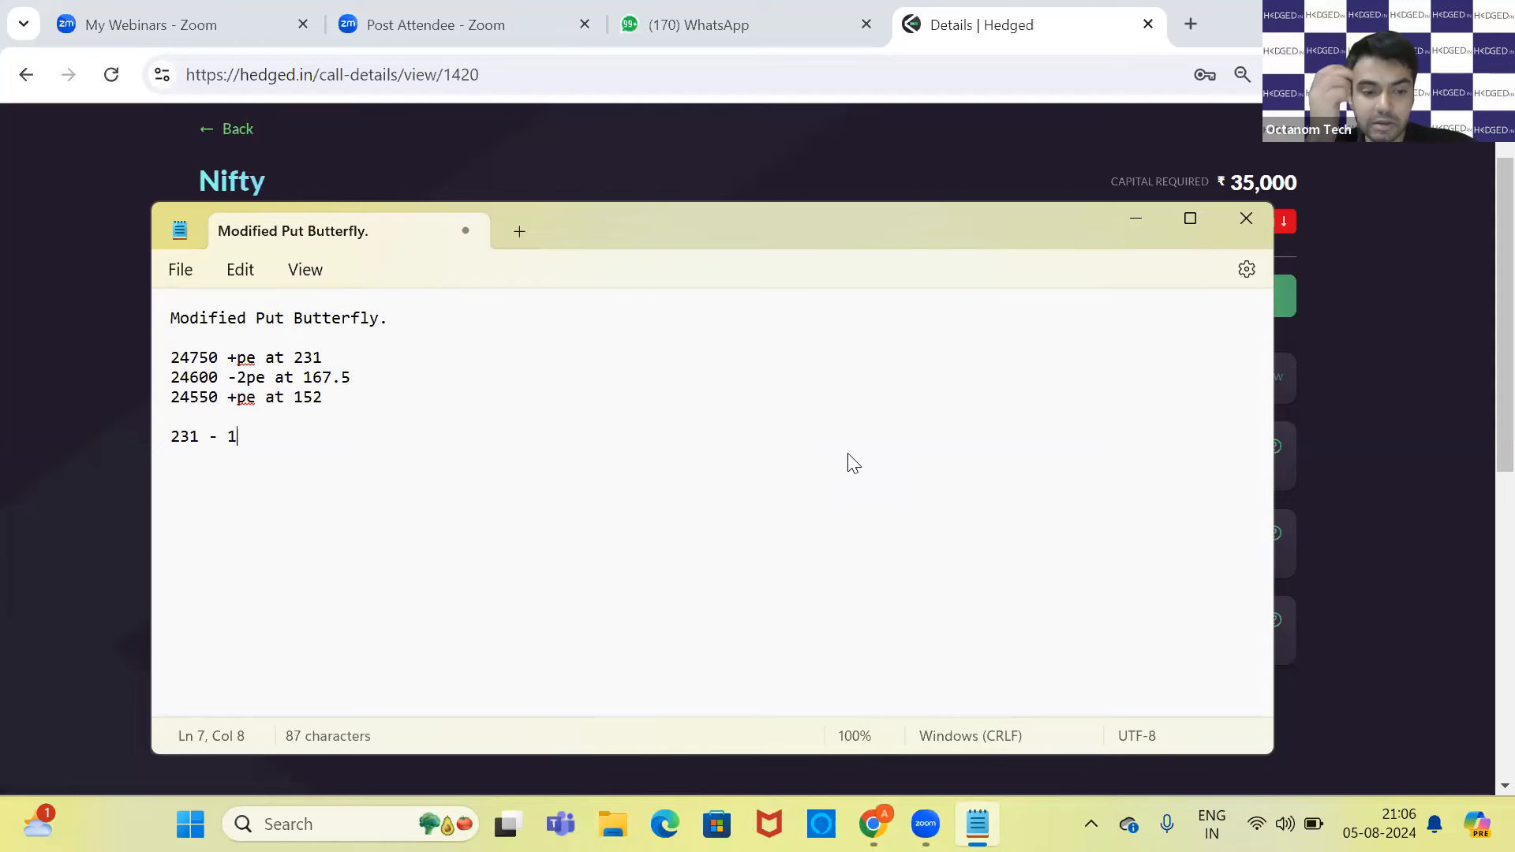
- Write the net premium sum 231 - 167.5*2 + 152 beneath the legs, giving 48
{"action": "type", "text": "67.5"}
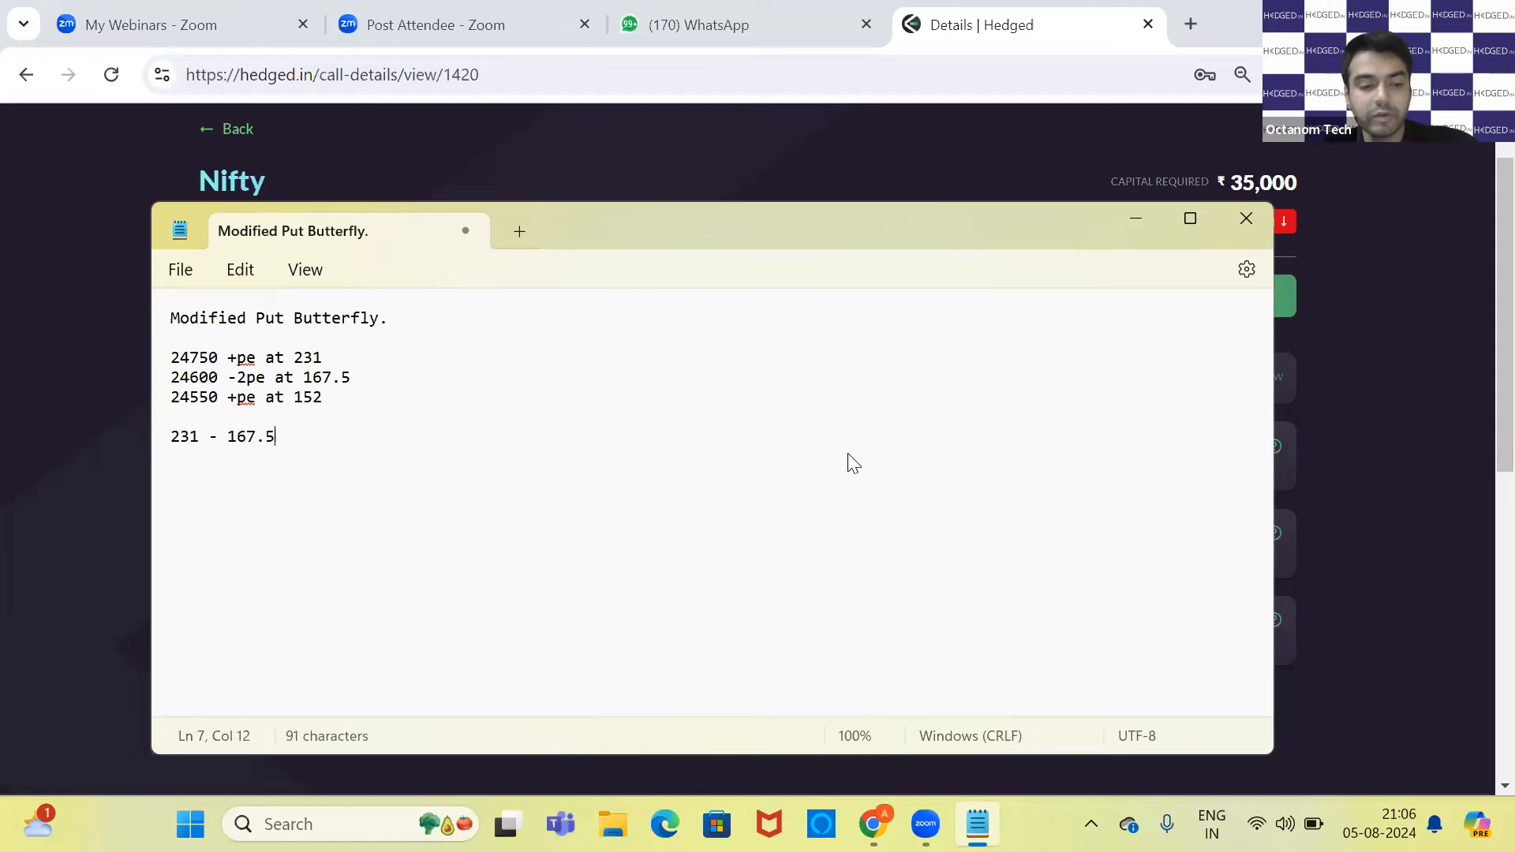
{"action": "type", "text": "*2"}
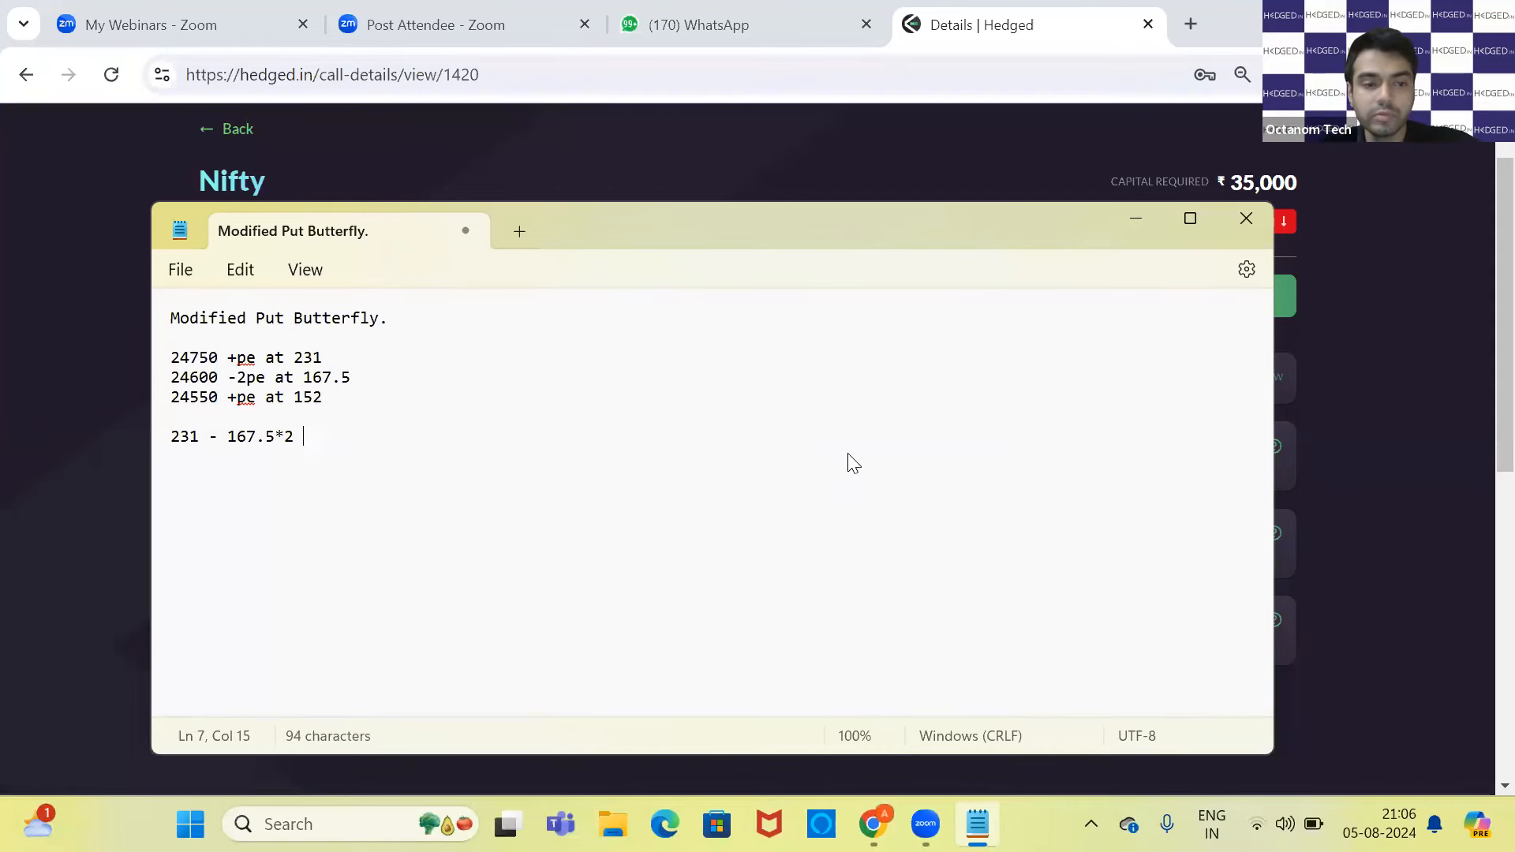
{"action": "type", "text": "+"}
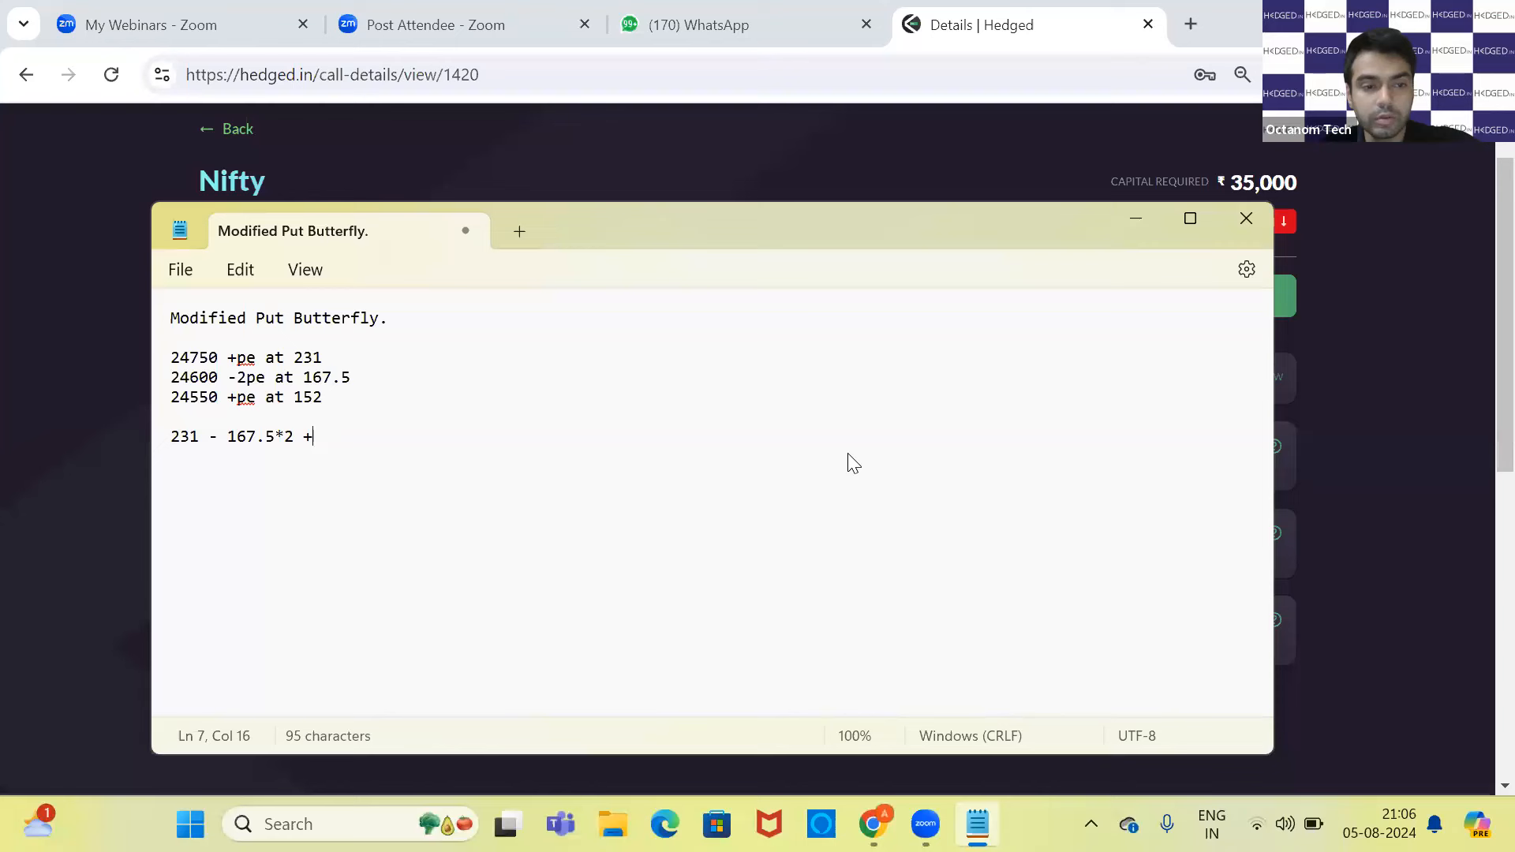
{"action": "type", "text": "1"}
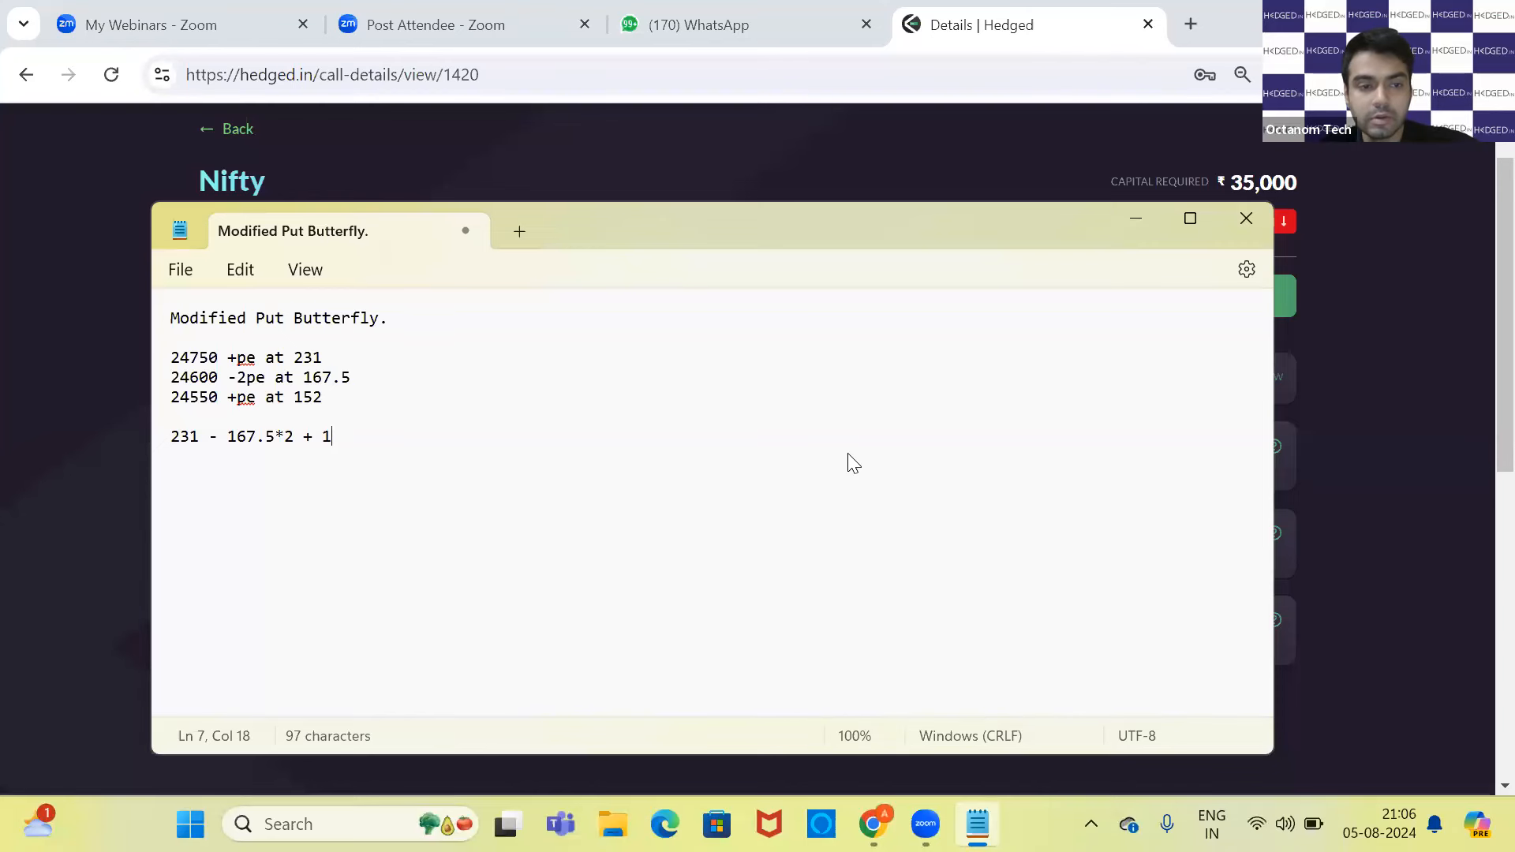
{"action": "type", "text": "52"}
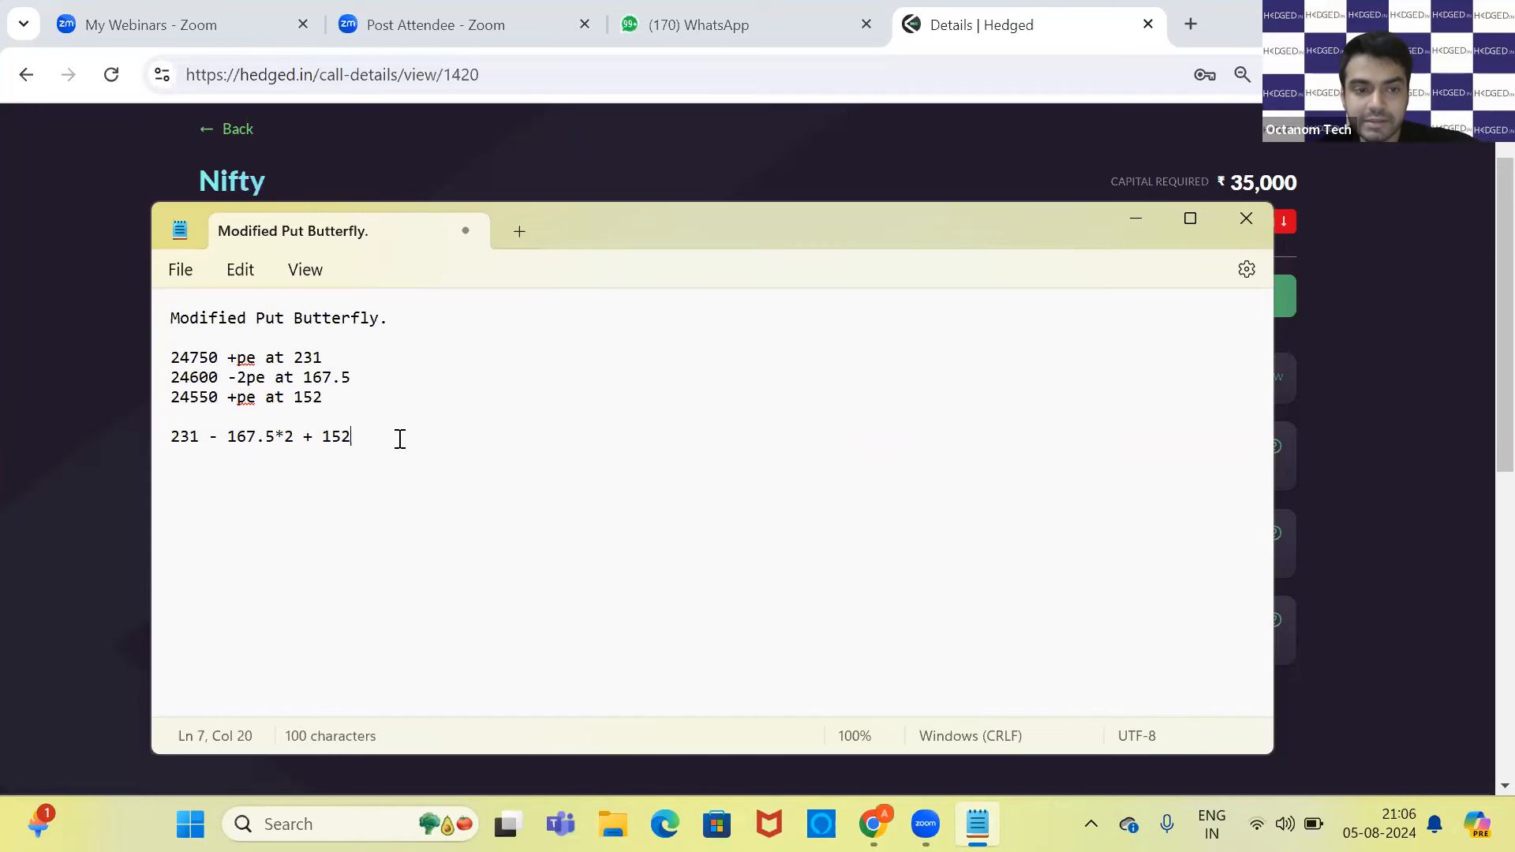
{"action": "type", "text": "48"}
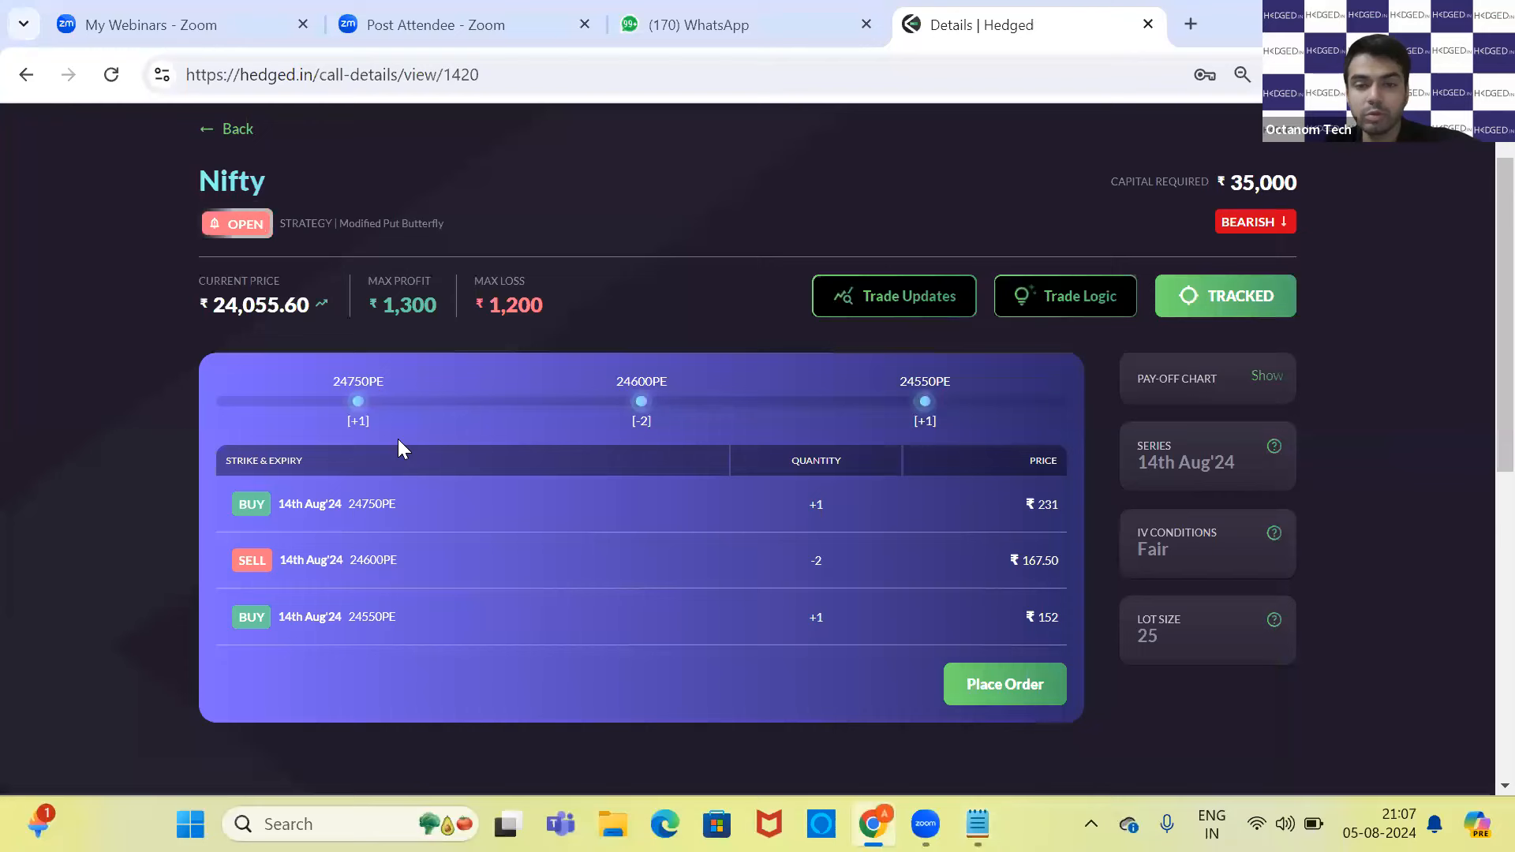
{"action": "left_click", "coordinate": [976, 824]}
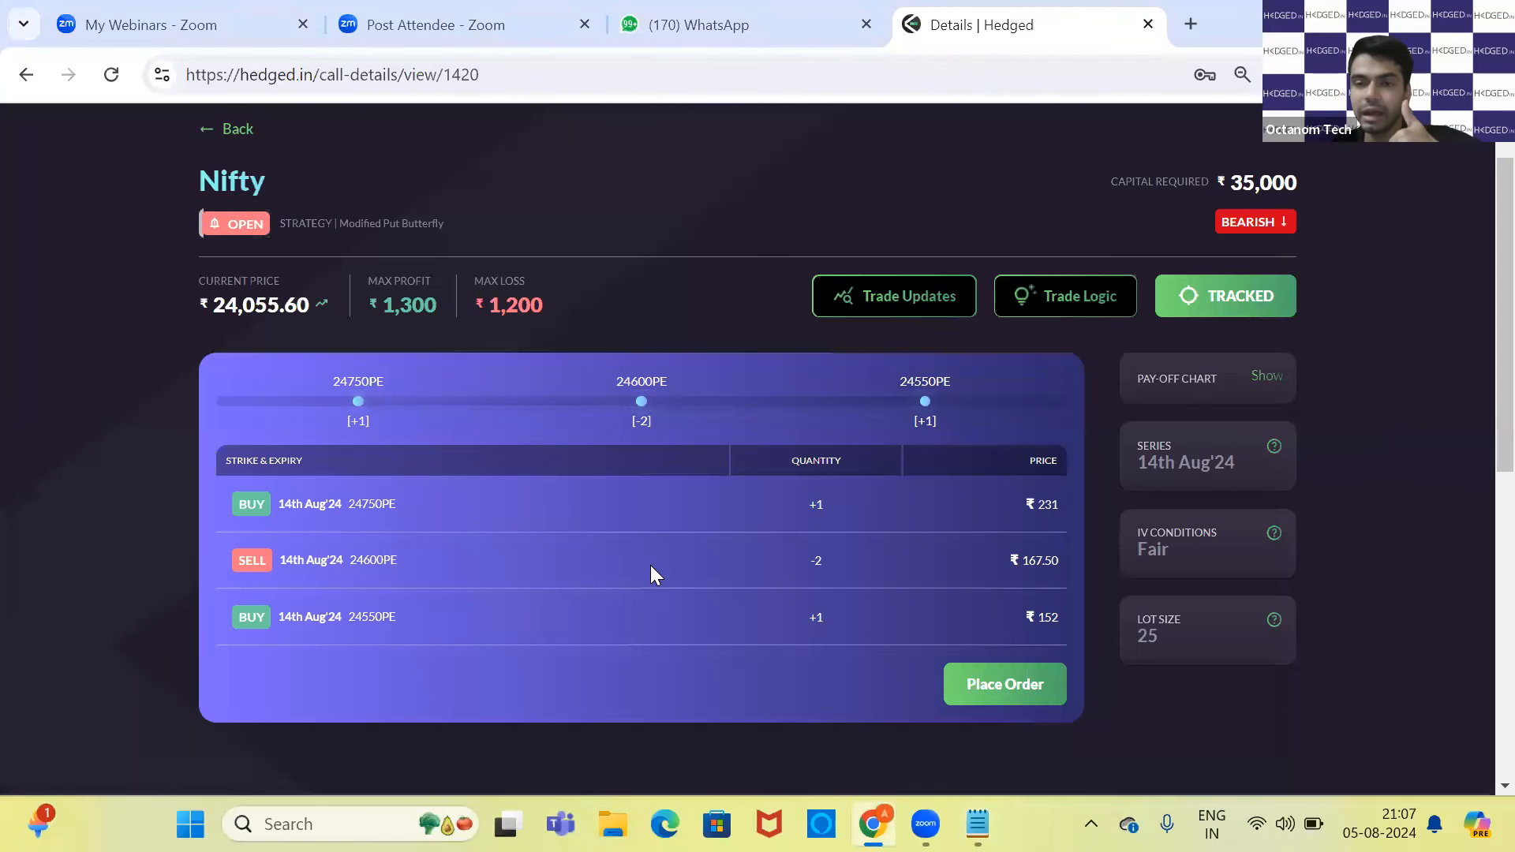
{"action": "mouse_move", "coordinate": [441, 611]}
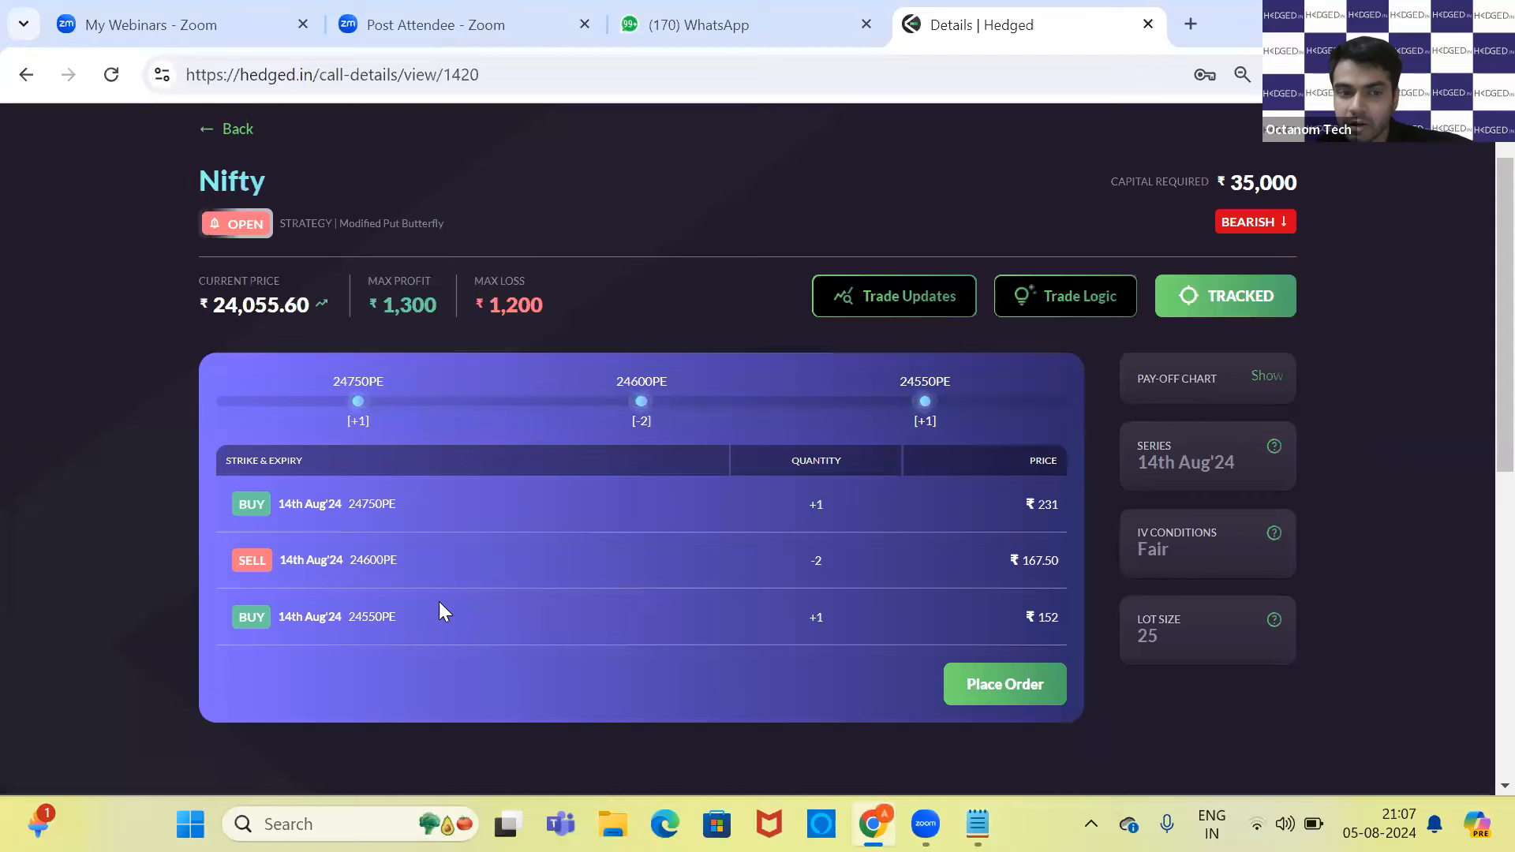
{"action": "mouse_move", "coordinate": [338, 537]}
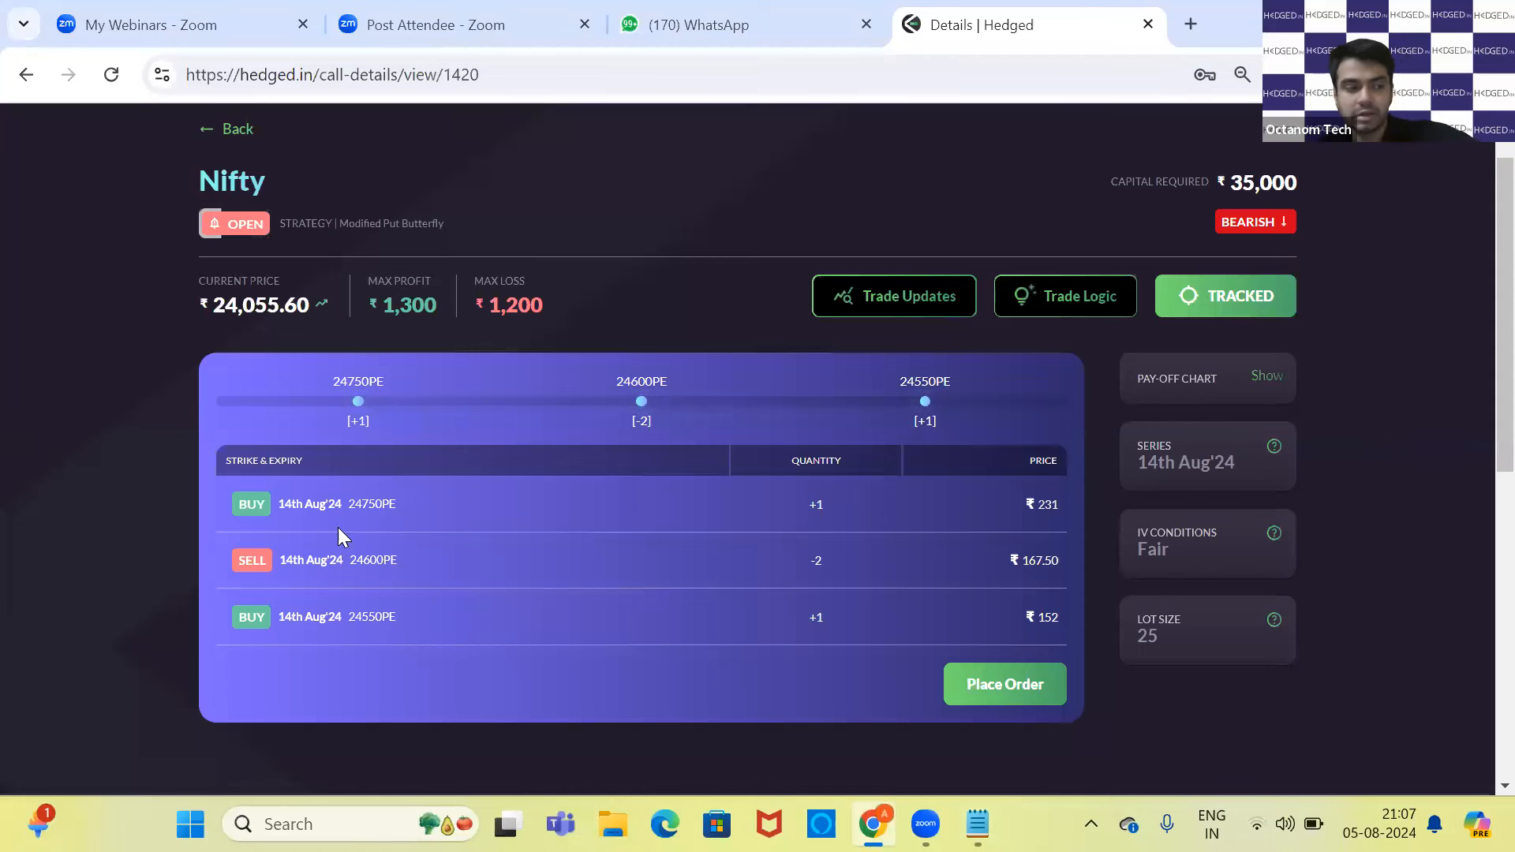
{"action": "mouse_move", "coordinate": [623, 744]}
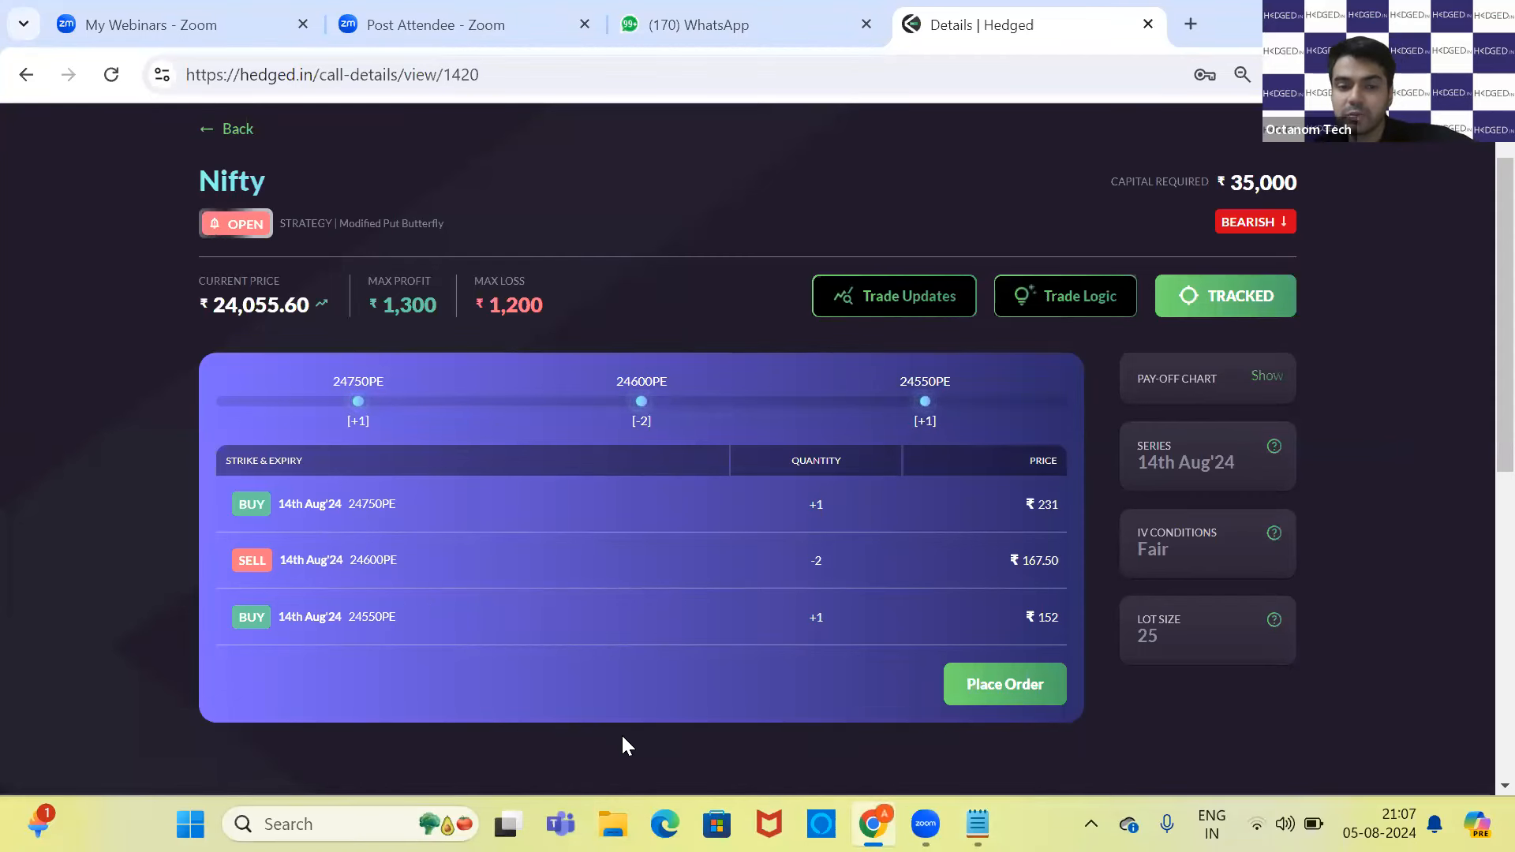
{"action": "mouse_move", "coordinate": [428, 643]}
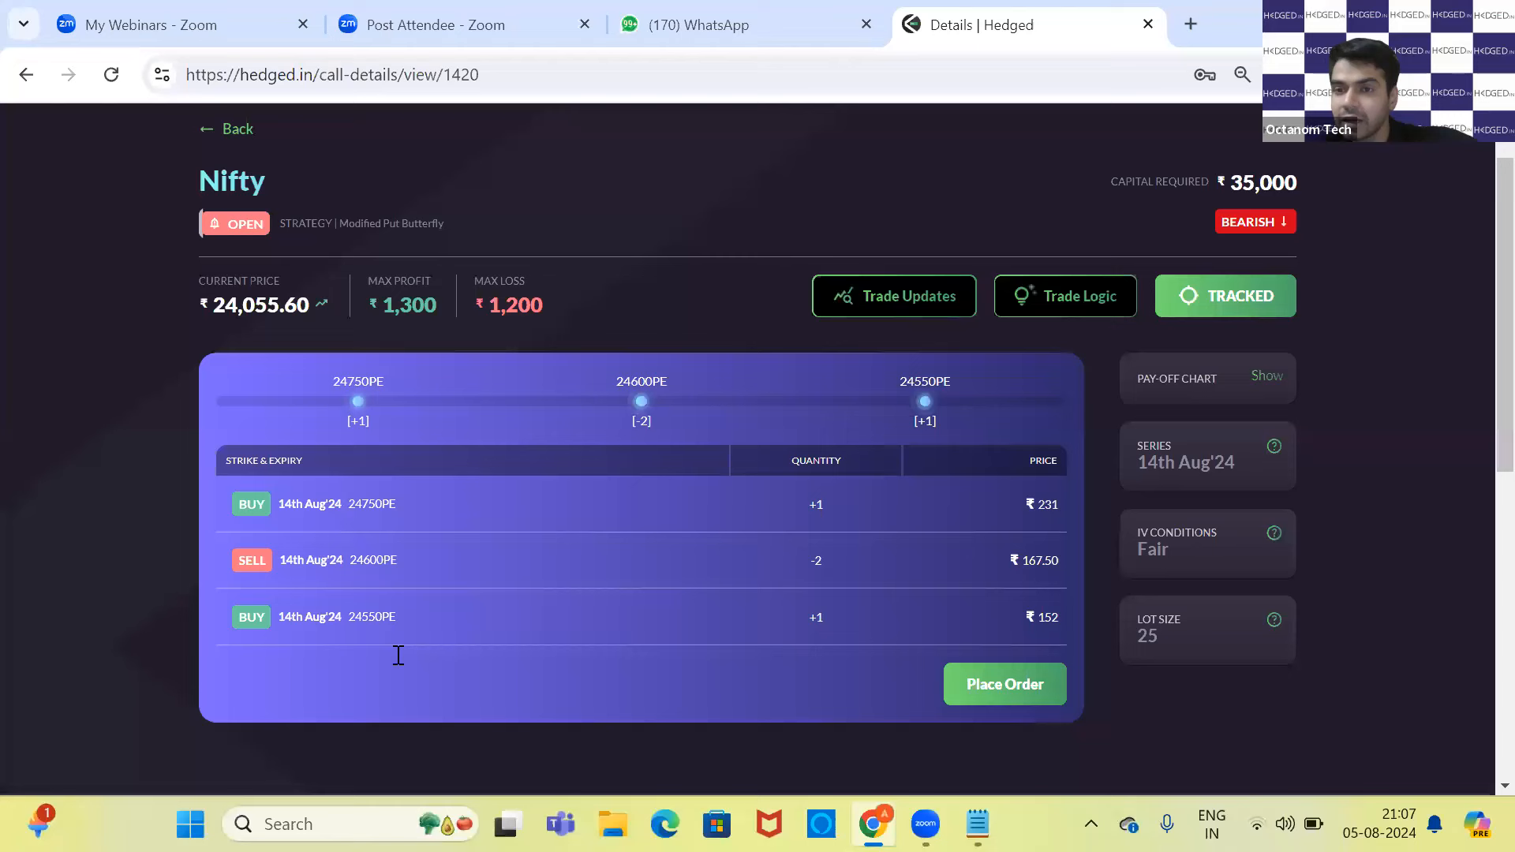
{"action": "mouse_move", "coordinate": [404, 684]}
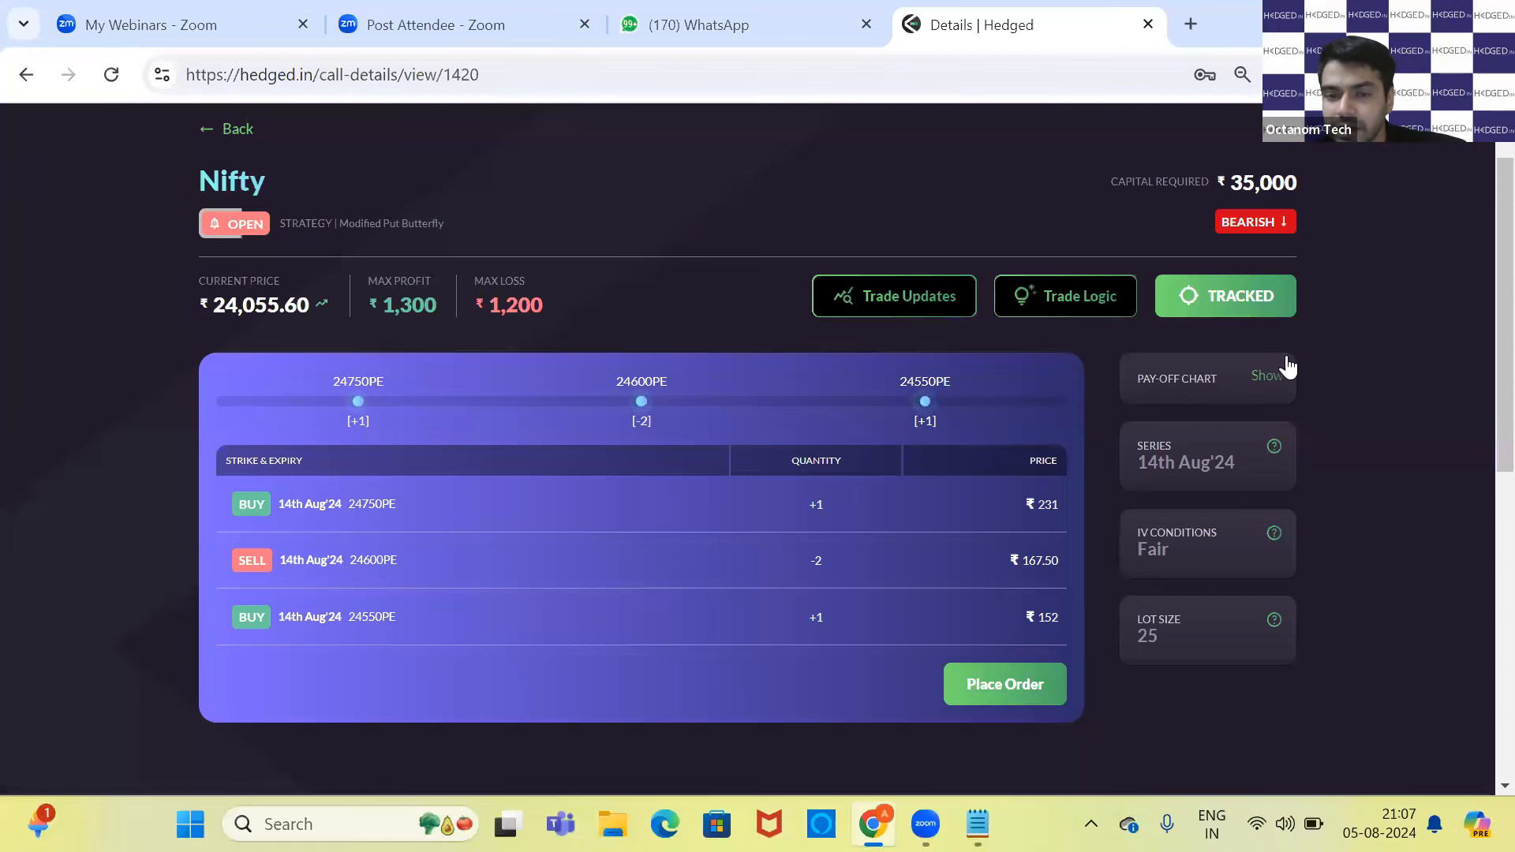
{"action": "mouse_move", "coordinate": [1175, 430]}
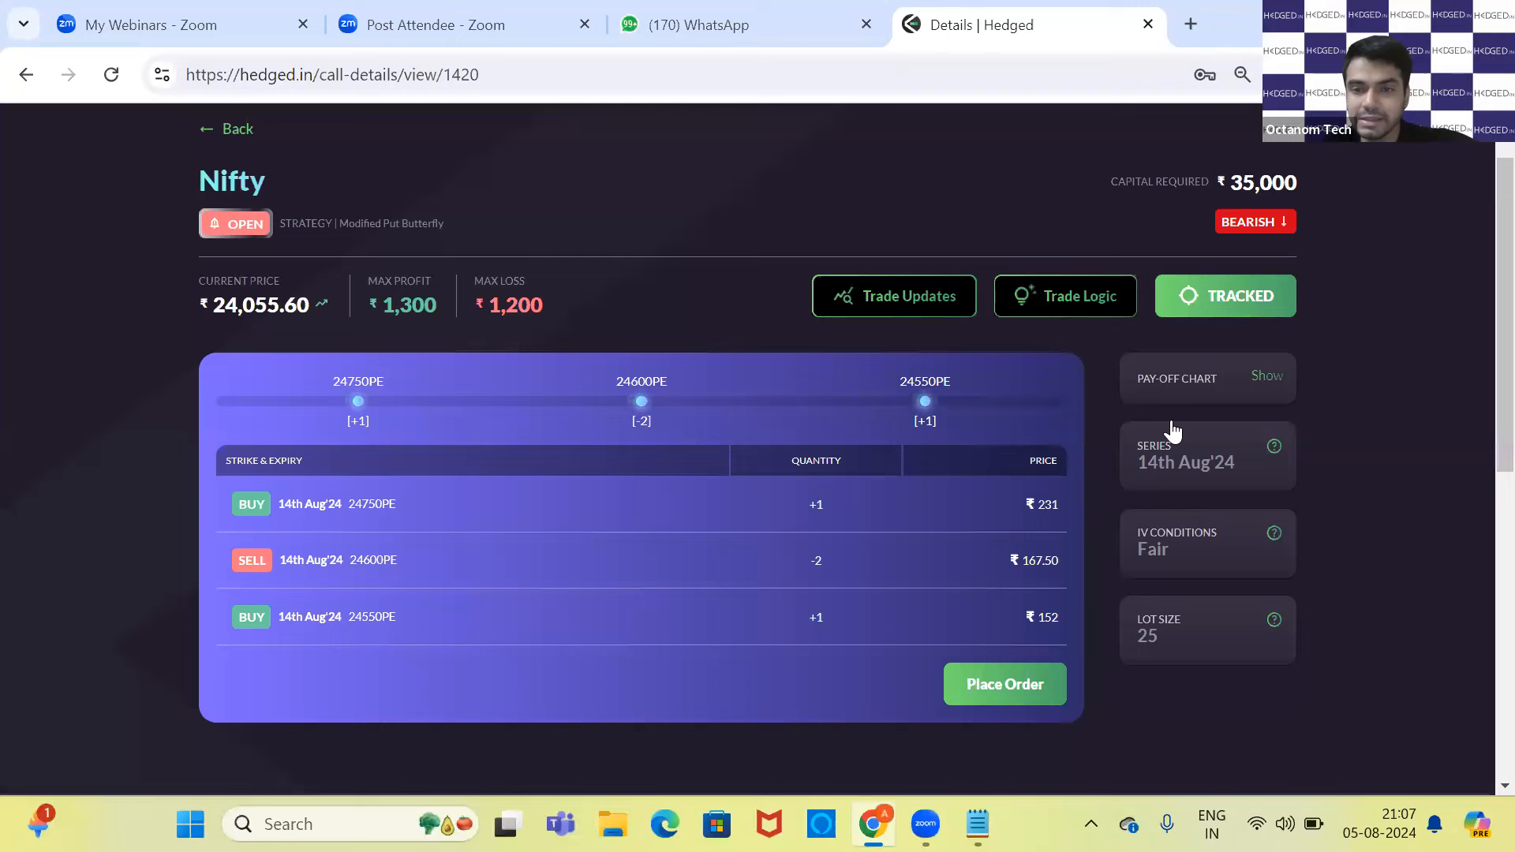
- Show the Nifty pay-off chart, then switch between it and the notes, ending in Notepad
{"action": "left_click", "coordinate": [1267, 376]}
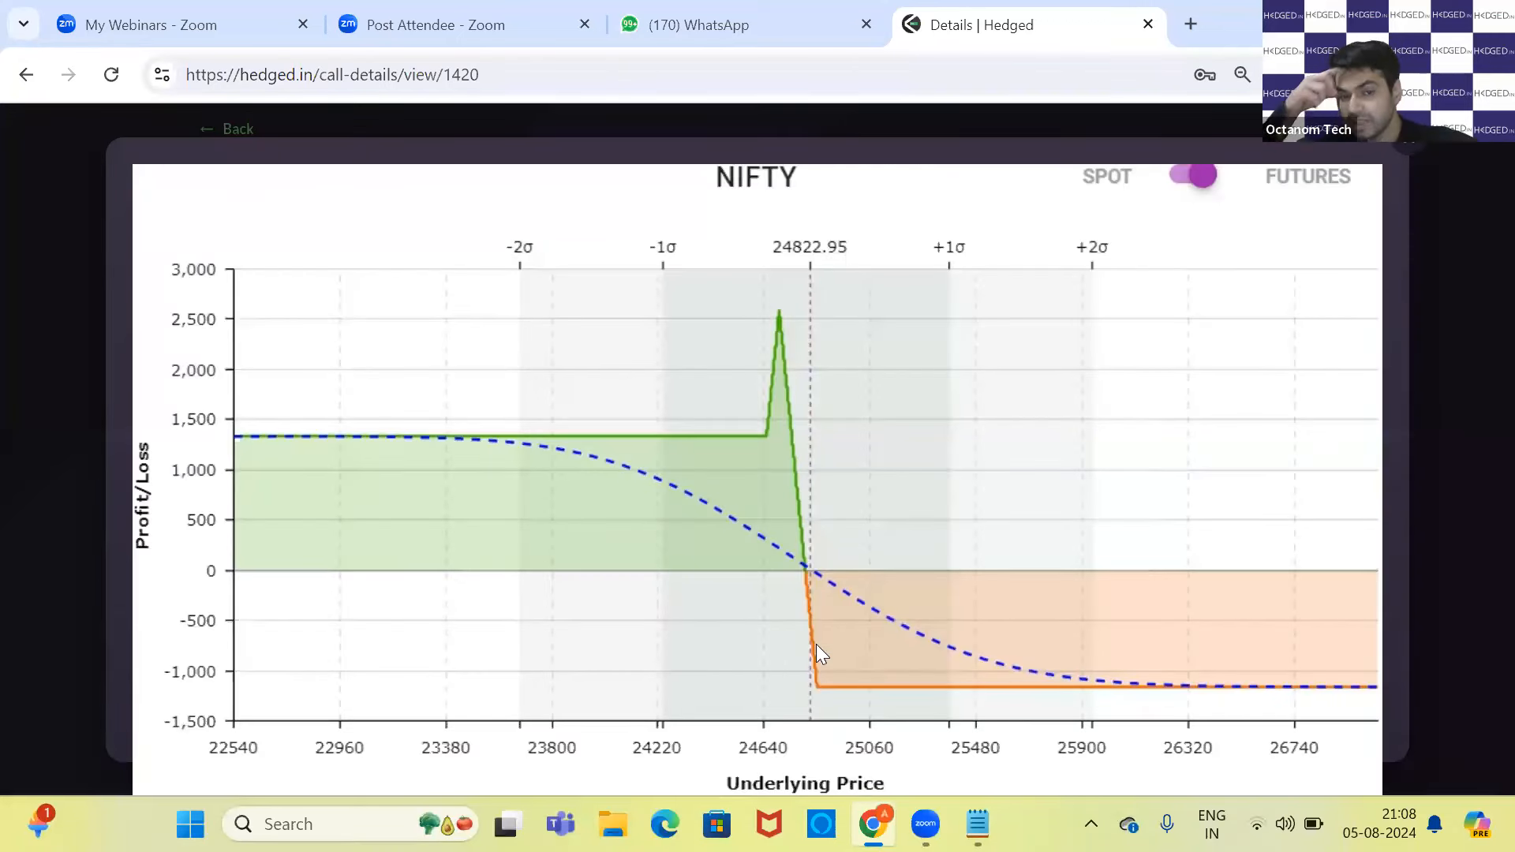
{"action": "mouse_move", "coordinate": [839, 693]}
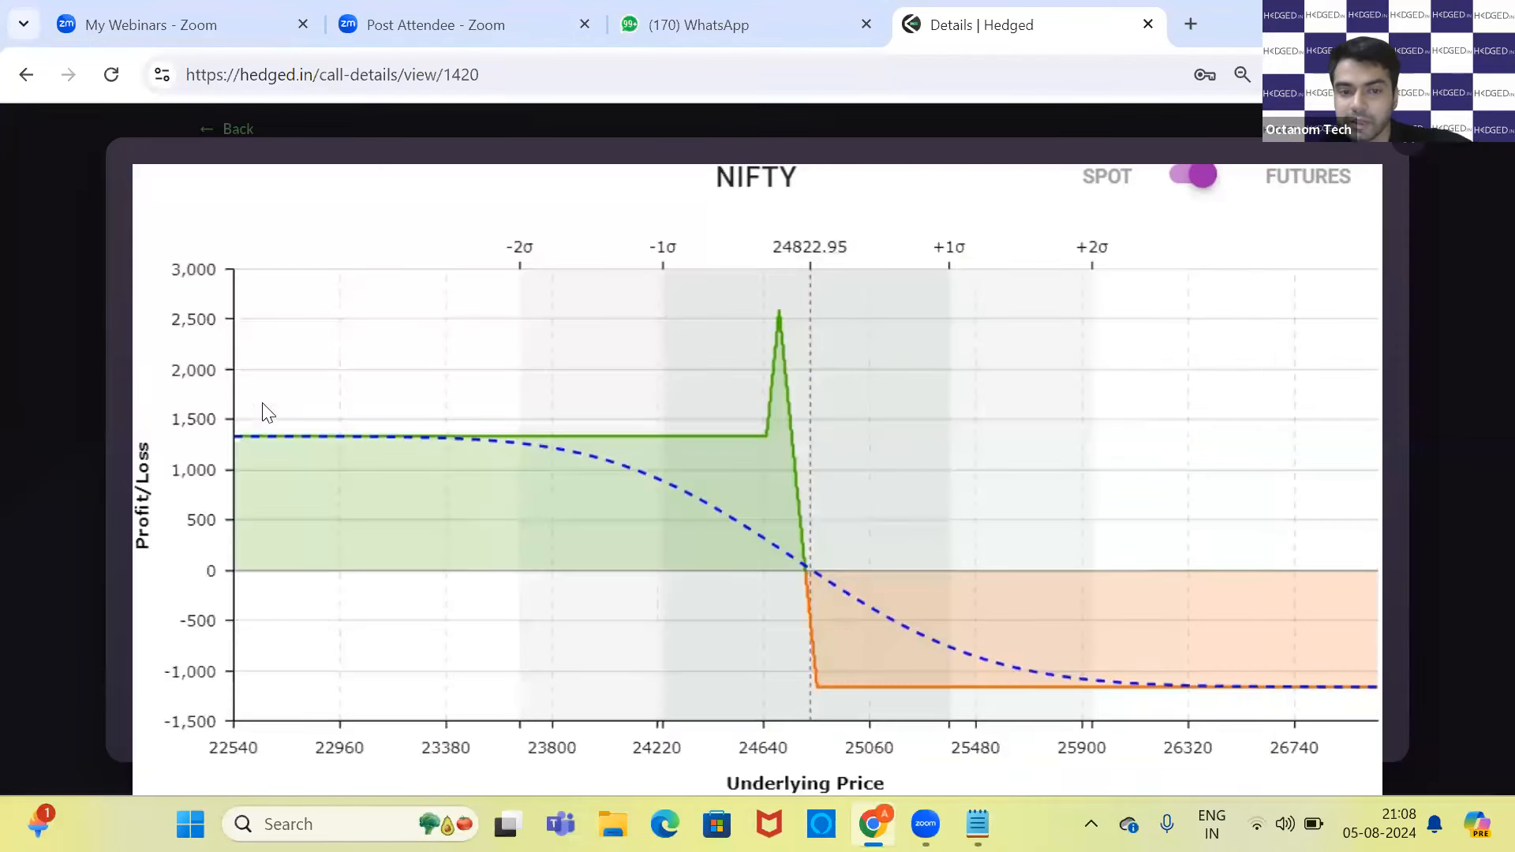
{"action": "left_click", "coordinate": [976, 824]}
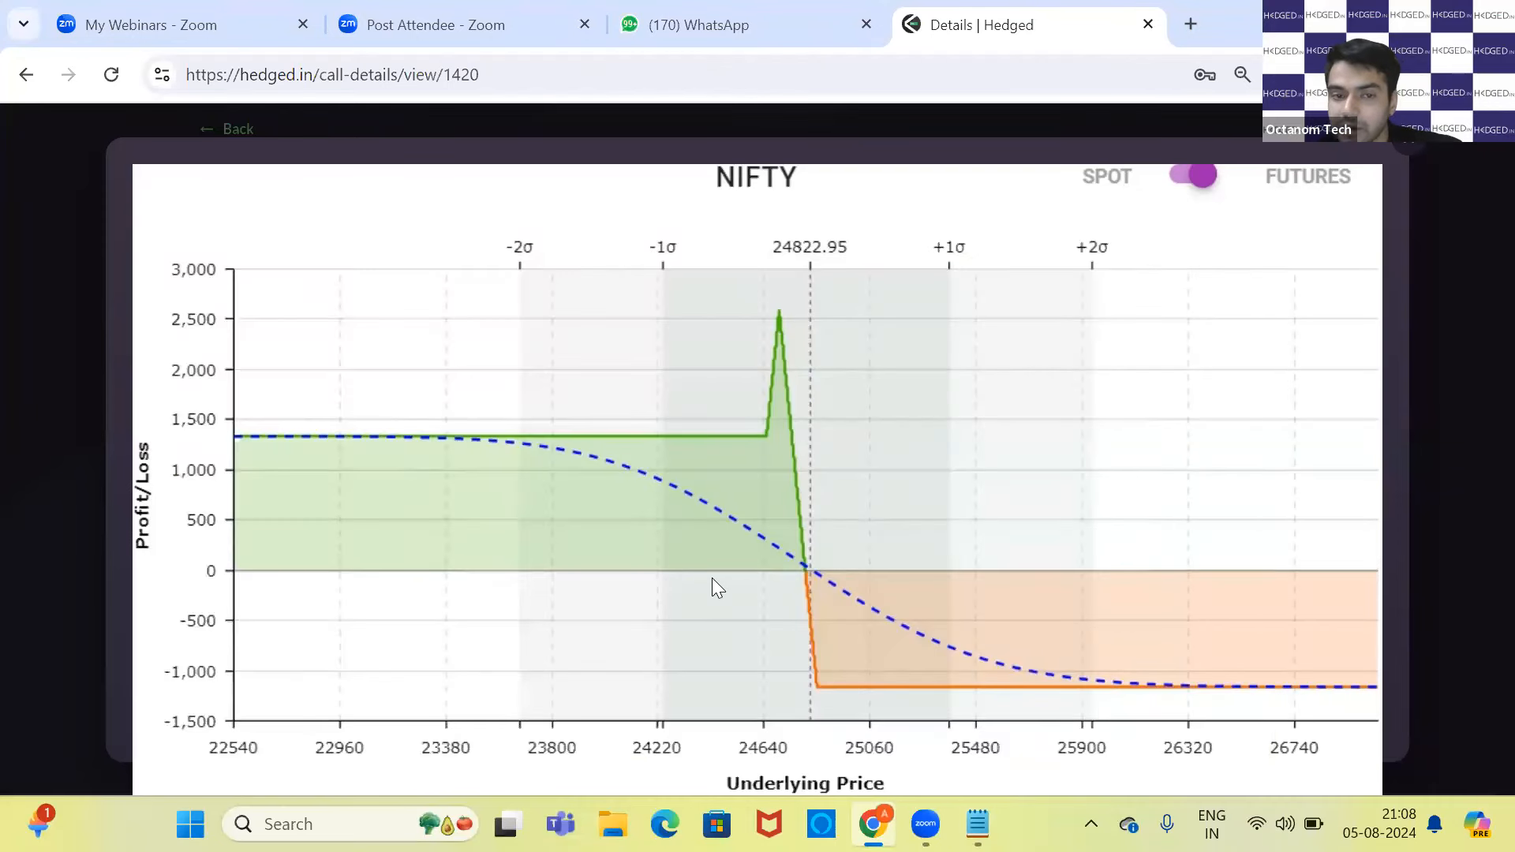
{"action": "mouse_move", "coordinate": [791, 321]}
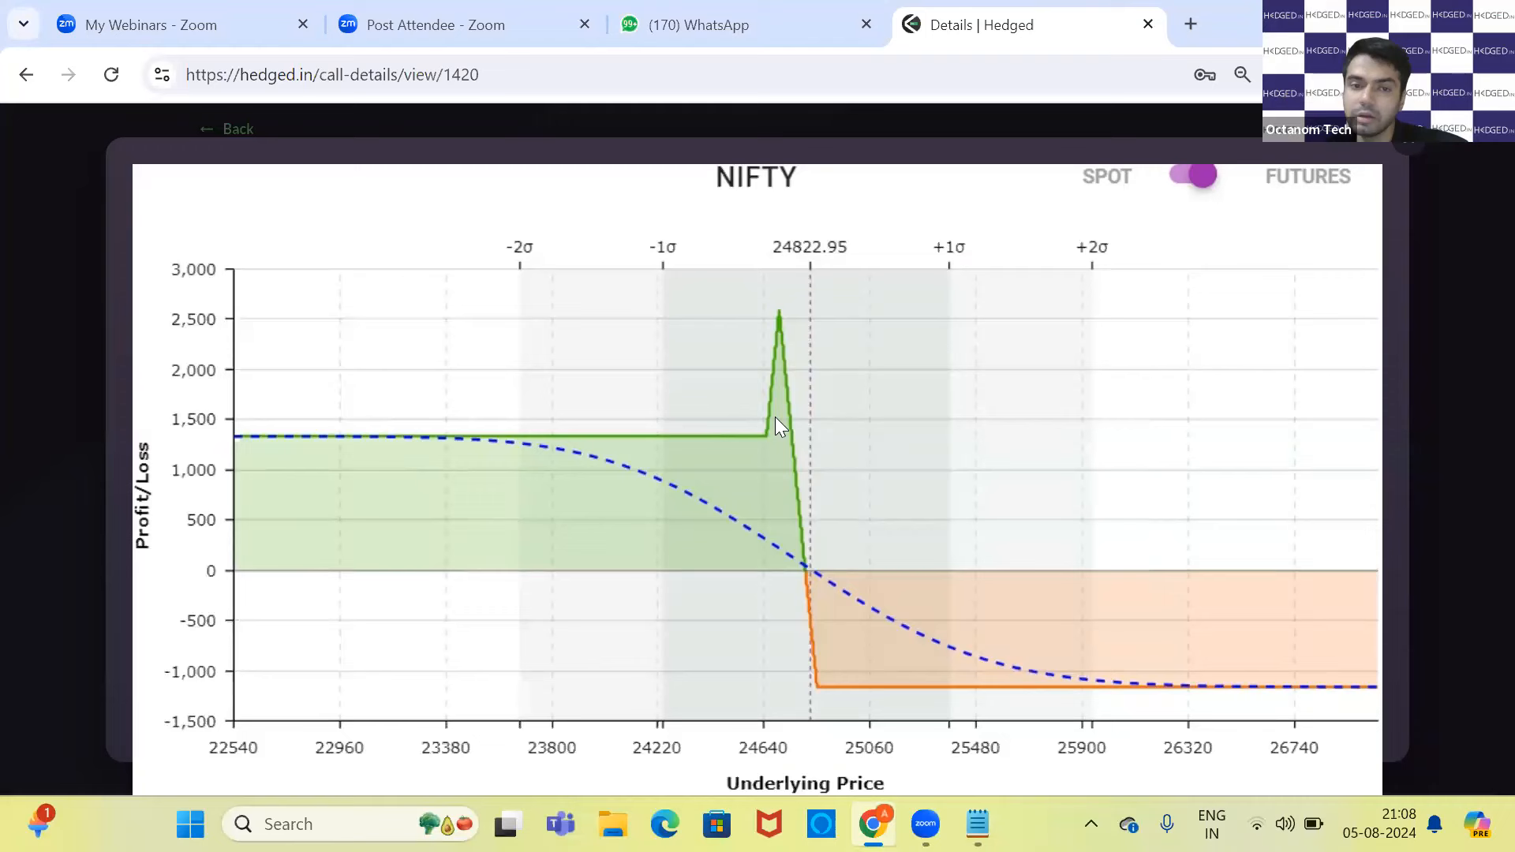
{"action": "mouse_move", "coordinate": [707, 445]}
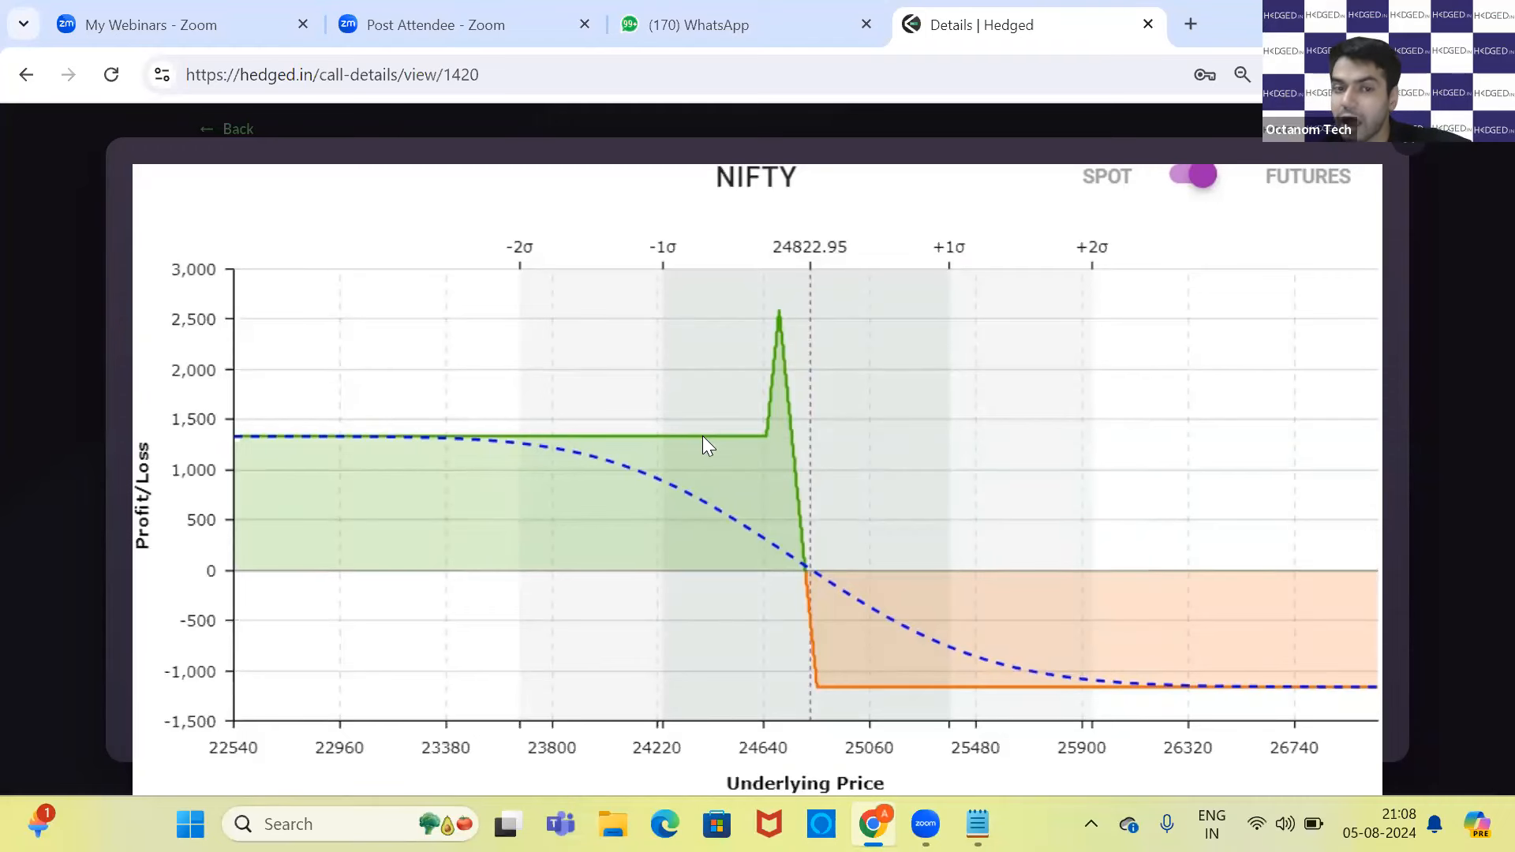
{"action": "mouse_move", "coordinate": [774, 440]}
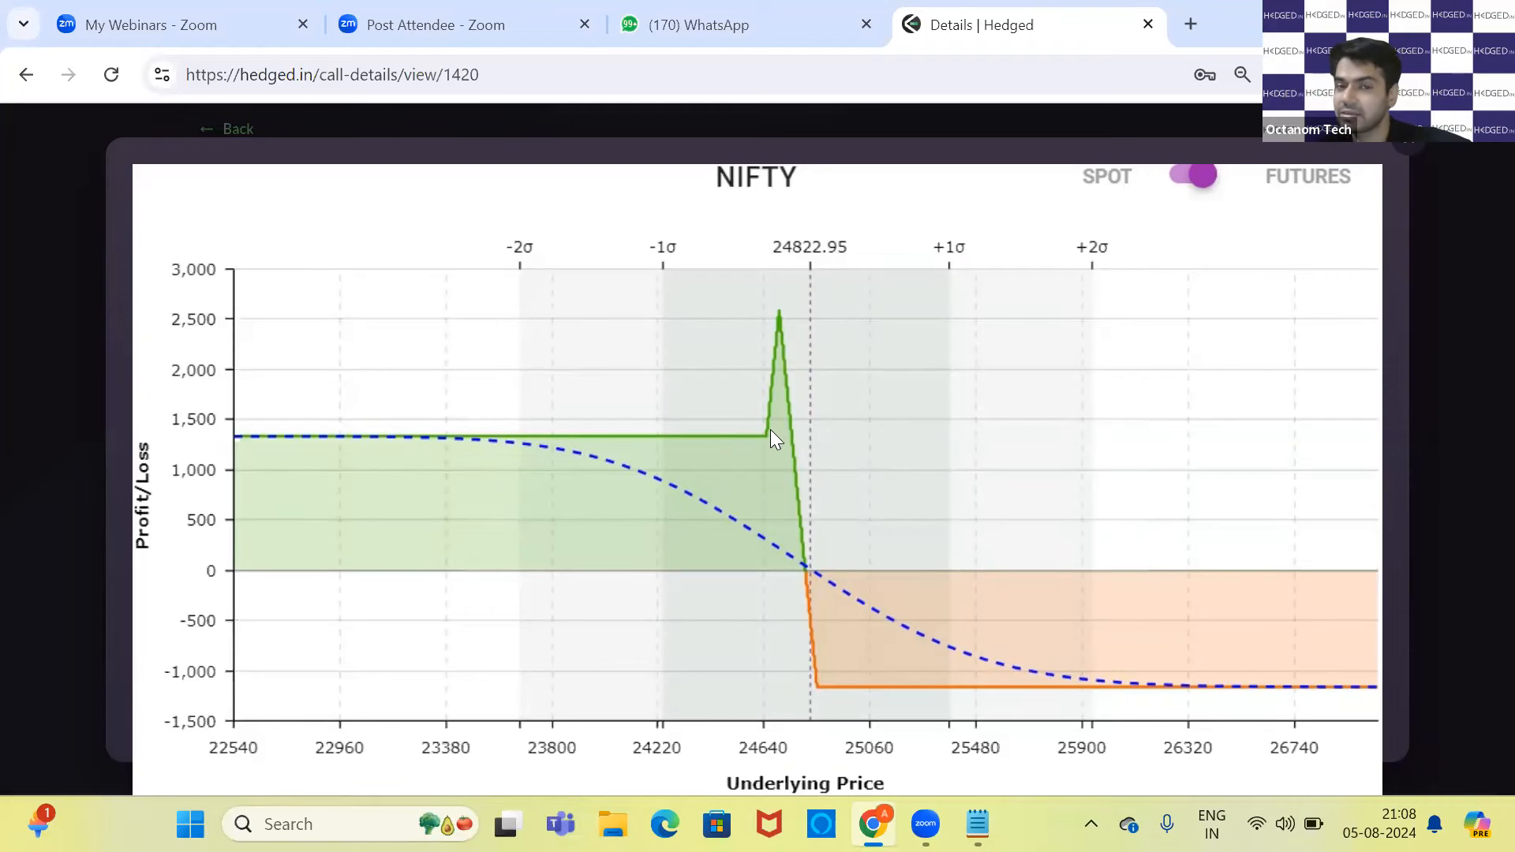
{"action": "left_click", "coordinate": [976, 824]}
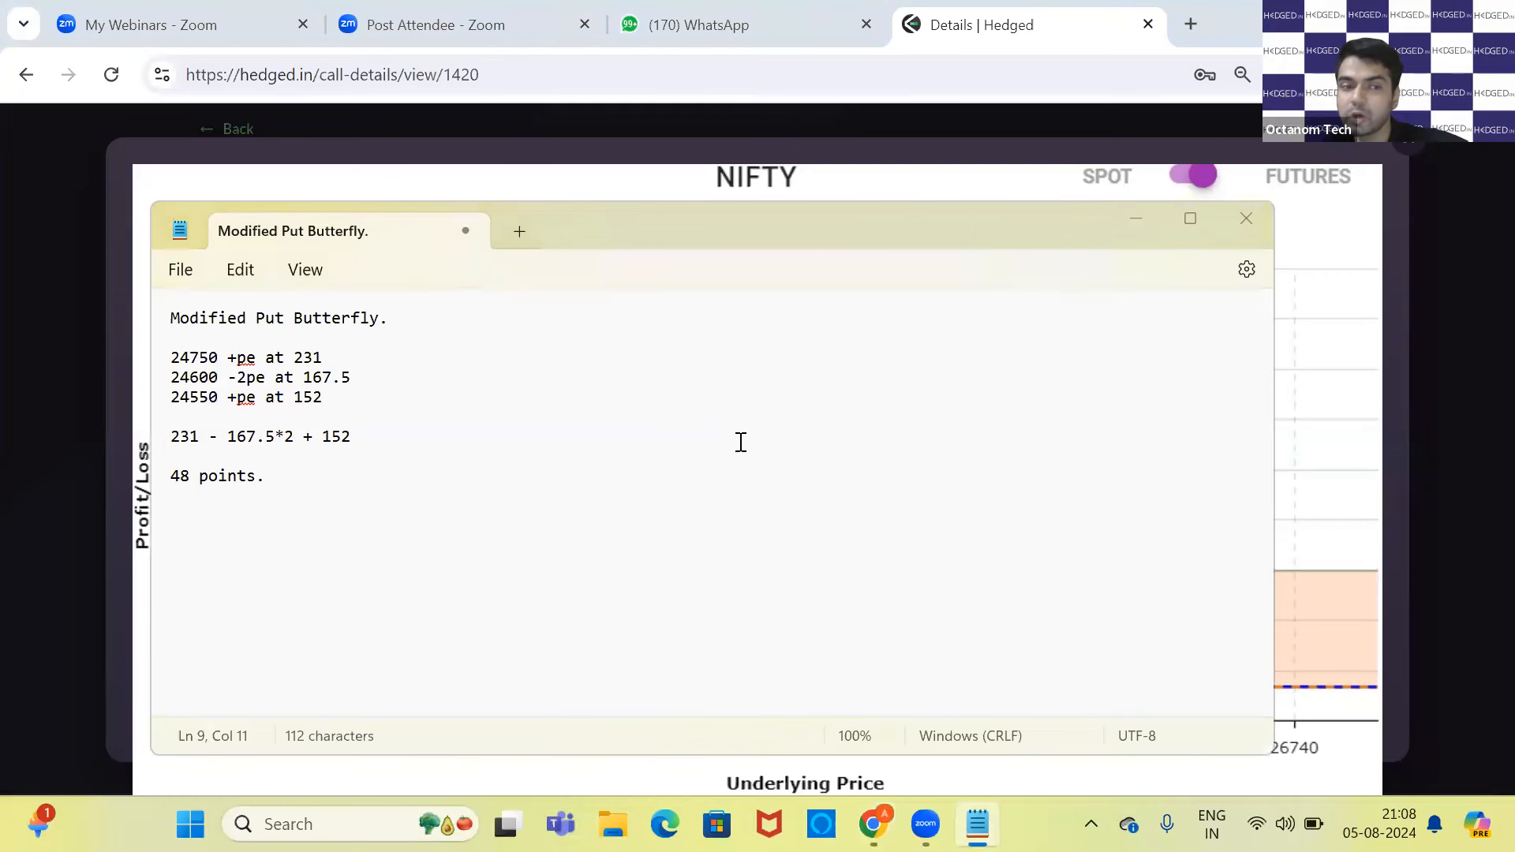
{"action": "left_click", "coordinate": [1245, 218]}
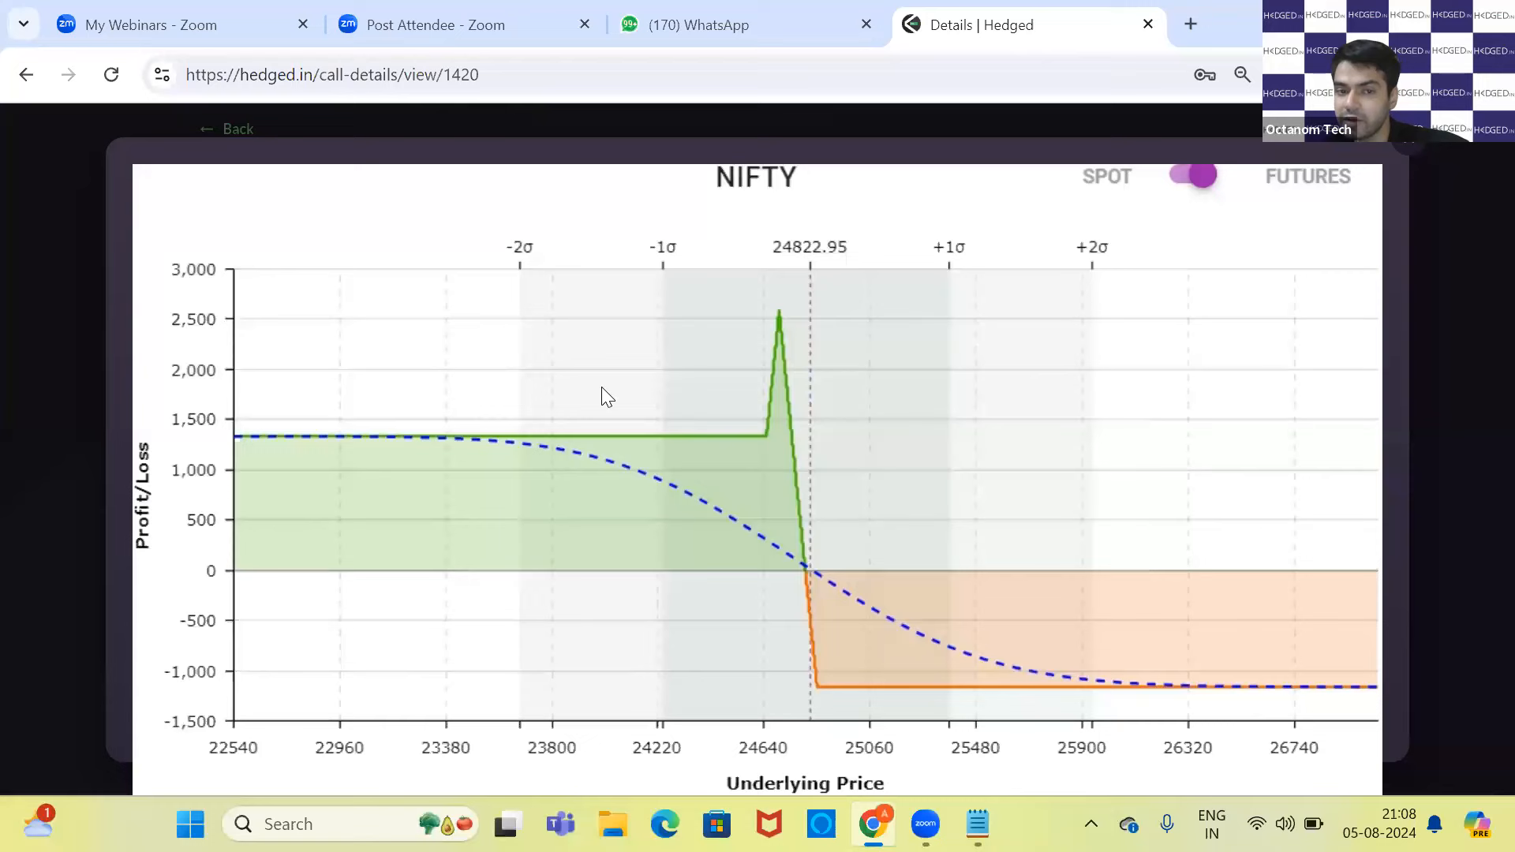
{"action": "mouse_move", "coordinate": [689, 440]}
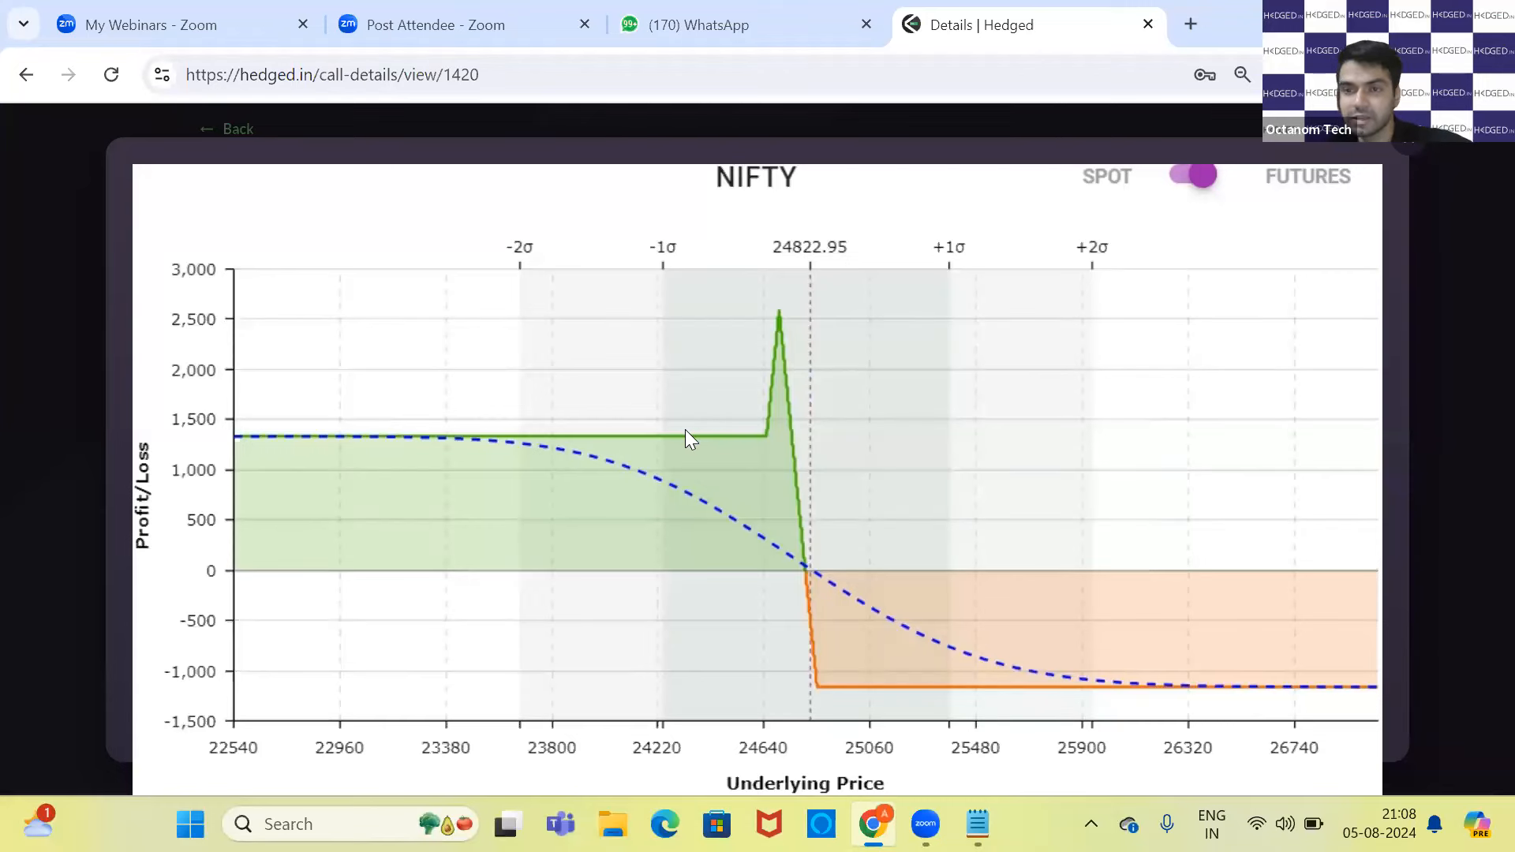
{"action": "left_click", "coordinate": [975, 824]}
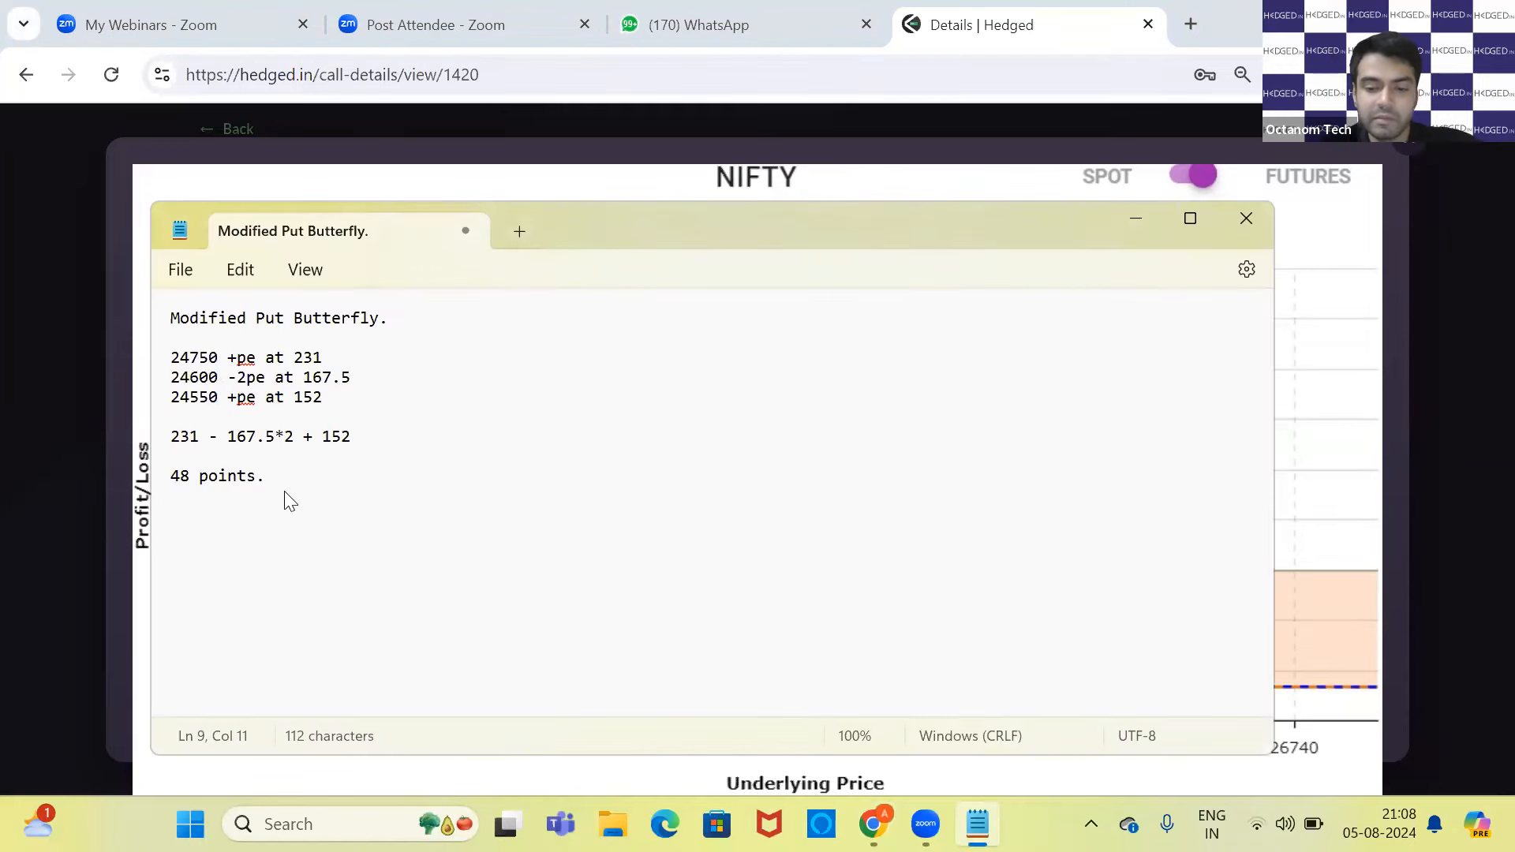
- Add the line 'profit below 24550.' beneath the 48-point result
{"action": "key", "text": "enter"}
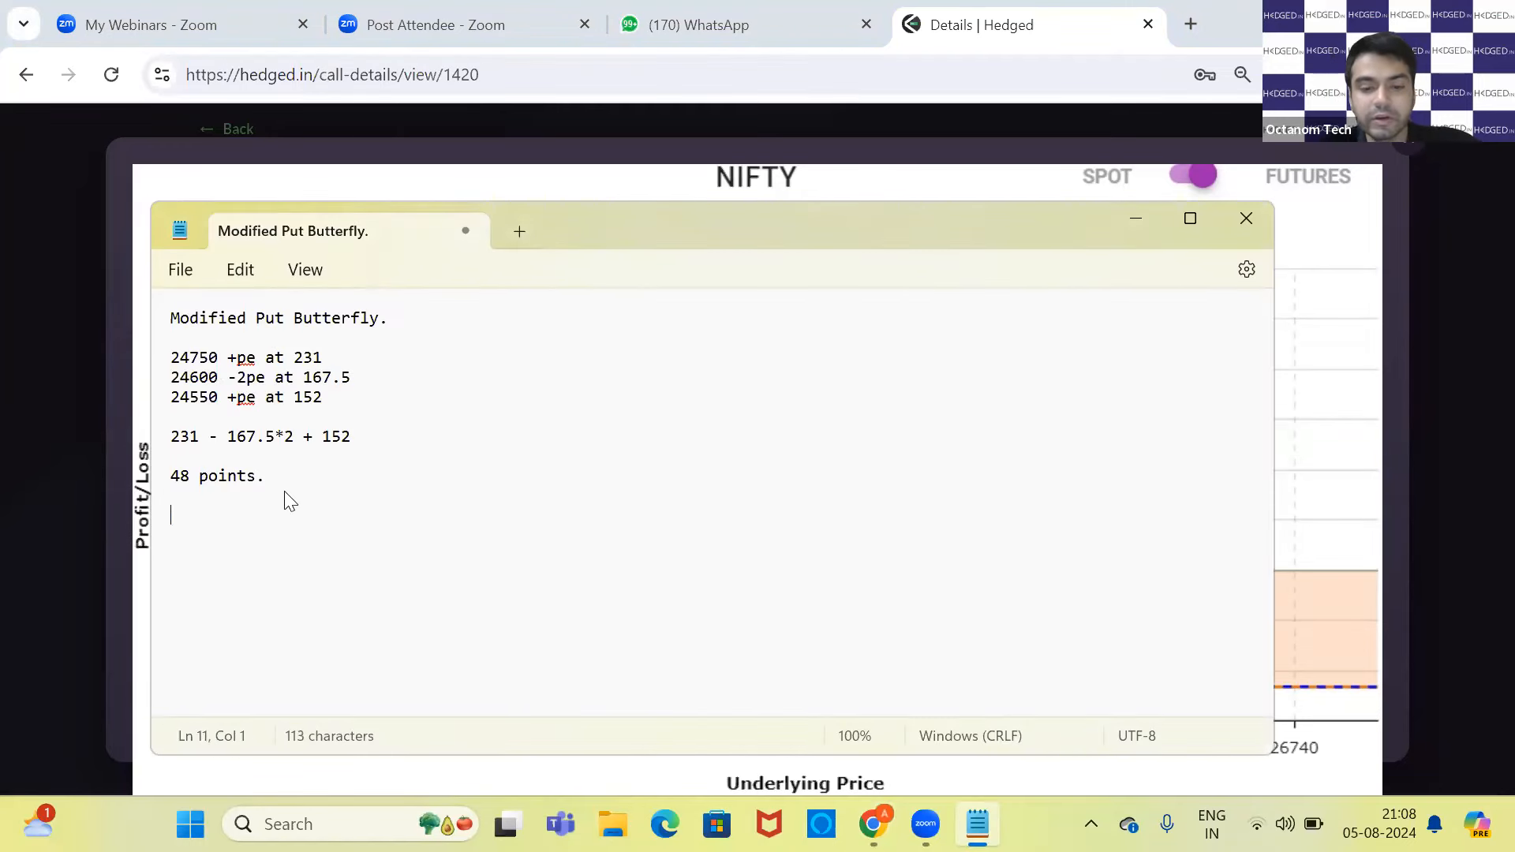
{"action": "type", "text": "profit"}
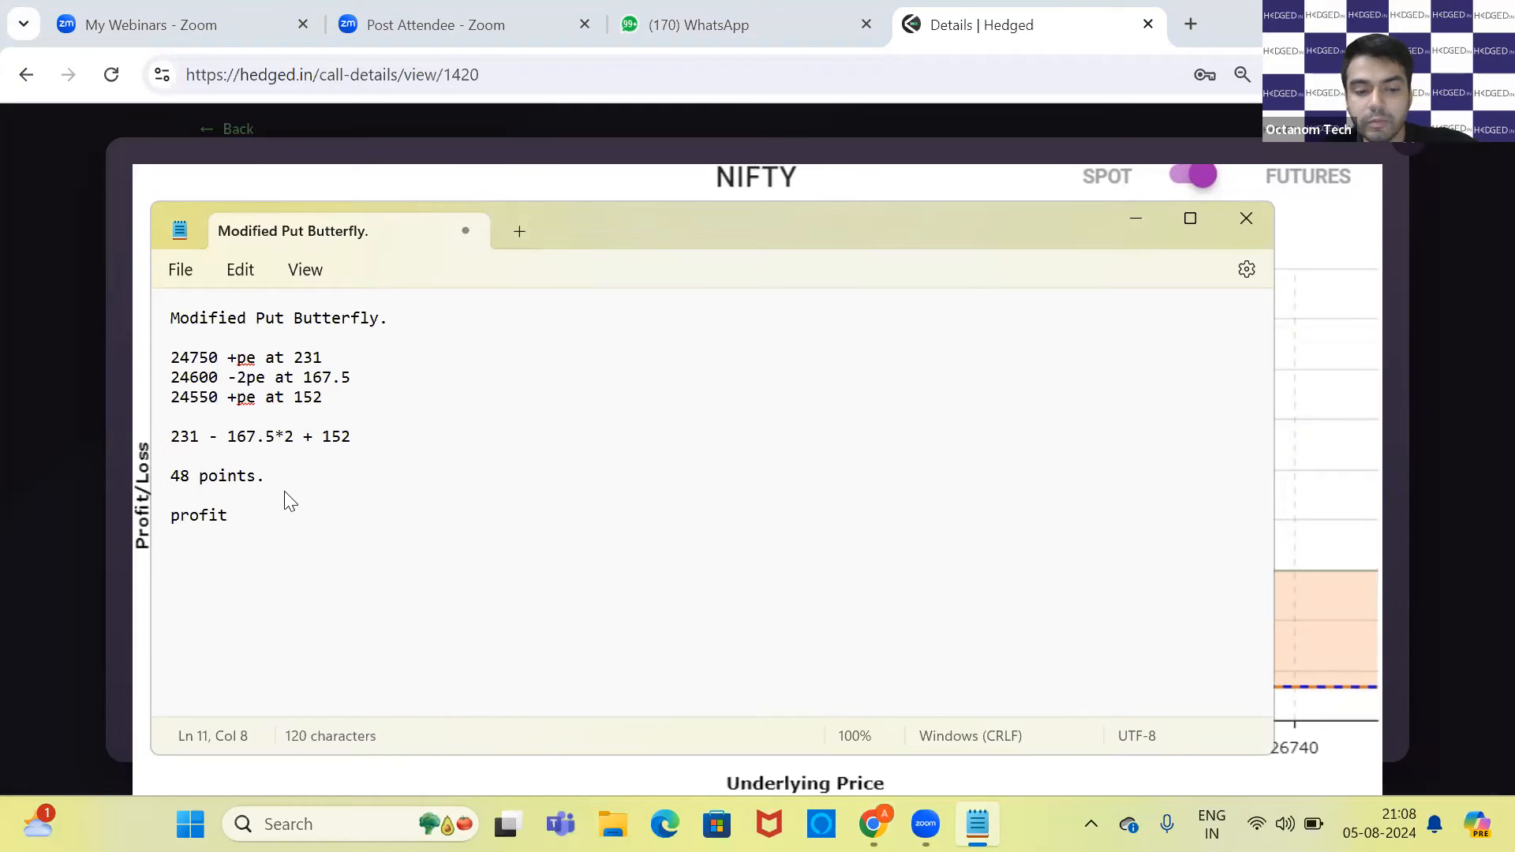
{"action": "type", "text": "below"}
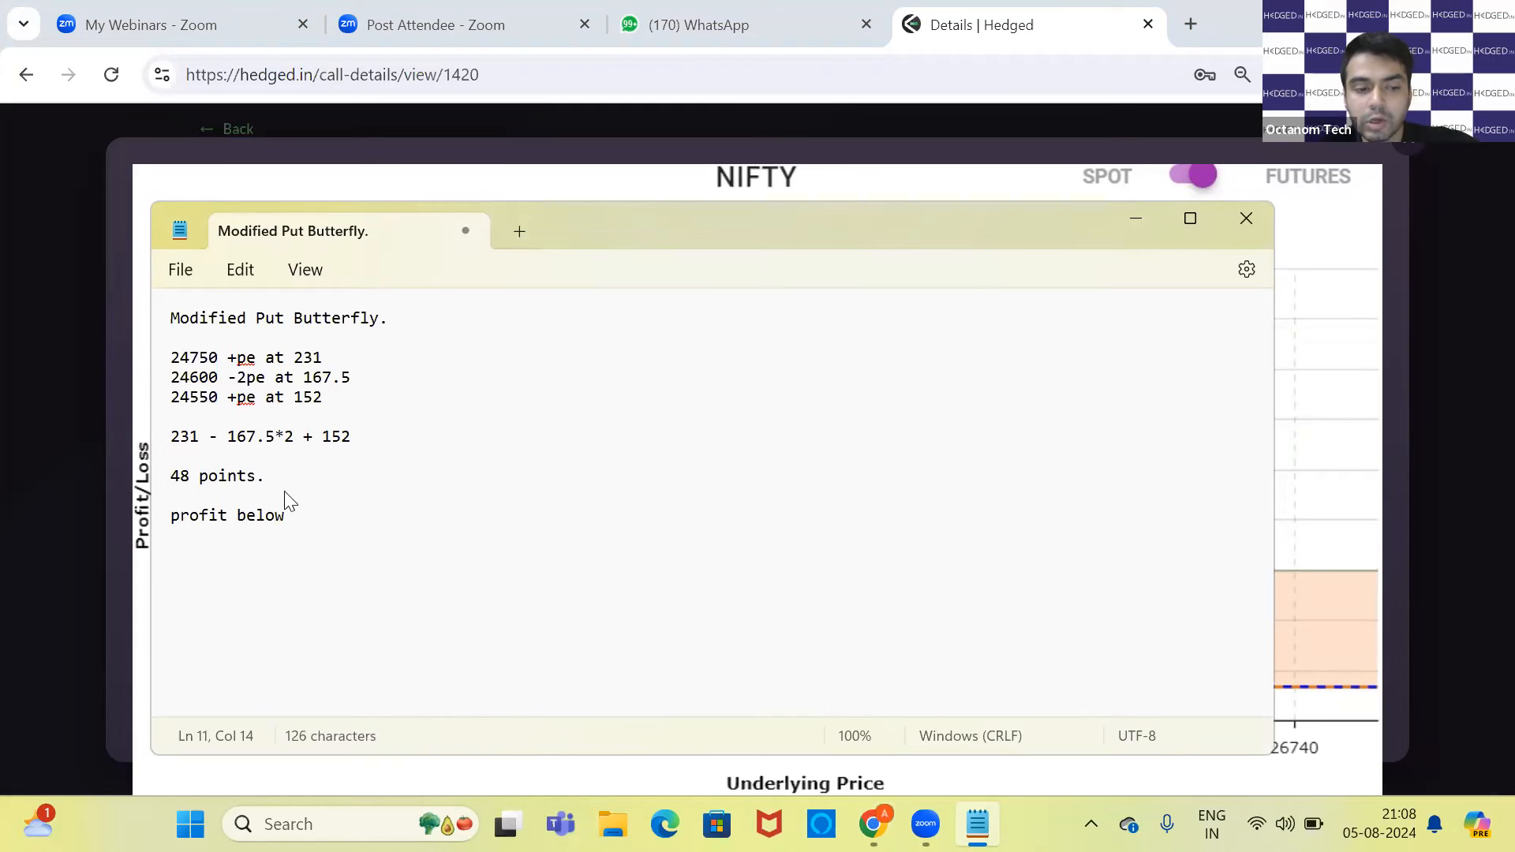
{"action": "type", "text": "24550."}
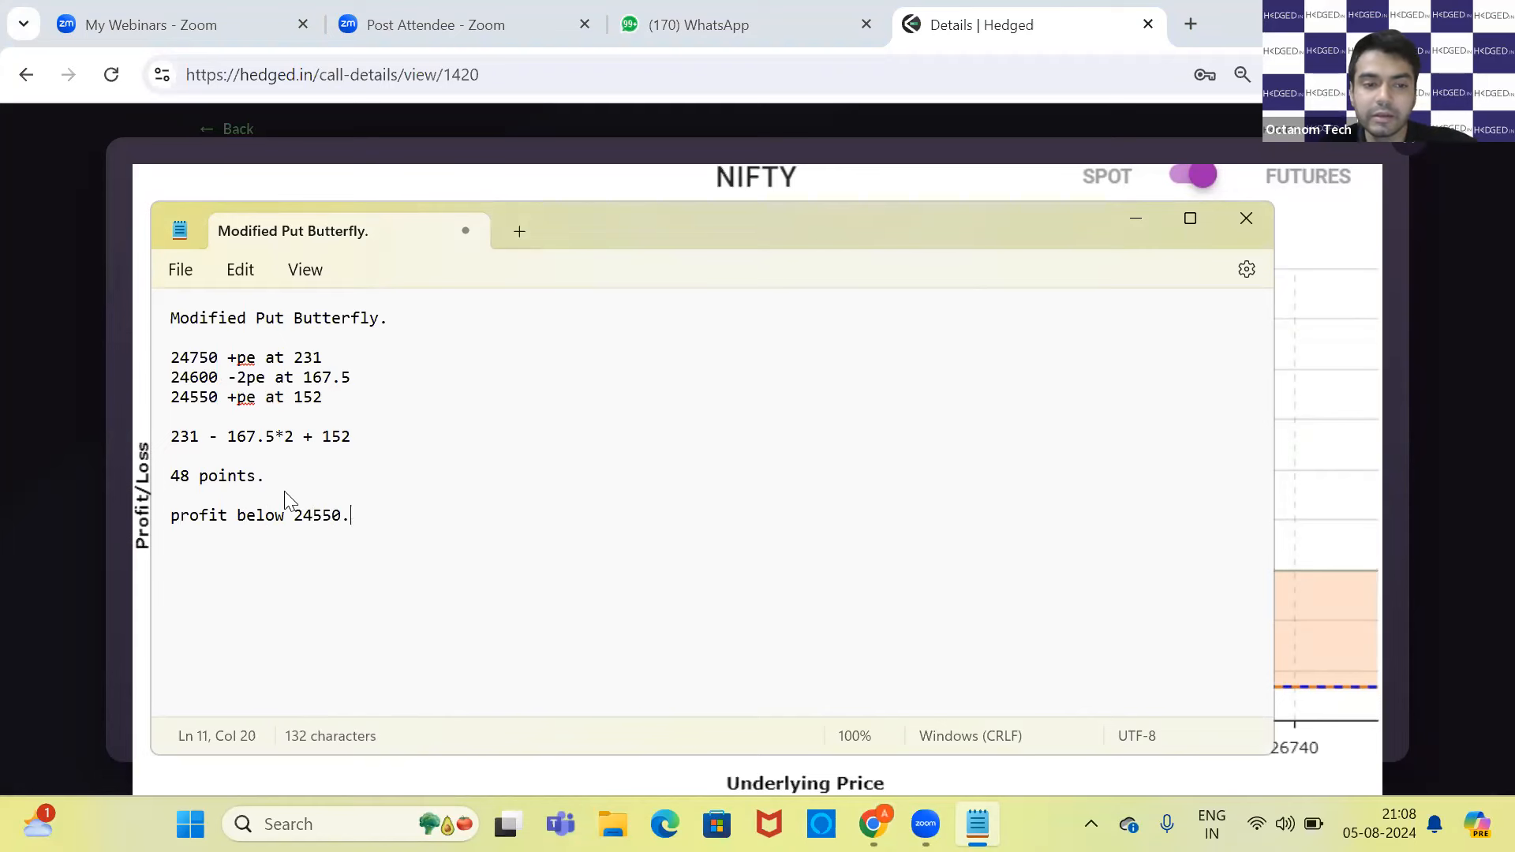
{"action": "key", "text": "Backspace"}
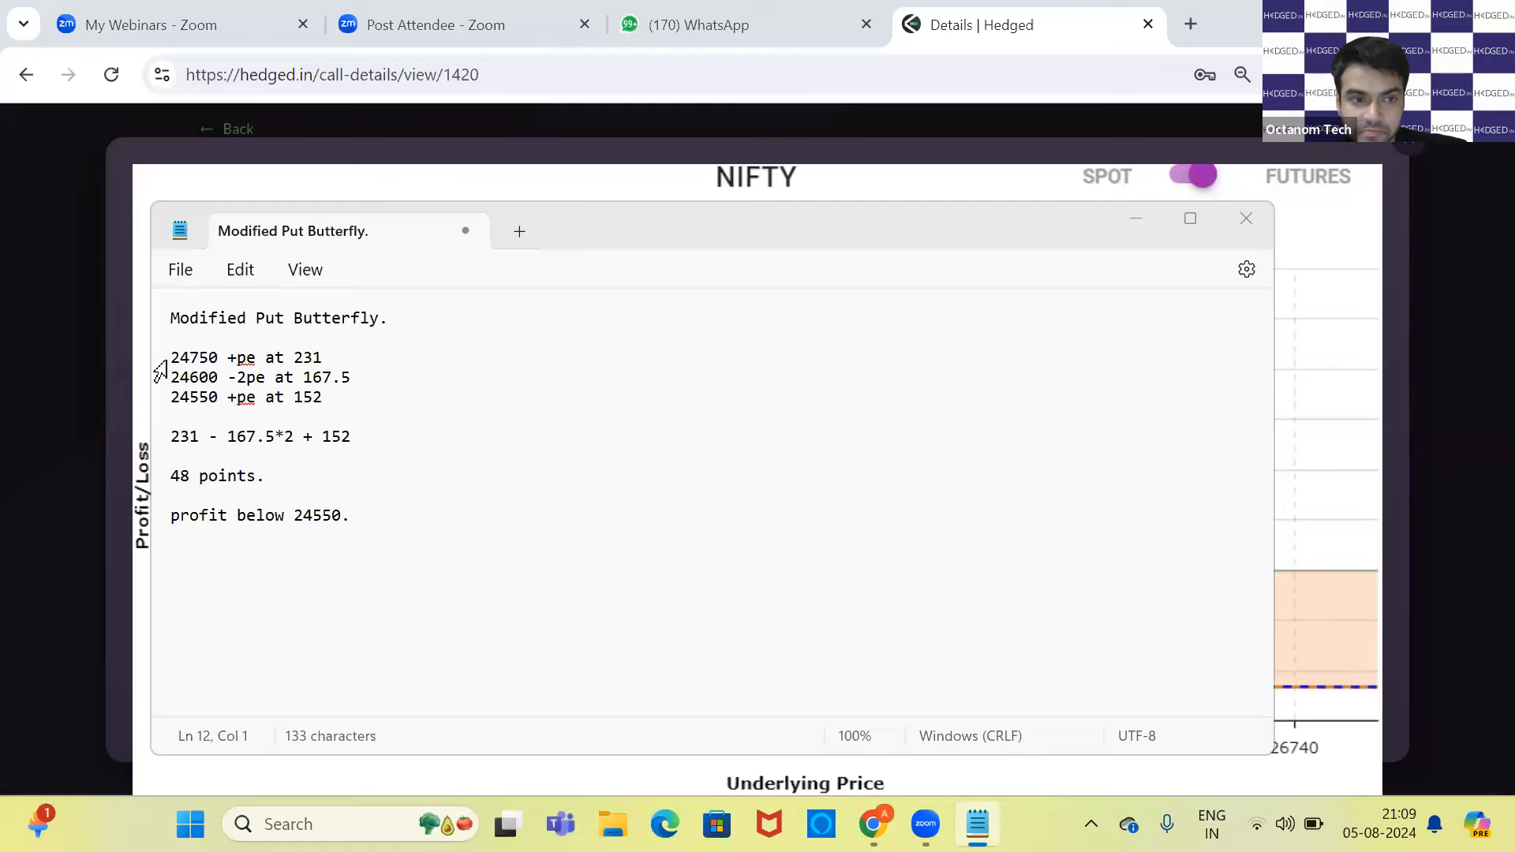
- Add the line 'at 24600 150 points in first two legs.' to the notes
{"action": "left_click", "coordinate": [353, 516]}
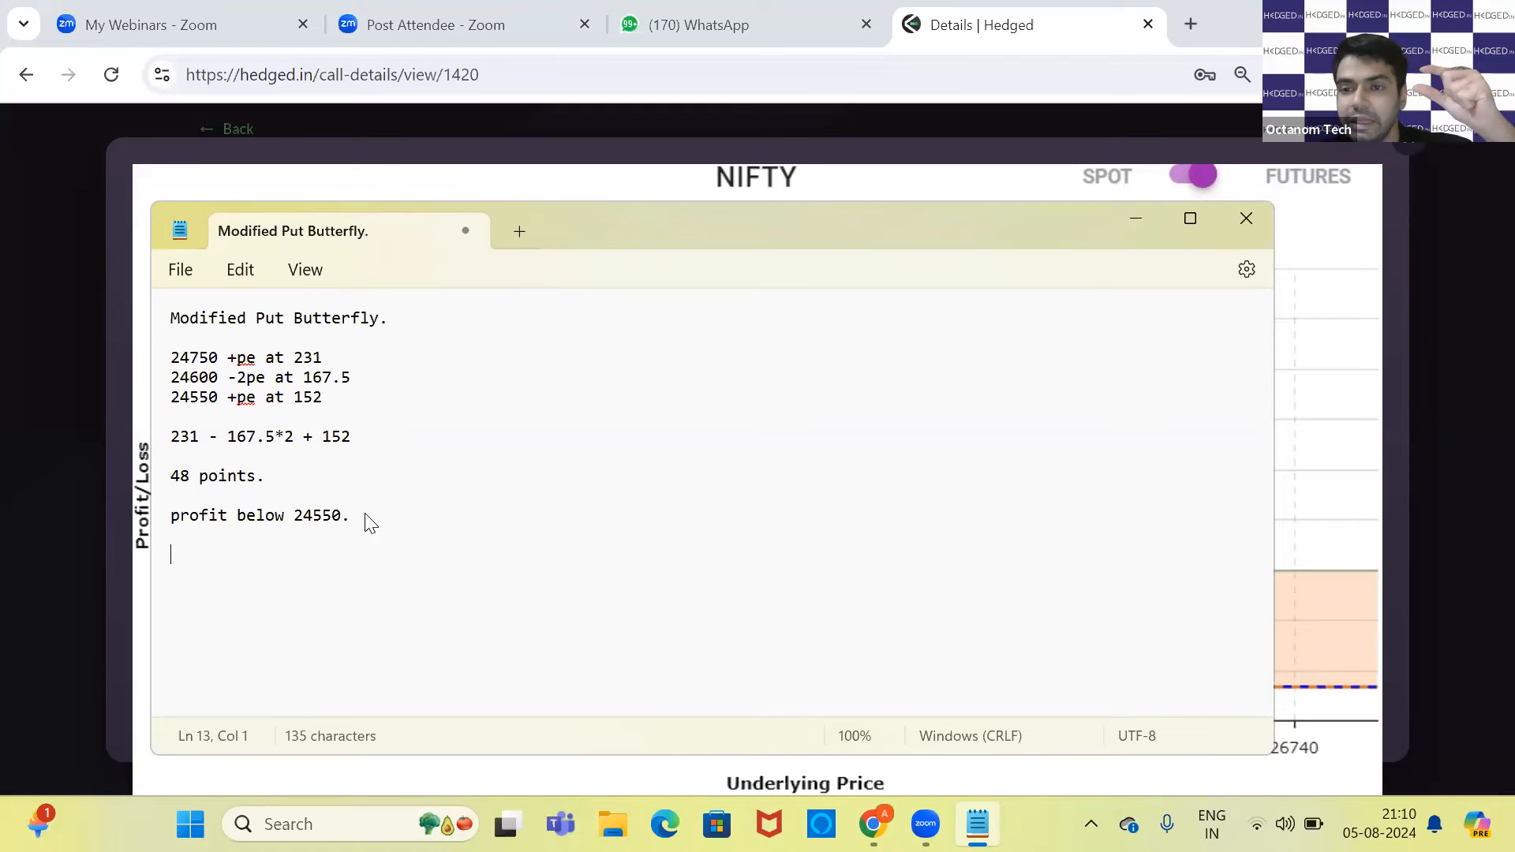
{"action": "type", "text": "at 2"}
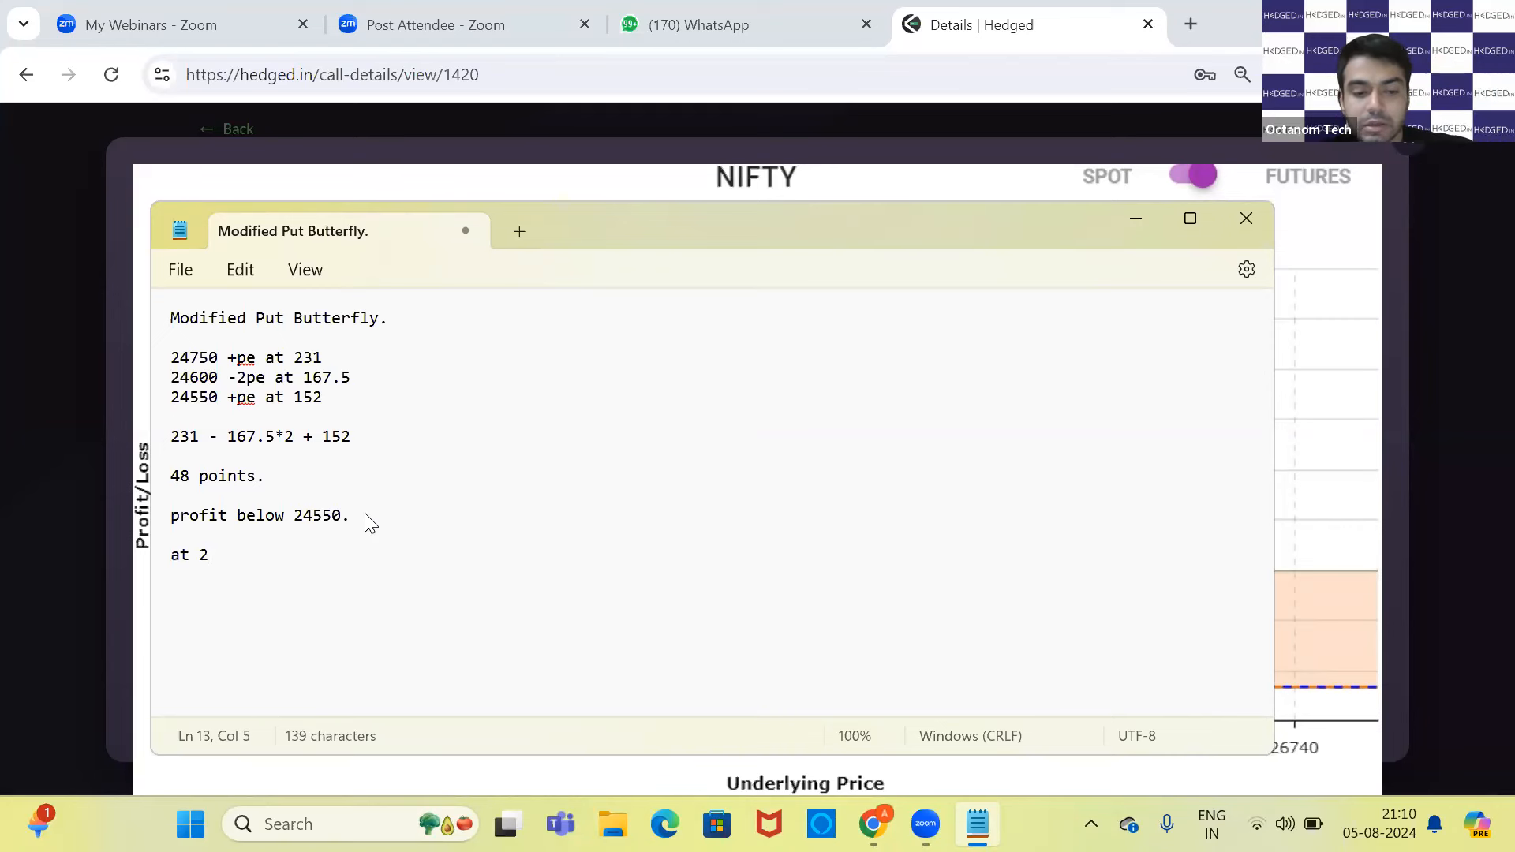
{"action": "type", "text": "4600"}
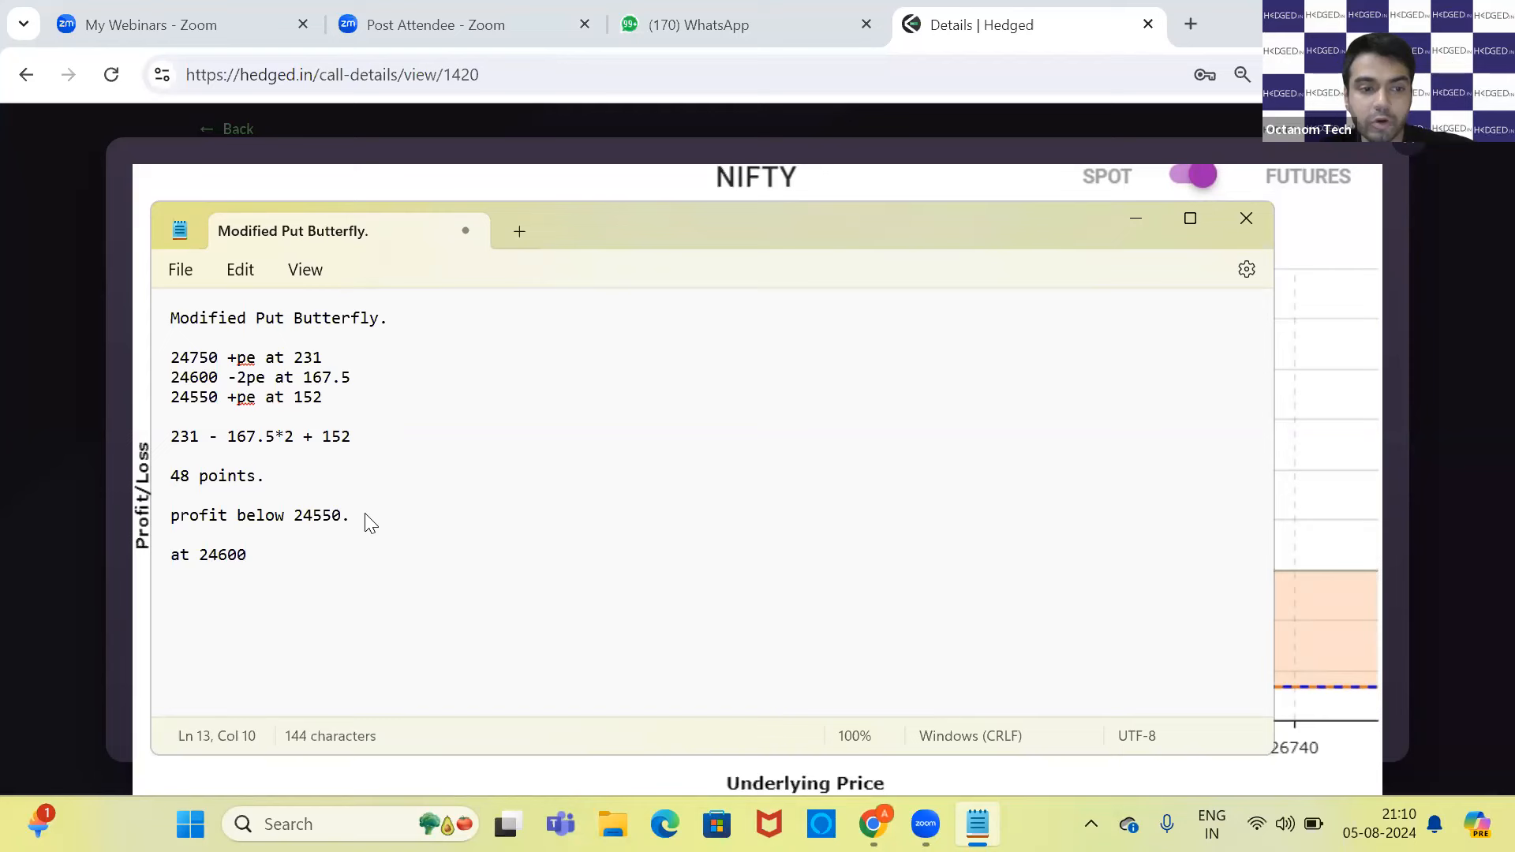
{"action": "type", "text": "150 points in"}
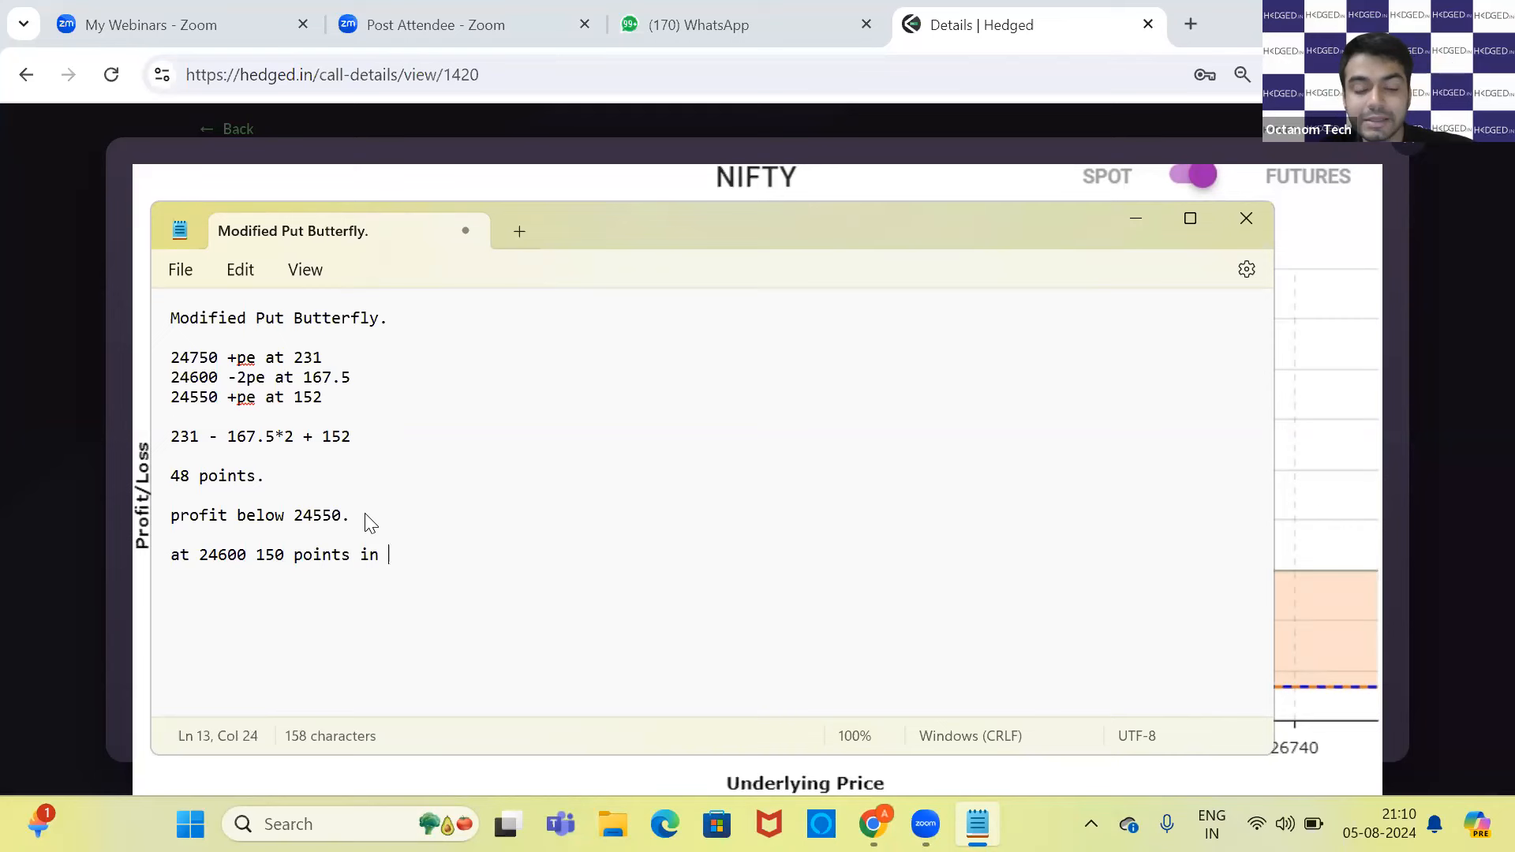
{"action": "type", "text": "first"}
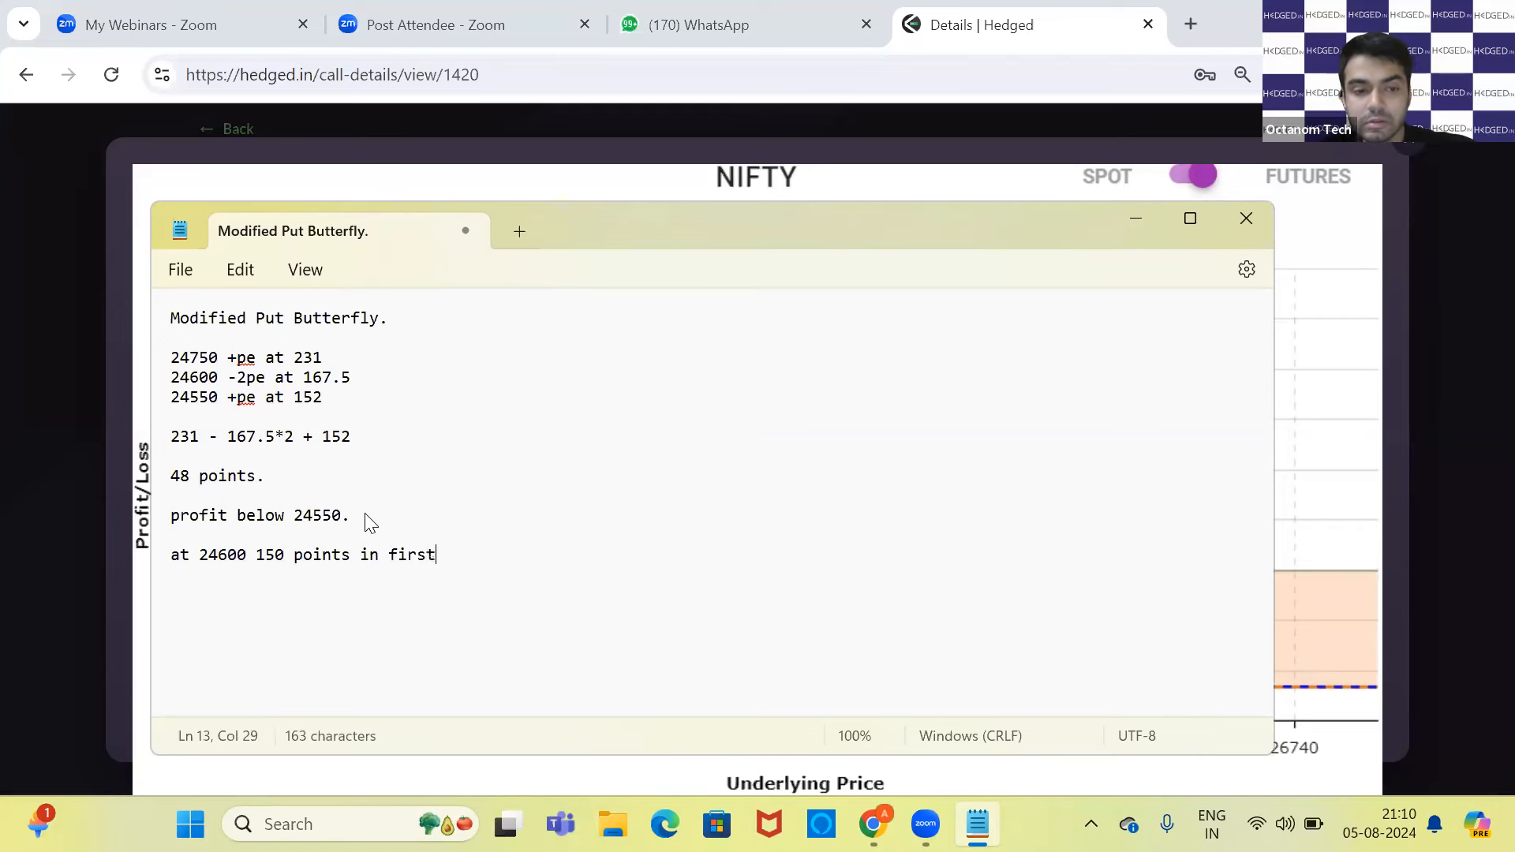
{"action": "type", "text": "two legs"}
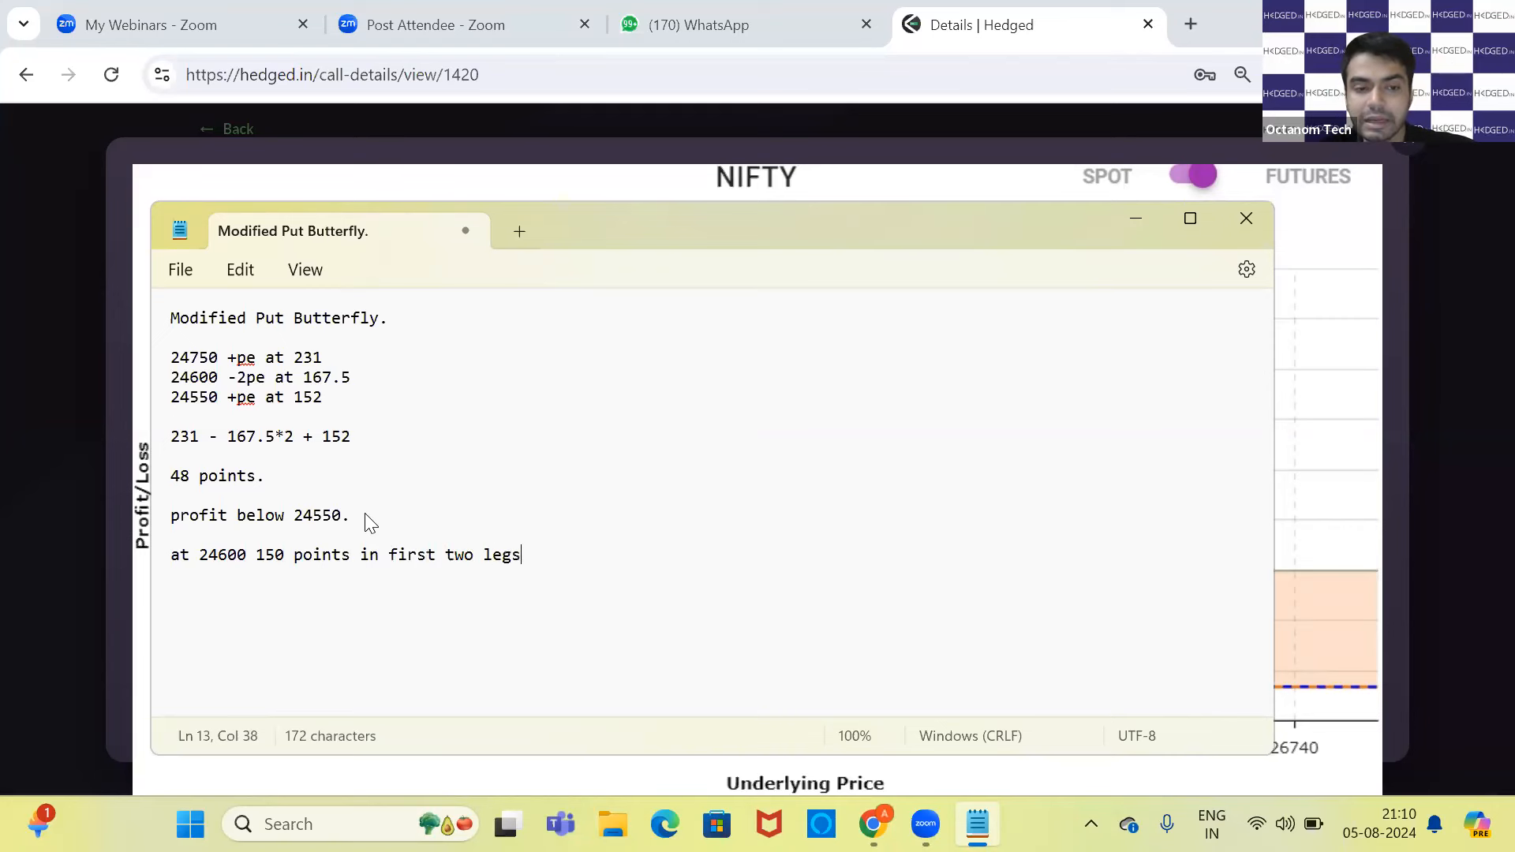
{"action": "type", "text": "."}
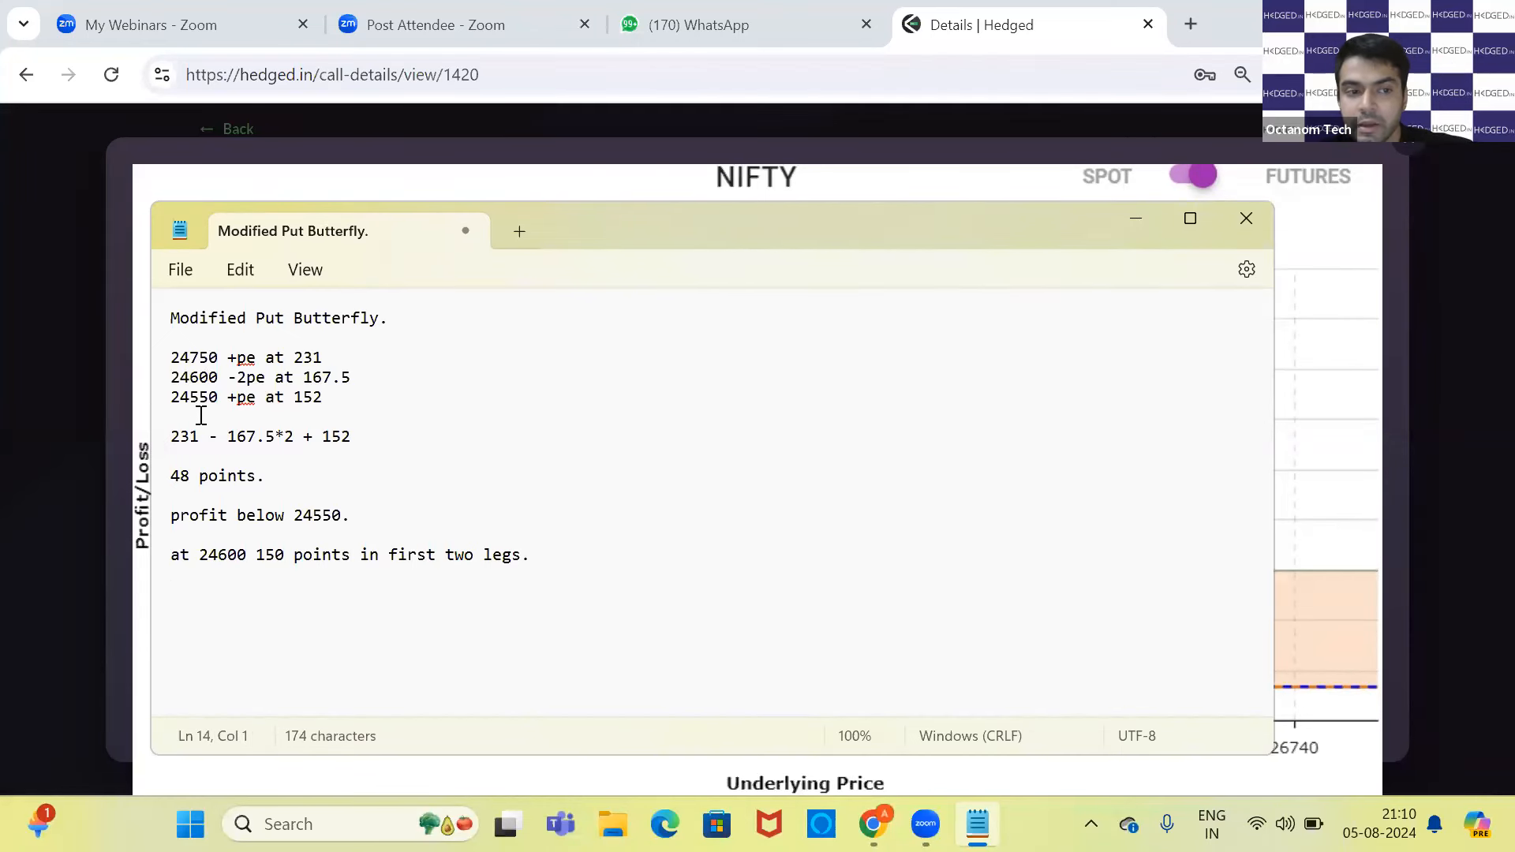
- Write 'below 24550 : 150 - 50 - 48' and the result '52 points.', then return to the chart
{"action": "type", "text": "below 24550 : 15"}
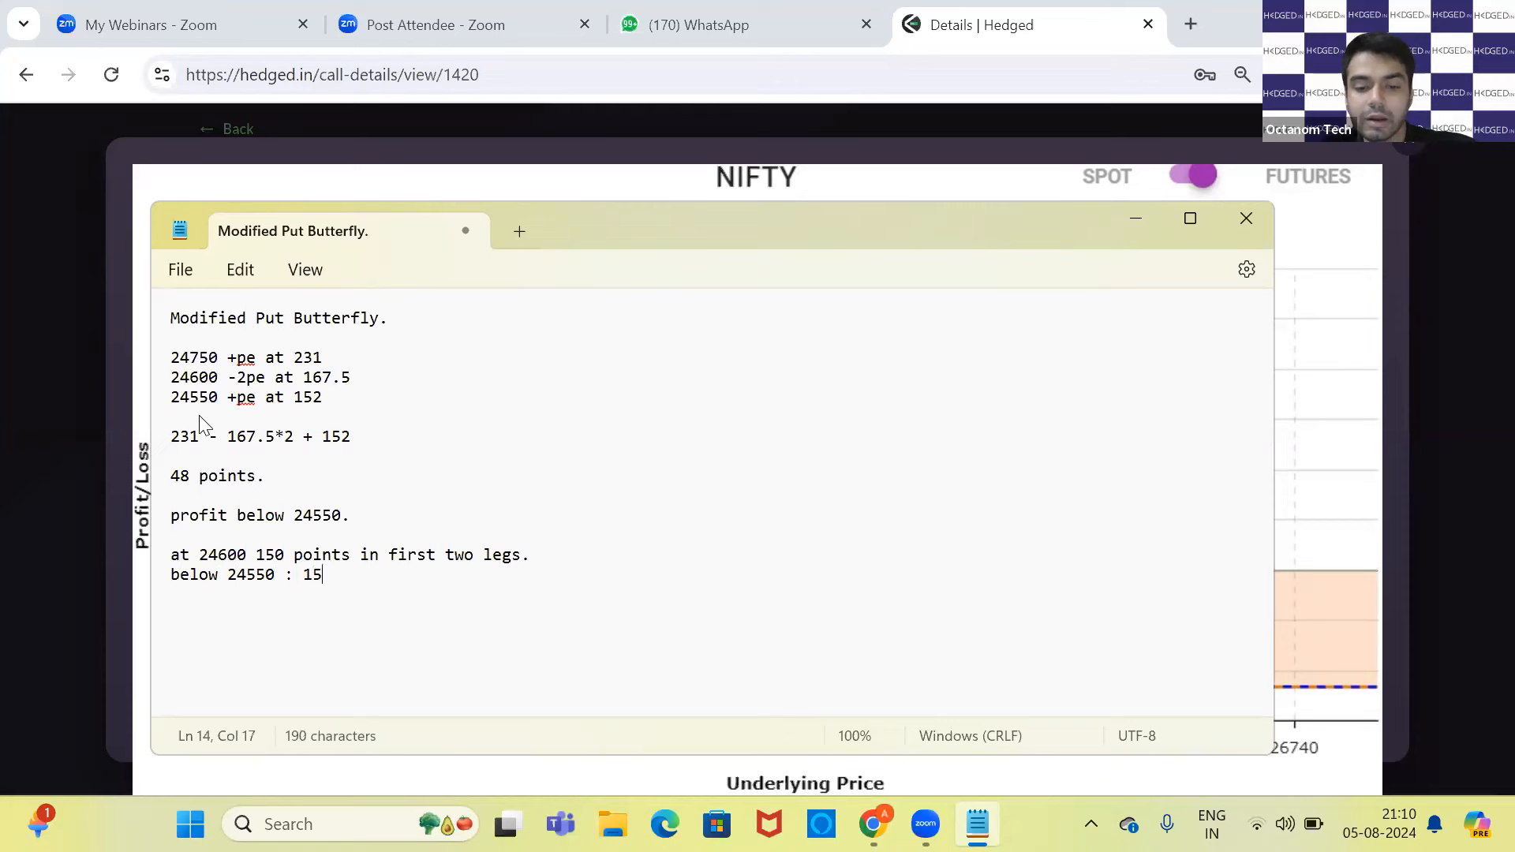
{"action": "type", "text": "0 - 50"}
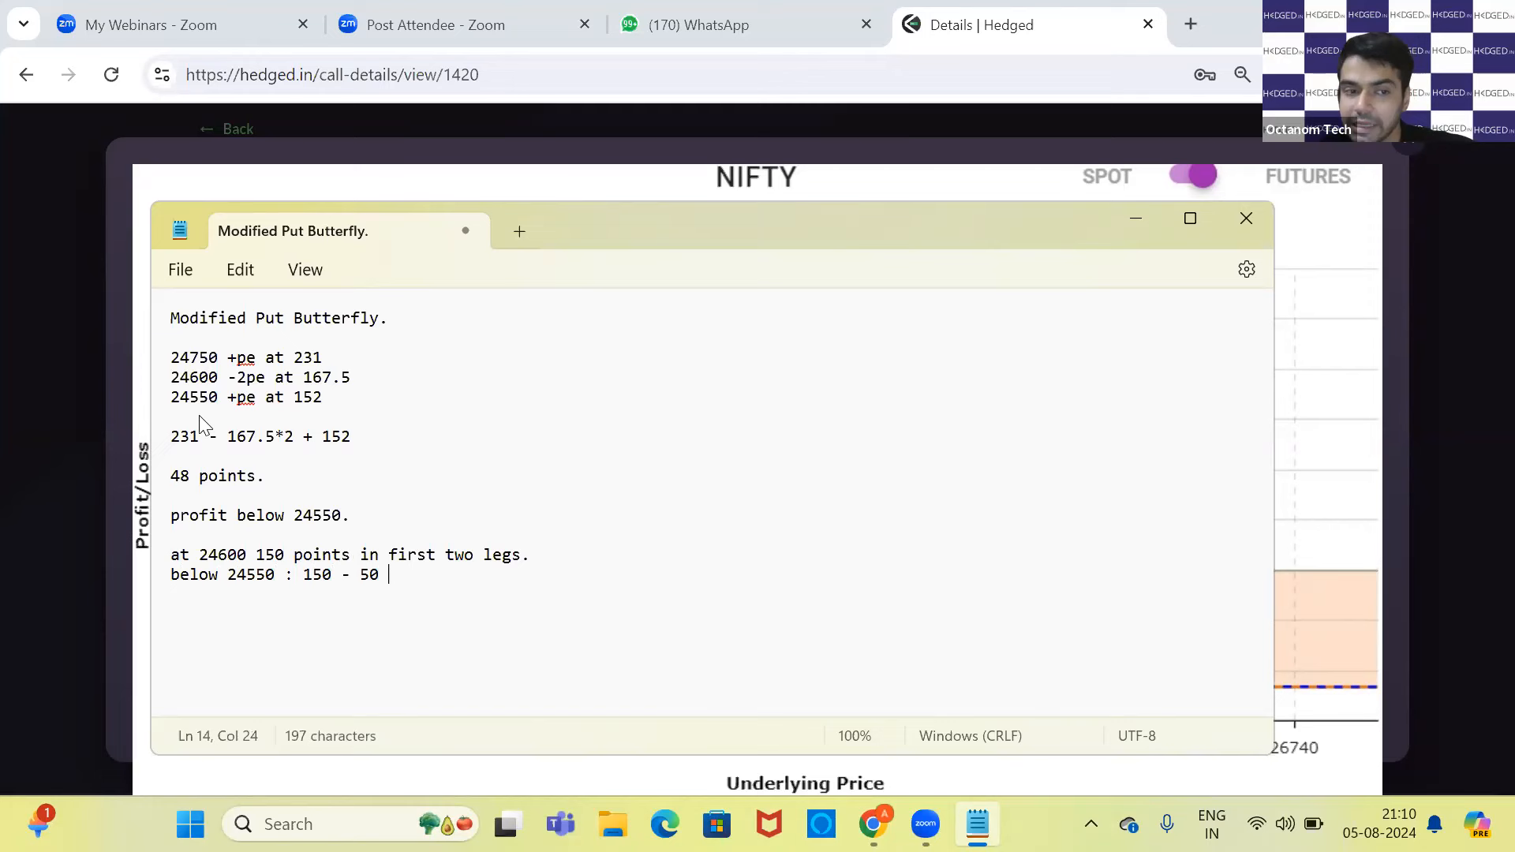
{"action": "type", "text": "-"}
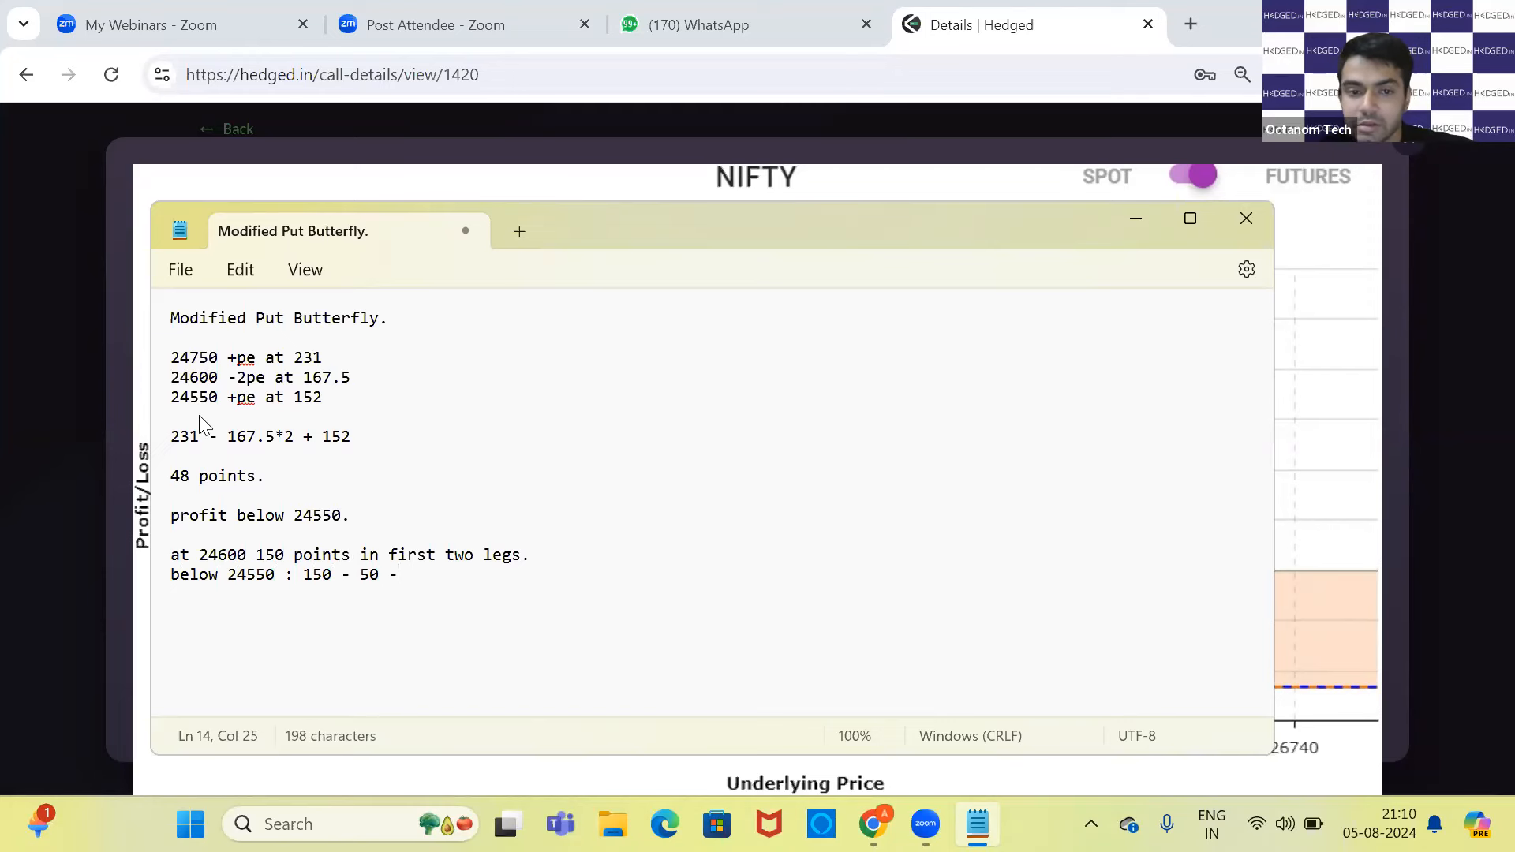
{"action": "type", "text": "4"}
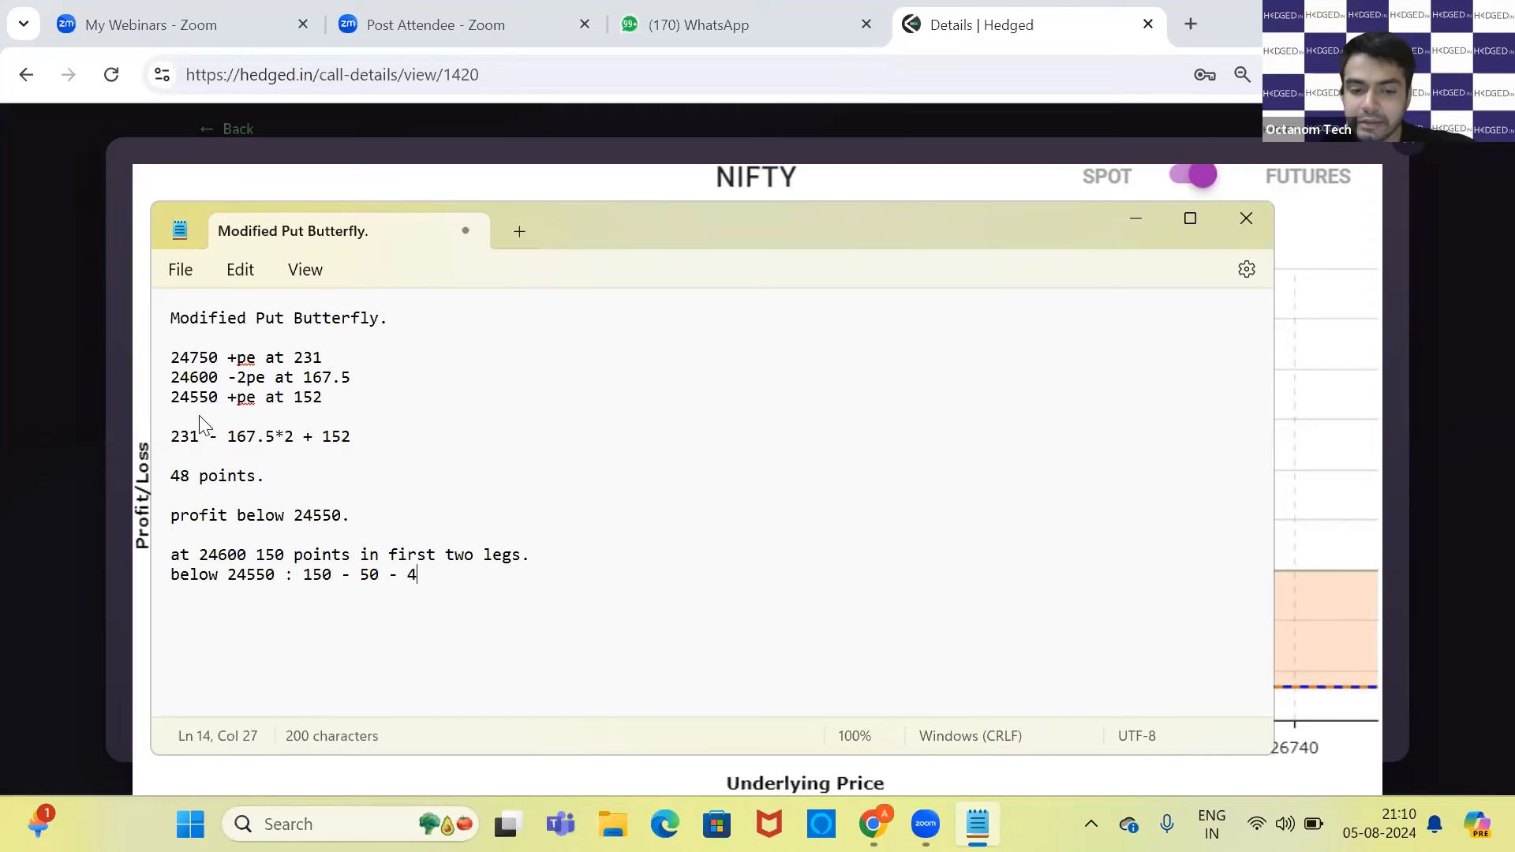
{"action": "type", "text": "48"}
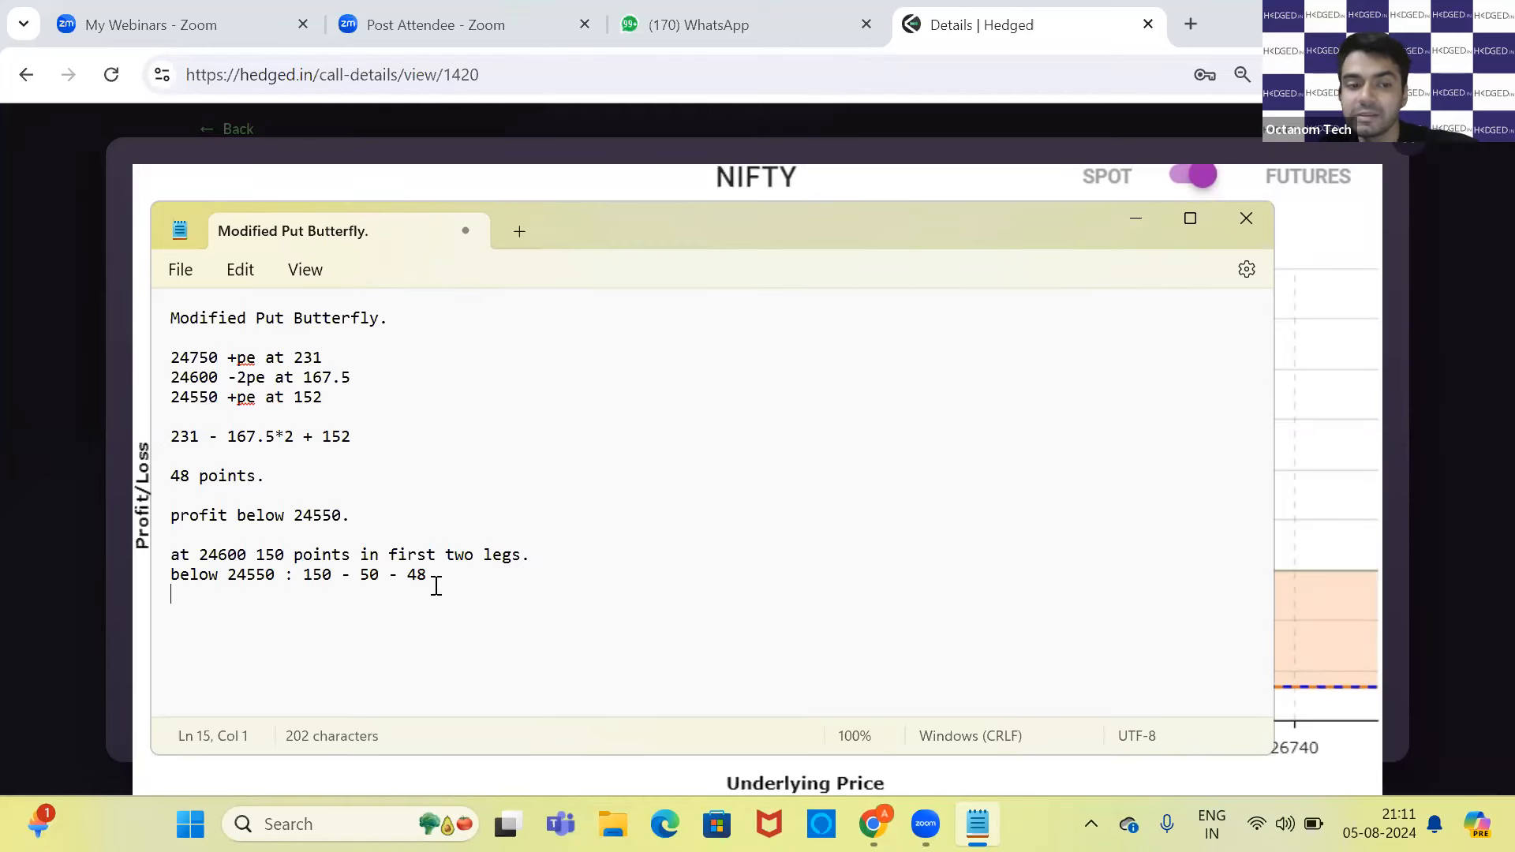
{"action": "type", "text": "\\52"}
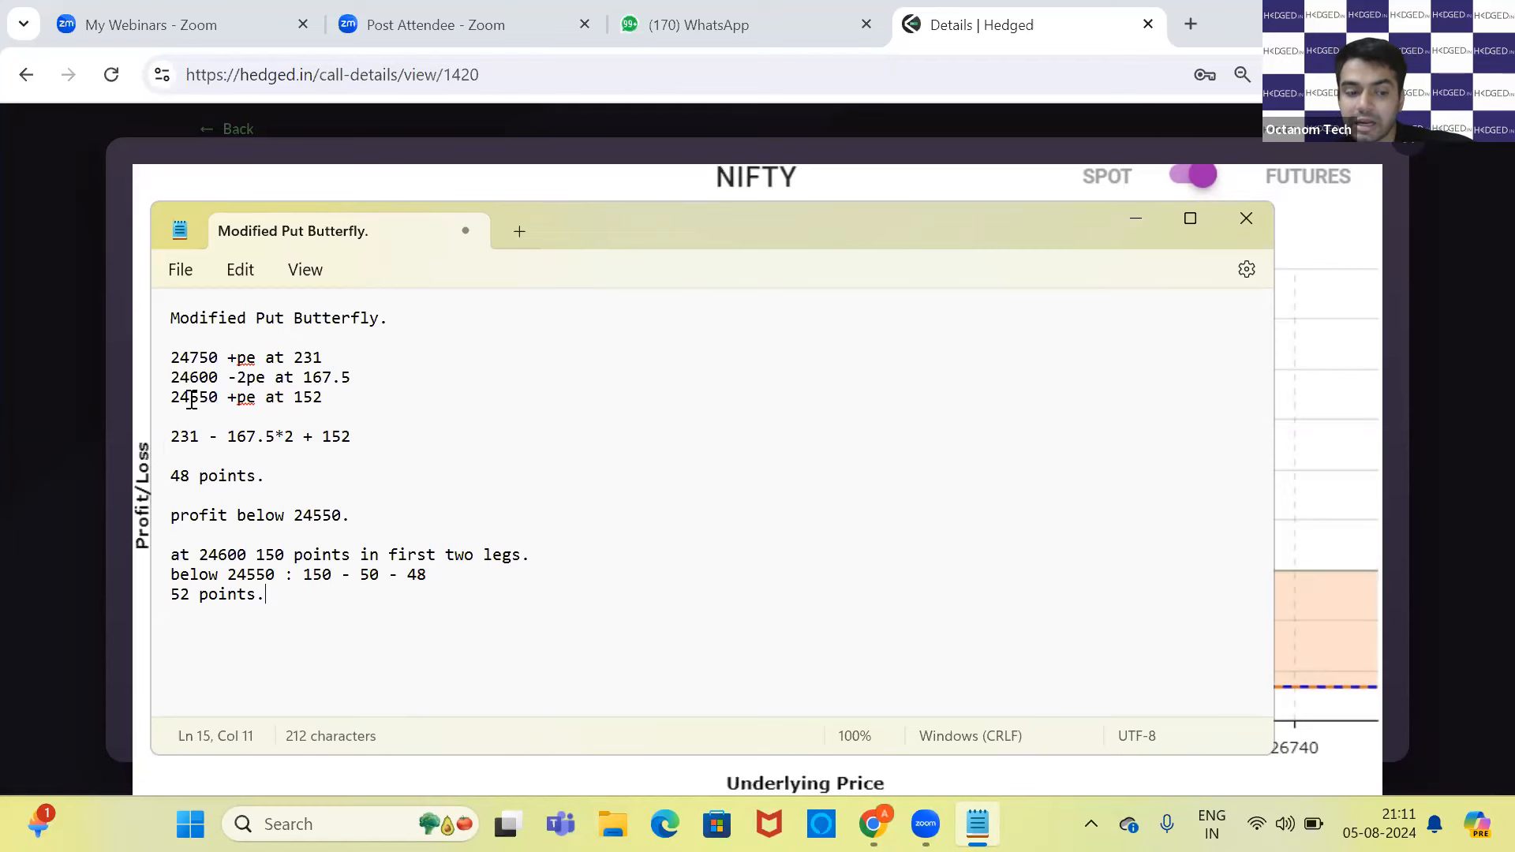
{"action": "key", "text": "alt+tab"}
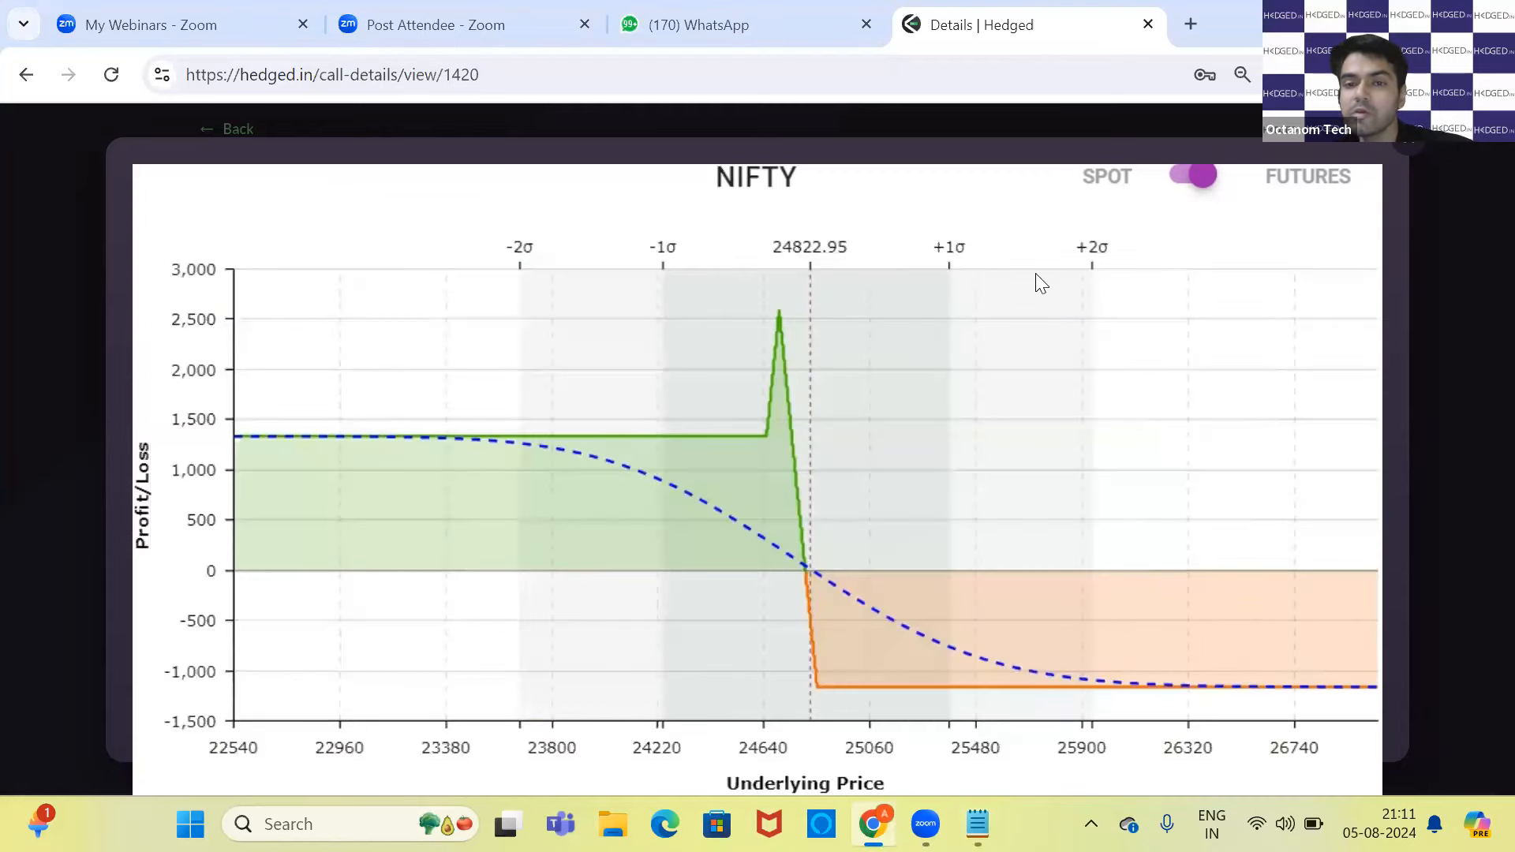
{"action": "mouse_move", "coordinate": [781, 475]}
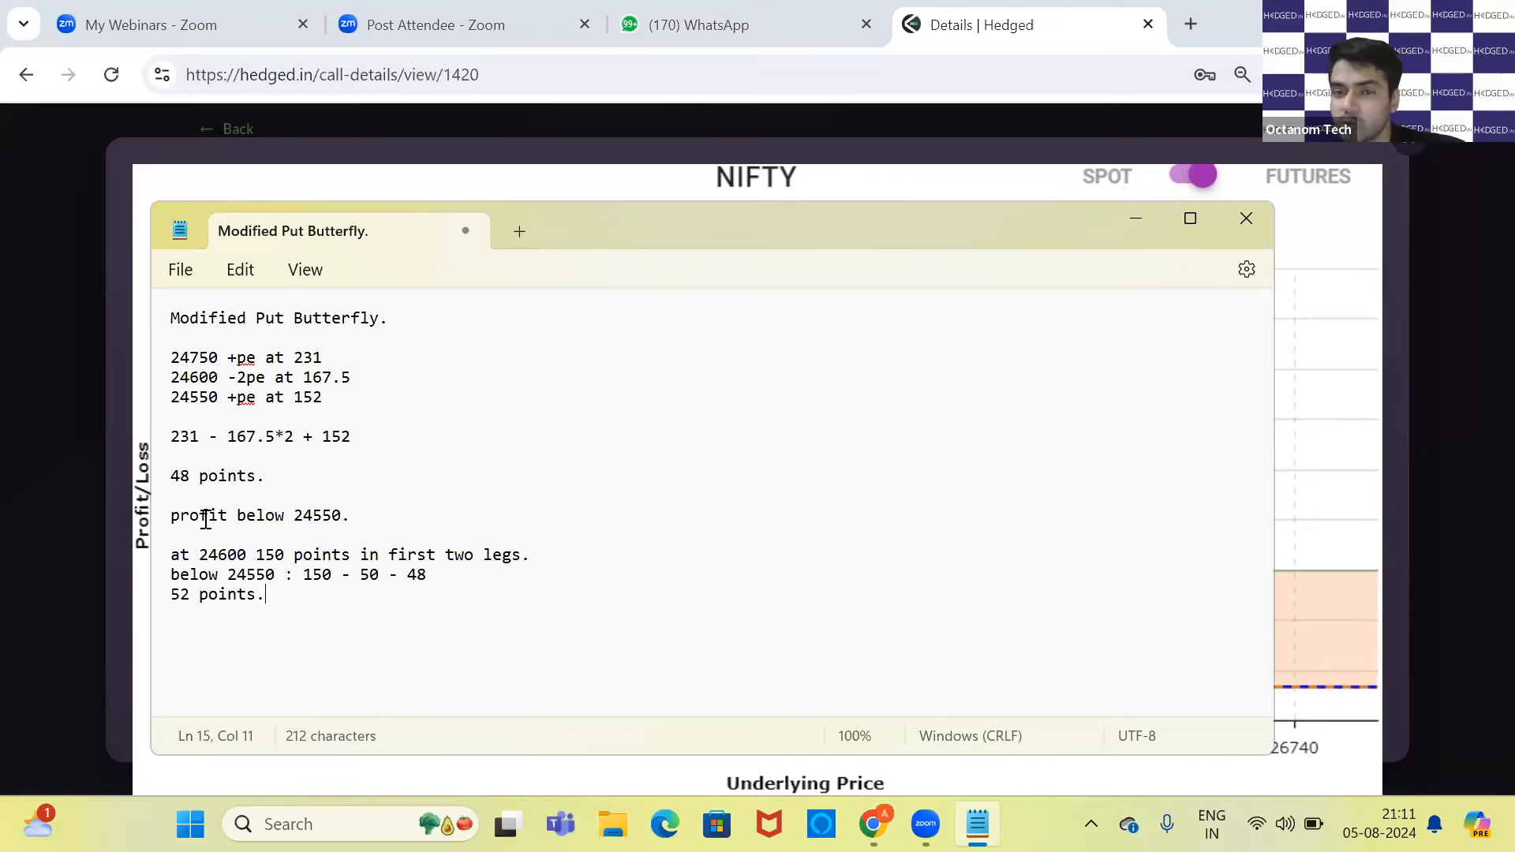
{"action": "mouse_move", "coordinate": [232, 619]}
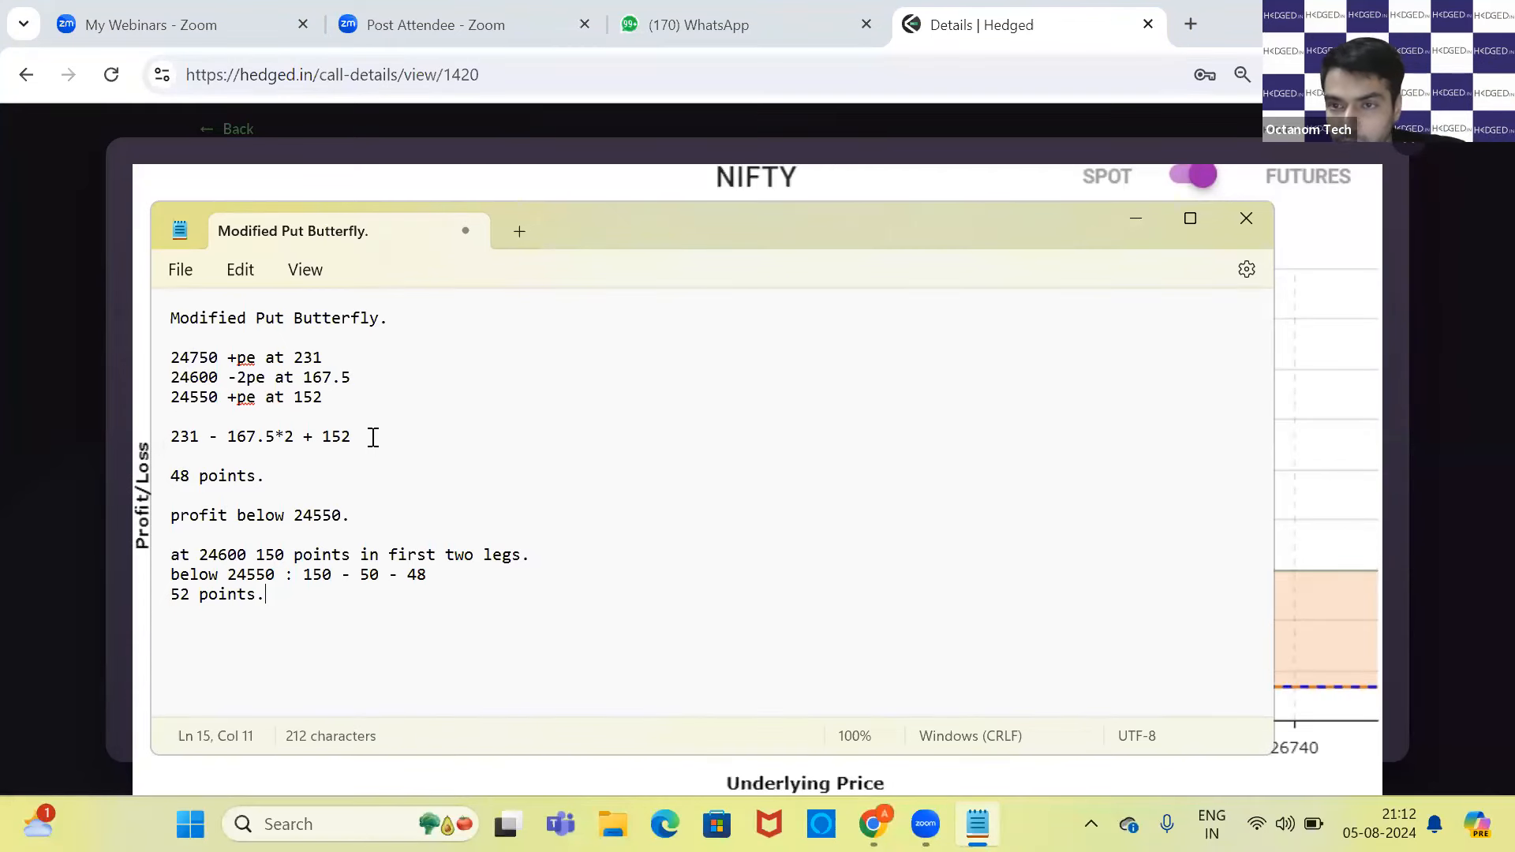
{"action": "mouse_move", "coordinate": [764, 145]}
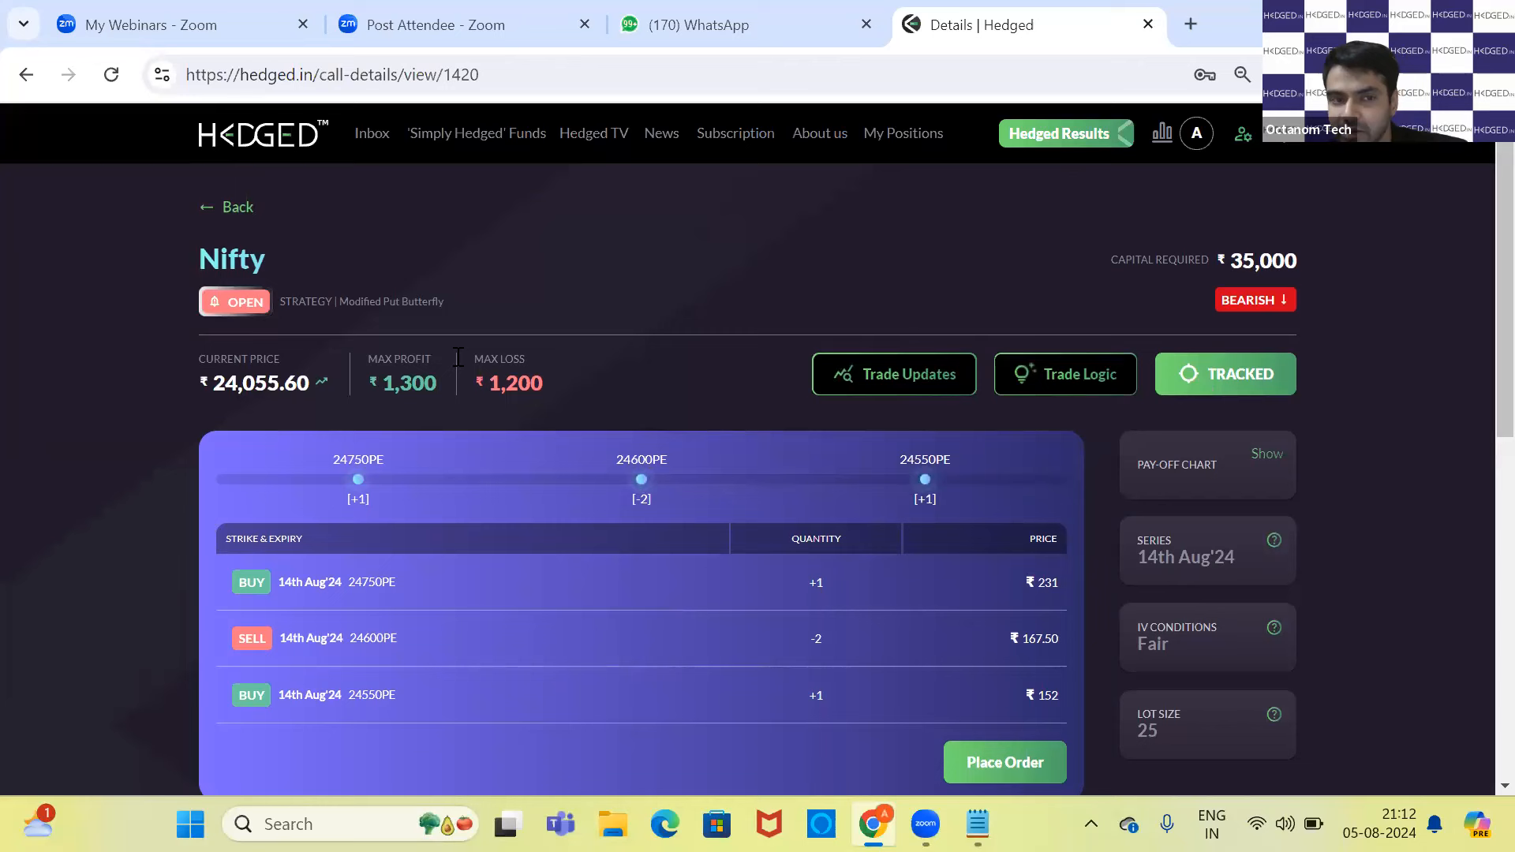
{"action": "mouse_move", "coordinate": [470, 387]}
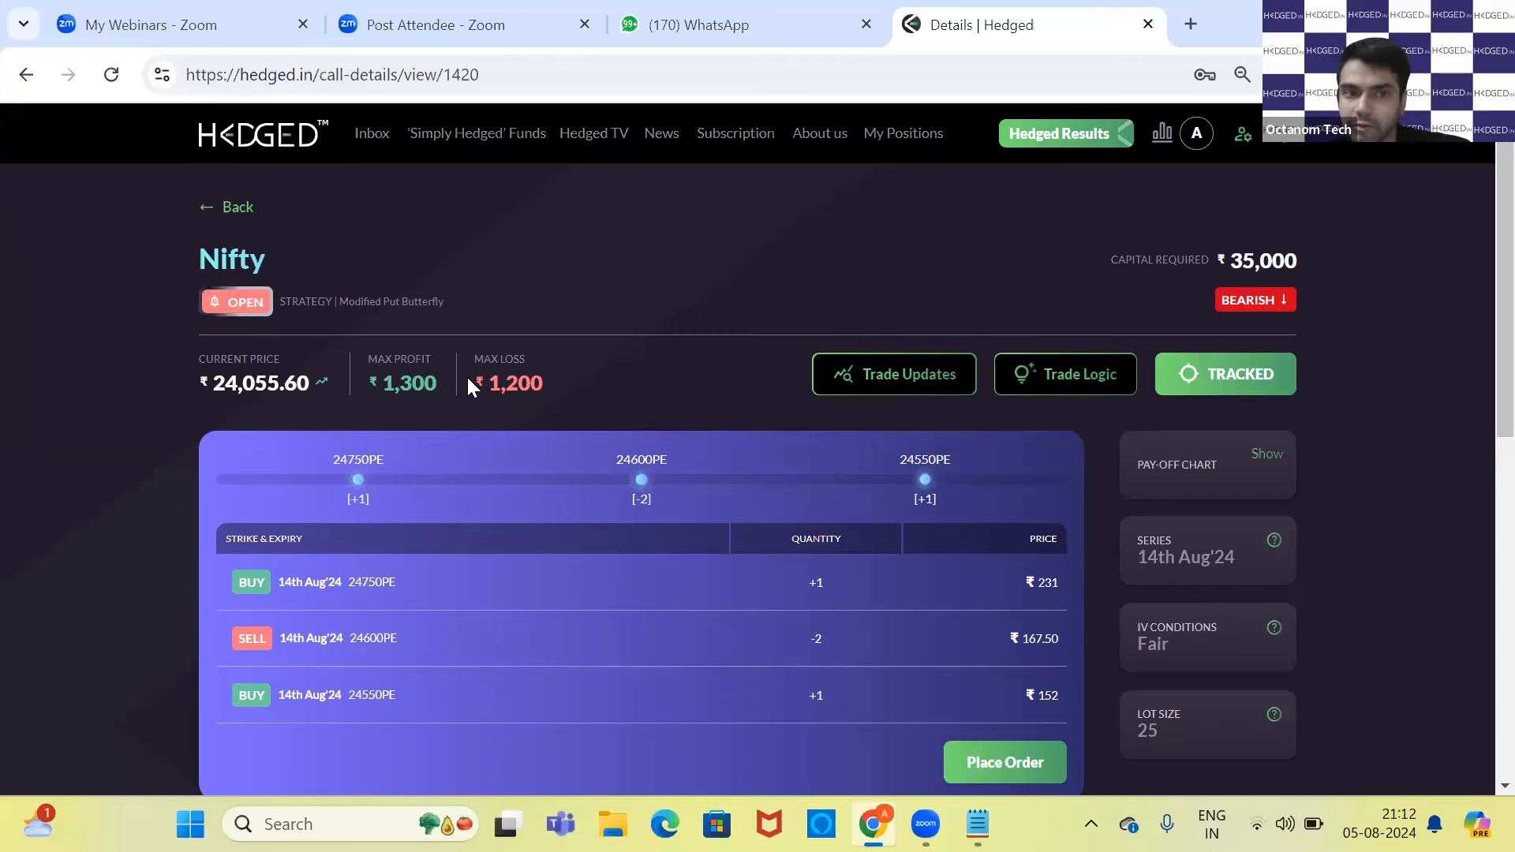